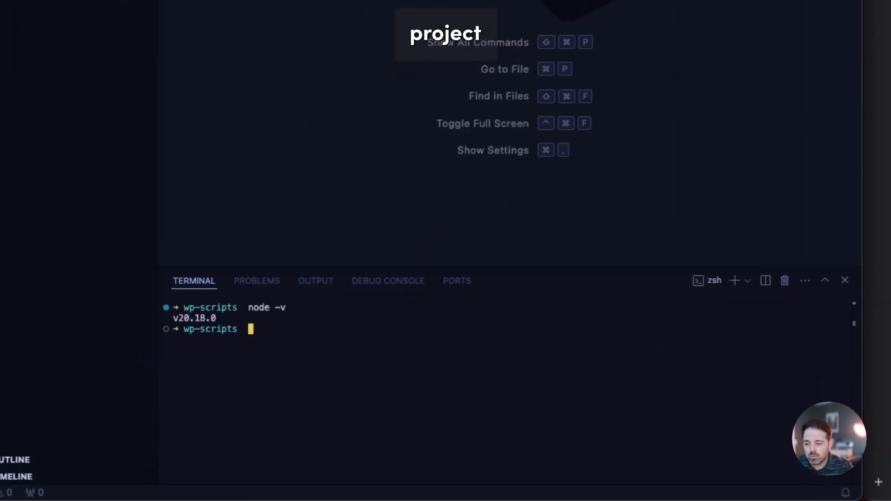
pyautogui.write('npm init -y')
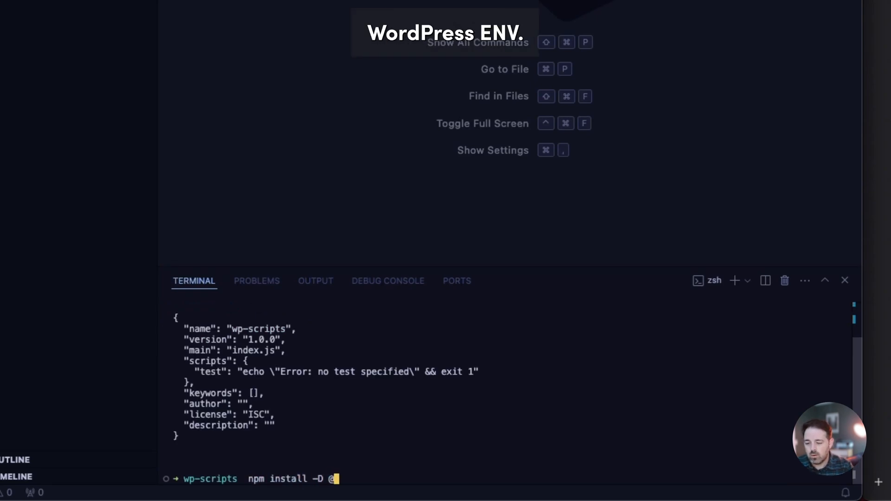
pyautogui.write('wordpress/env')
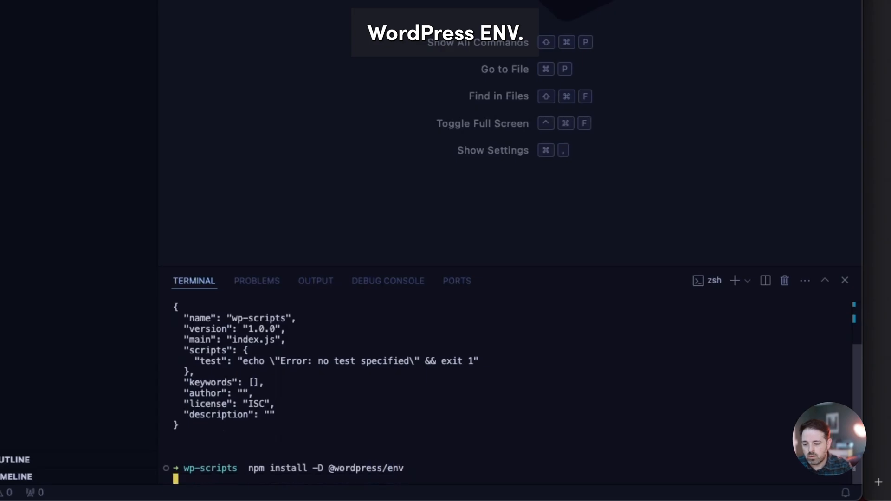
pyautogui.press('Enter')
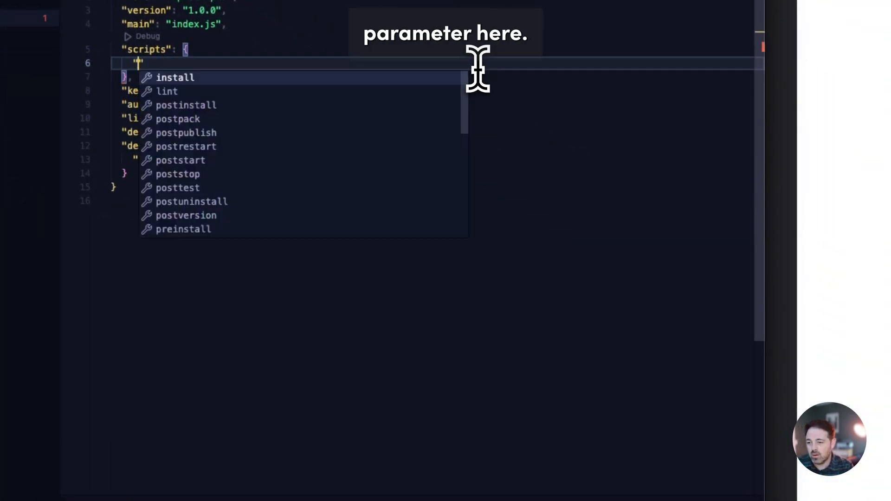
# Add "env:start": "wp-env start" and "env:stop": "wp-env stop" to the package.json scripts.
pyautogui.write('env:')
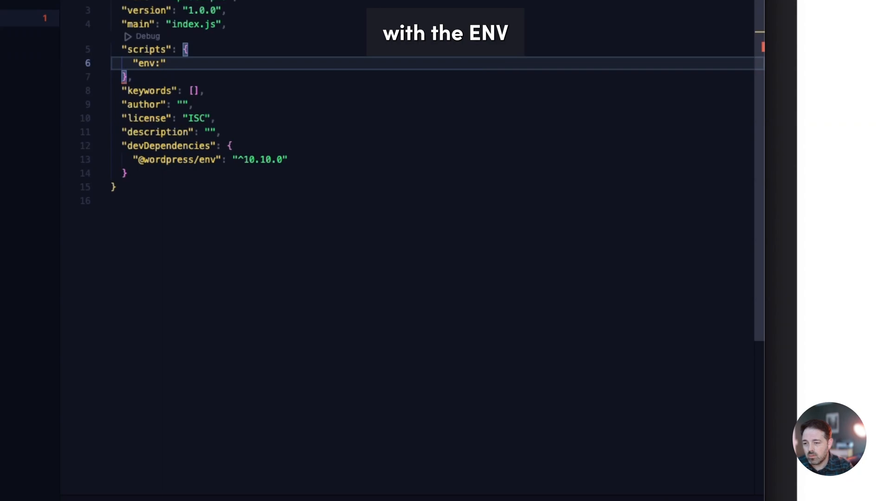
pyautogui.write('start": ""')
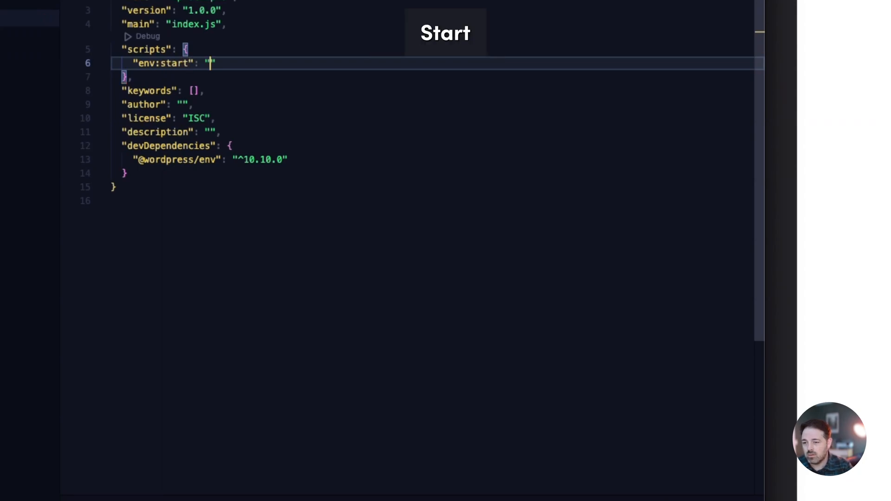
pyautogui.write('wp-env')
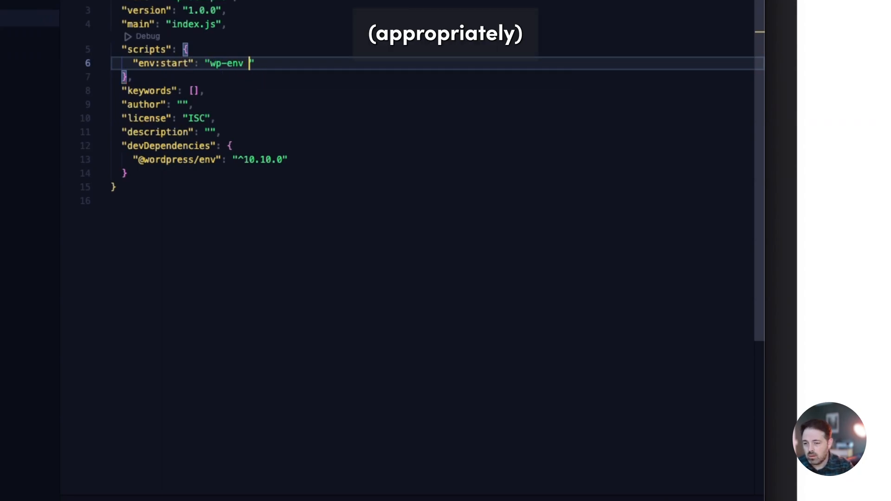
pyautogui.write('start')
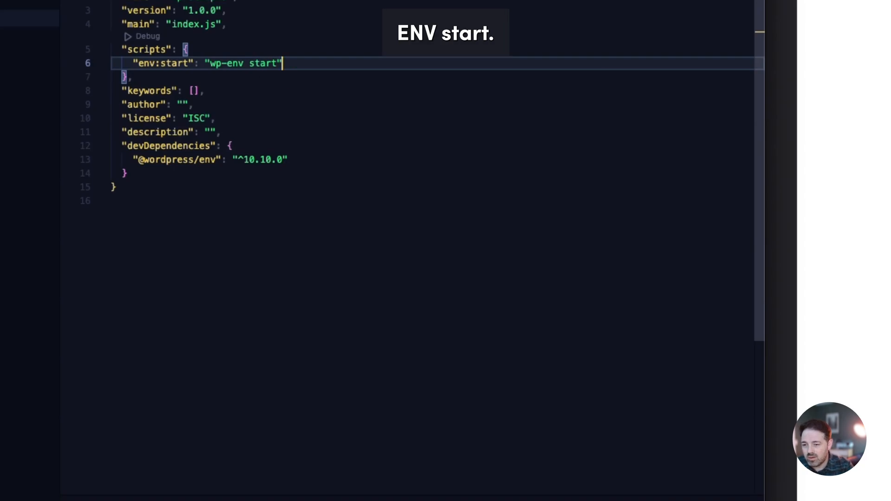
pyautogui.write('"env')
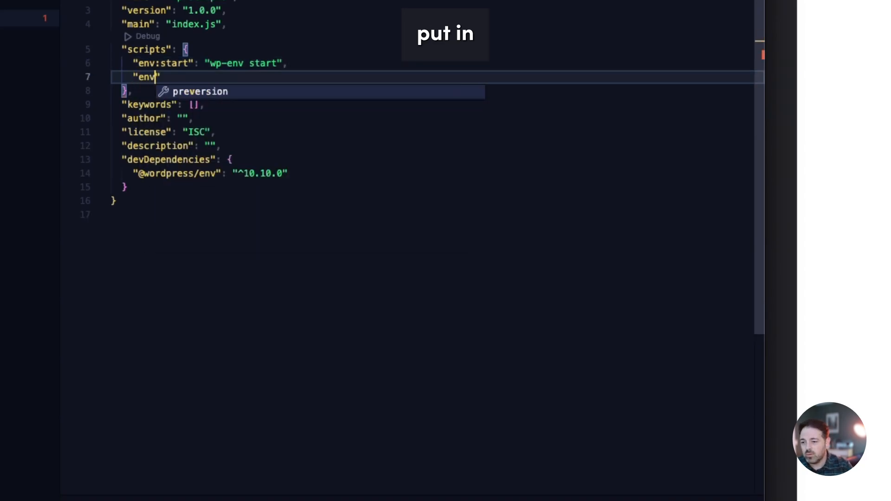
pyautogui.write(':stop": "wp-env')
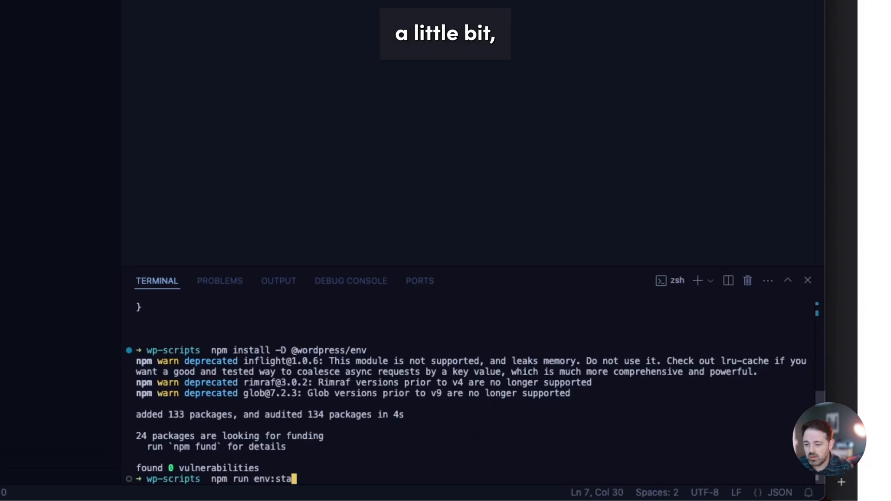
# Run npm run env:start to launch the local WordPress environment.
pyautogui.write('rt')
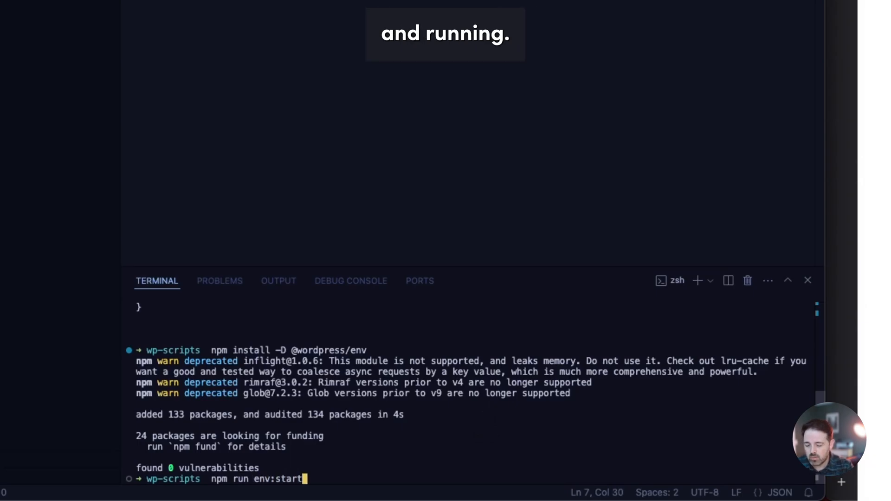
pyautogui.press('Enter')
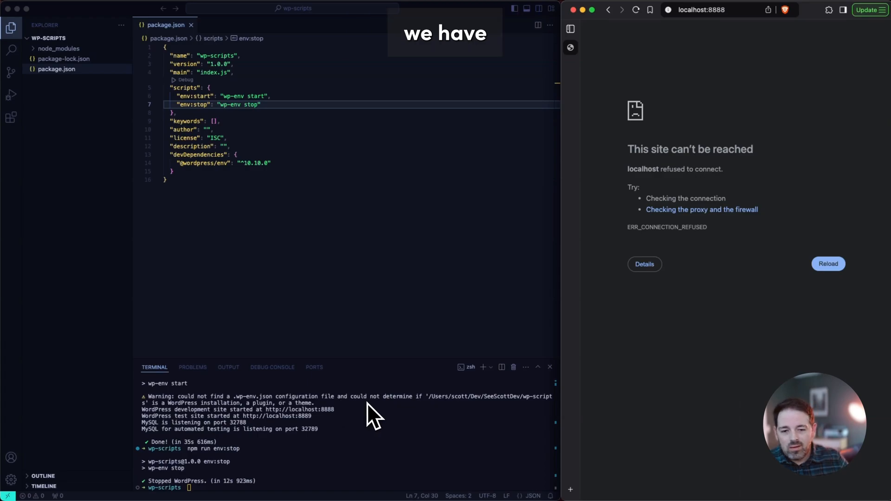
pyautogui.moveTo(356, 437)
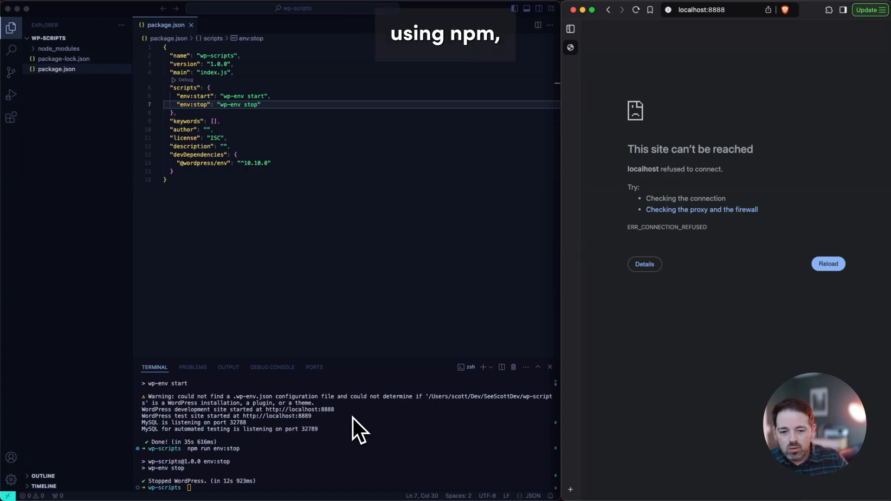
pyautogui.moveTo(308, 371)
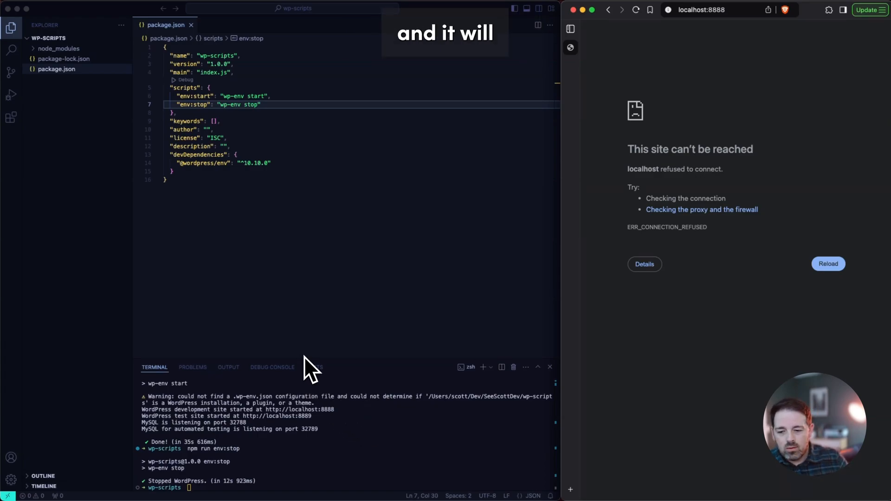
pyautogui.moveTo(335, 316)
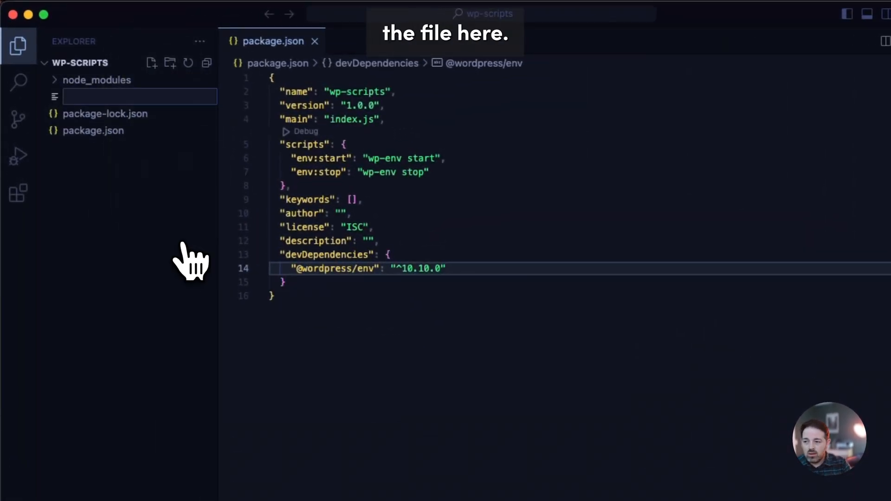
# Create .wp-env.json with a themes array and a mappings entry for wp-content/themes/custom-theme.
pyautogui.write('.wp-env.json')
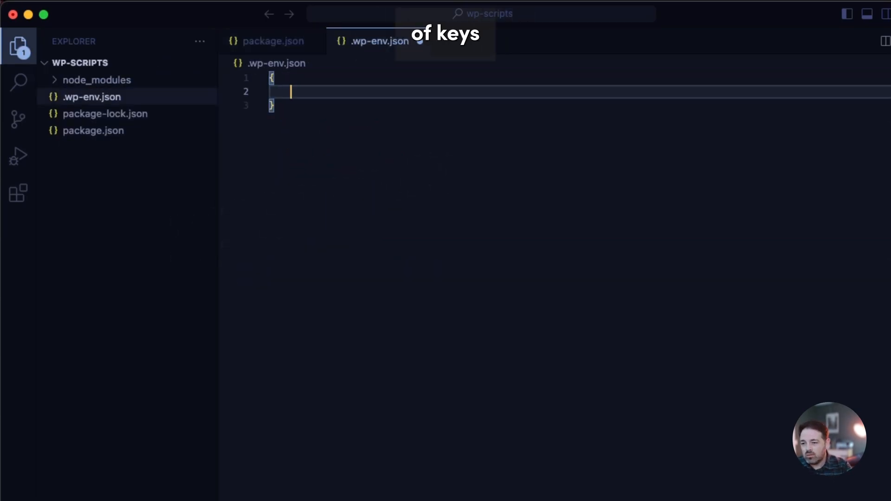
pyautogui.write('"theme"')
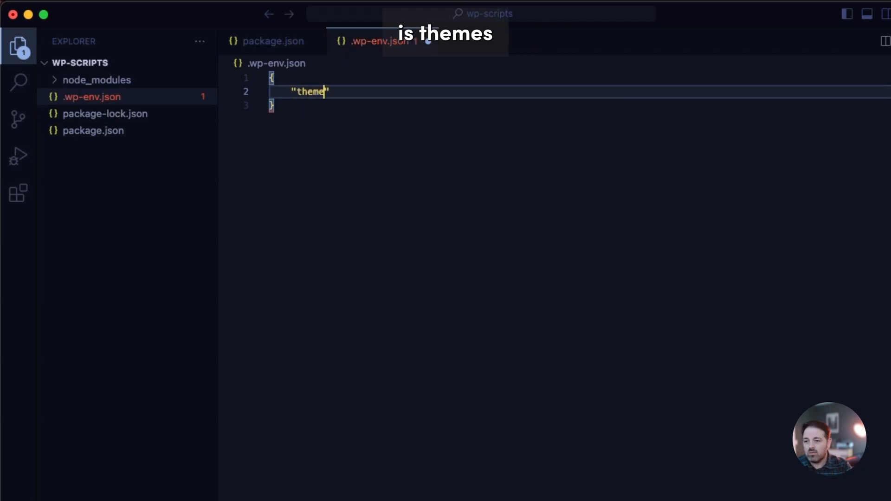
pyautogui.write('s": [')
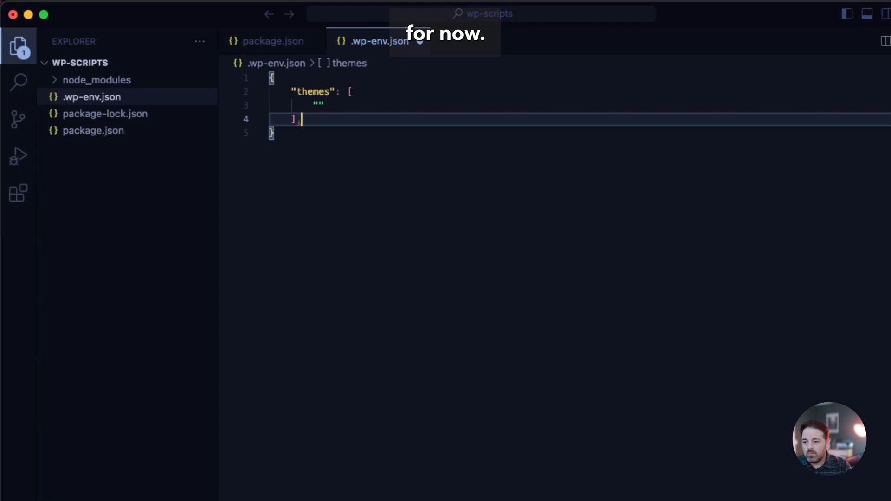
pyautogui.write('"mappings"')
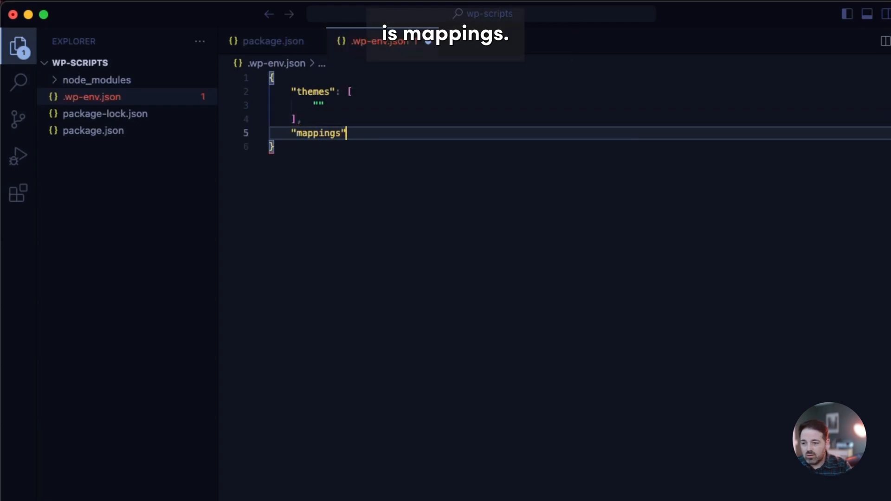
pyautogui.write(':')
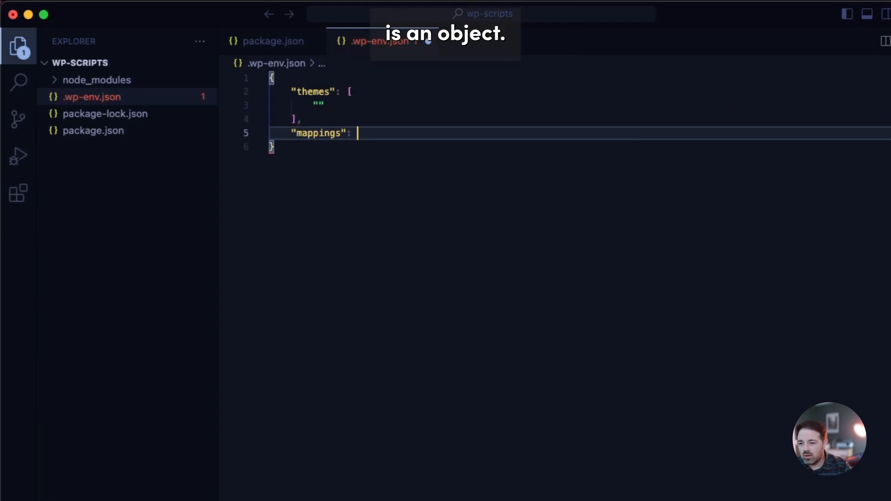
pyautogui.write('{')
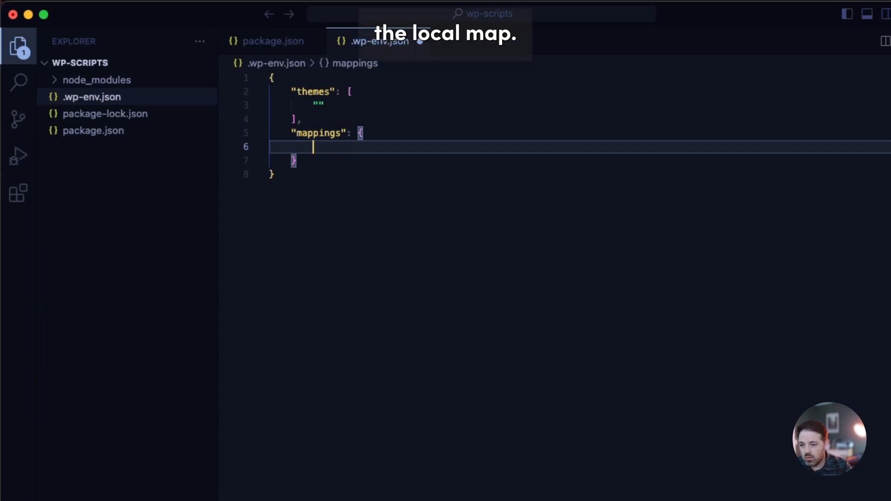
pyautogui.write('"wp"')
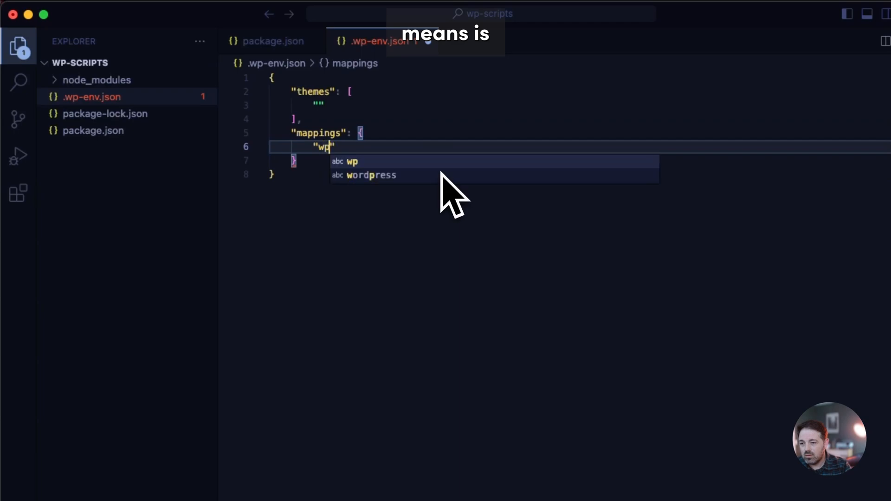
pyautogui.write('-content')
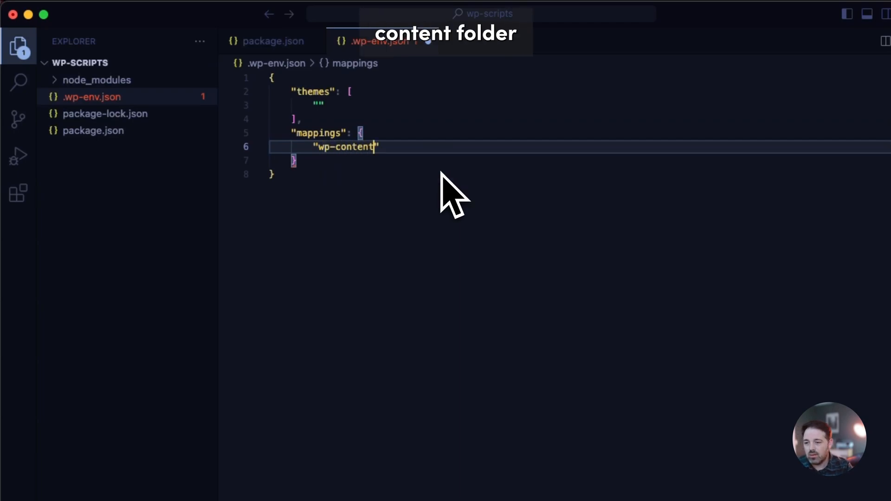
pyautogui.write('/themes/')
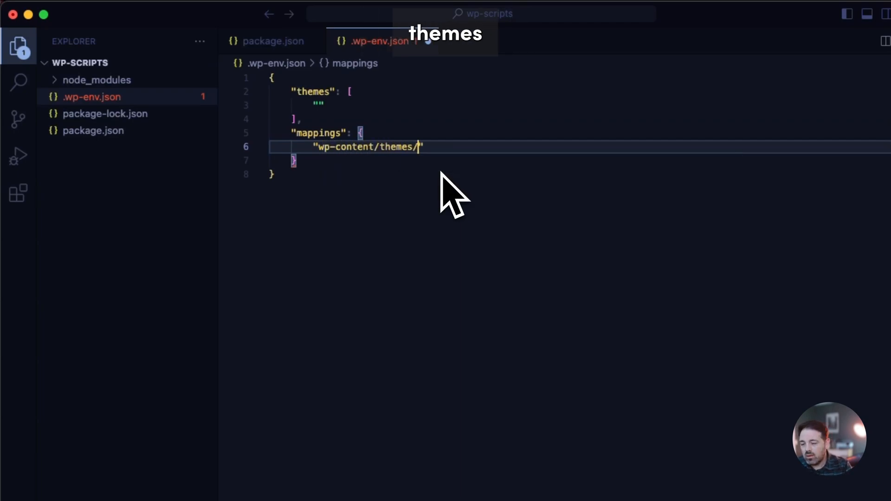
pyautogui.write('custom-theme')
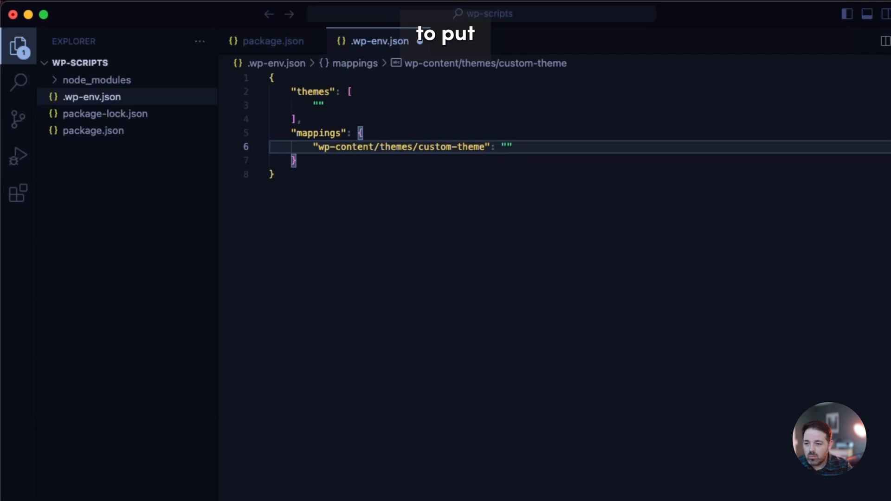
# Point the custom-theme mapping at the local ./themes/custom-theme folder.
pyautogui.write('themes/custom-theme')
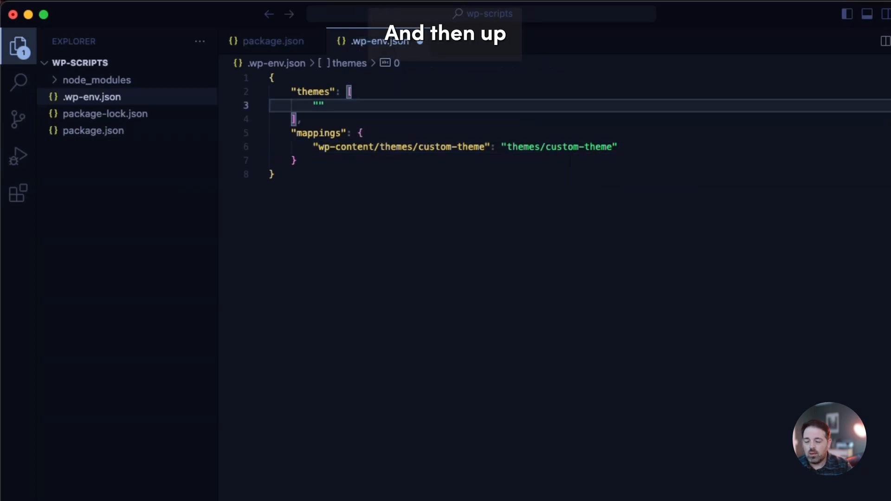
pyautogui.write('./theme')
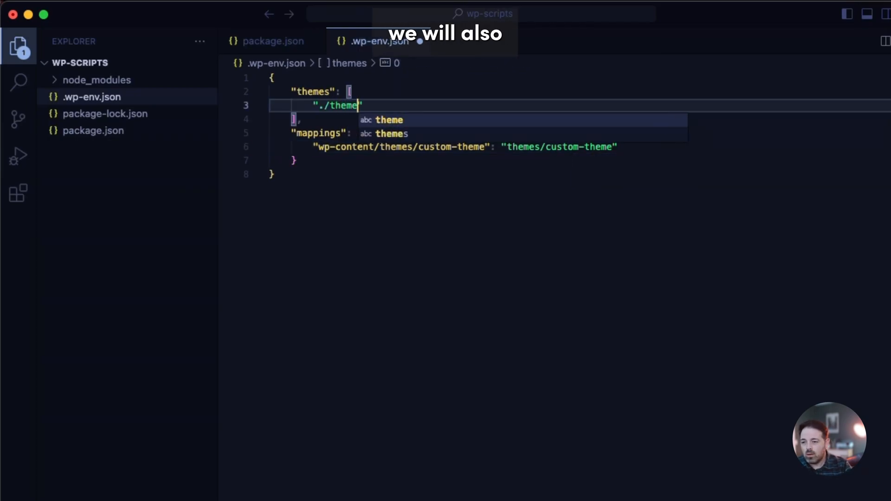
pyautogui.write('s/')
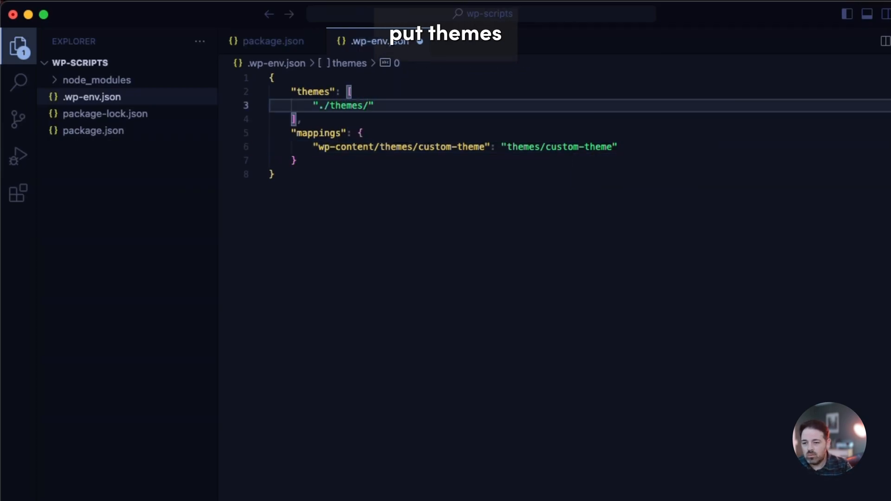
pyautogui.write('custom-theme')
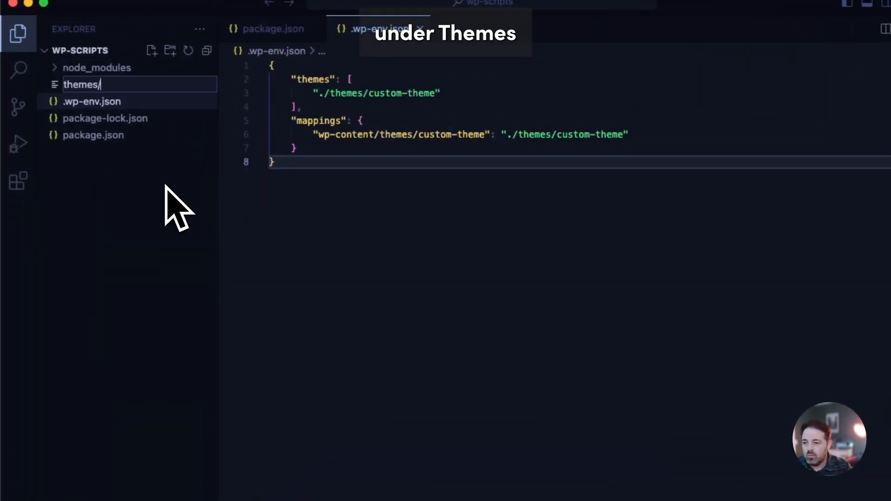
# Create themes/custom-theme/footer.php and start further theme files such as functions.php.
pyautogui.write('custom-theme/')
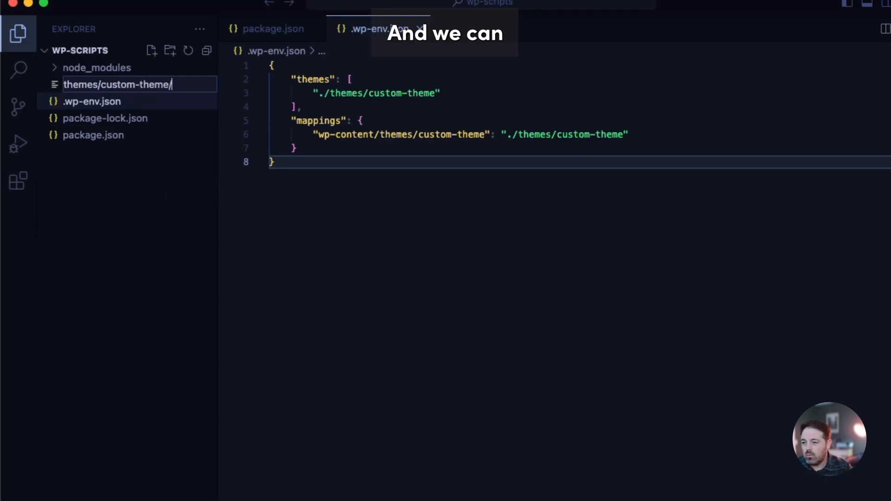
pyautogui.write('footer.')
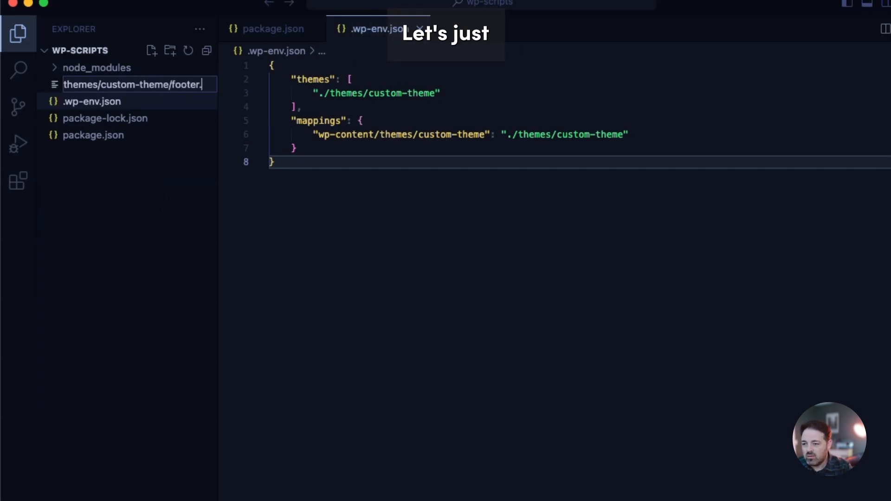
pyautogui.press('Enter')
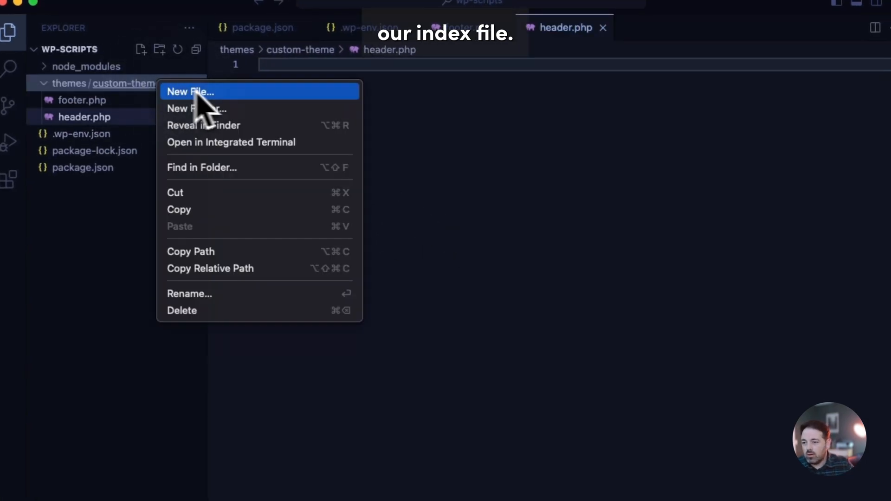
pyautogui.click(191, 92)
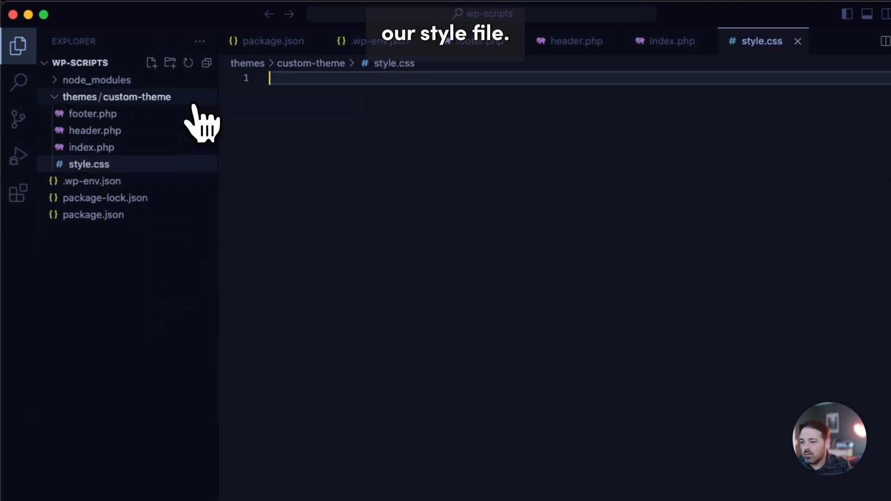
pyautogui.write('fun')
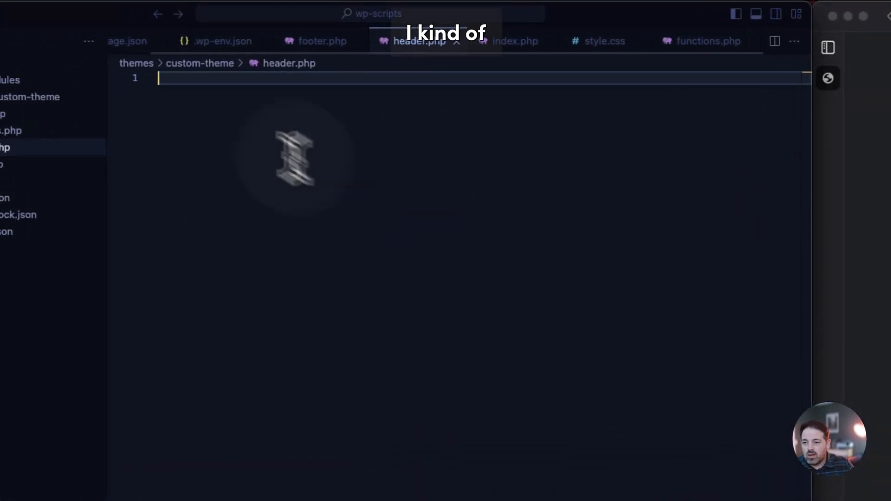
pyautogui.moveTo(237, 117)
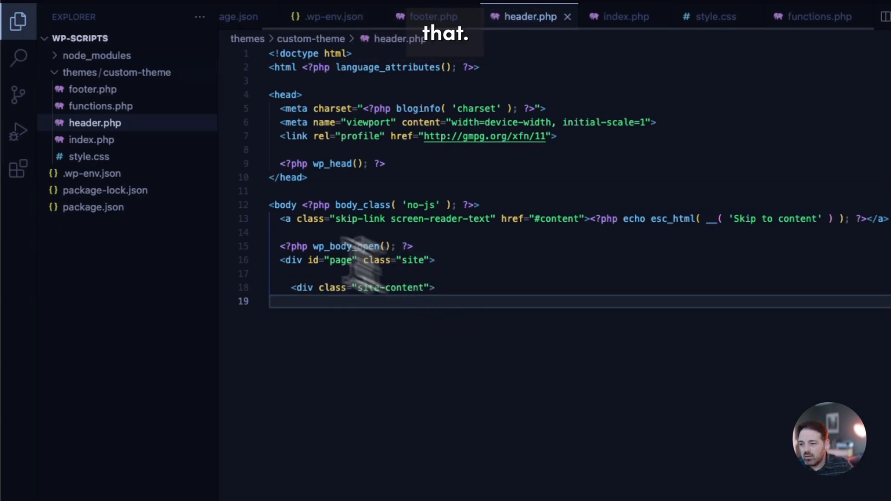
# Write header.php's doctype, head with wp_head(), body opening and wrapper divs.
pyautogui.click(433, 17)
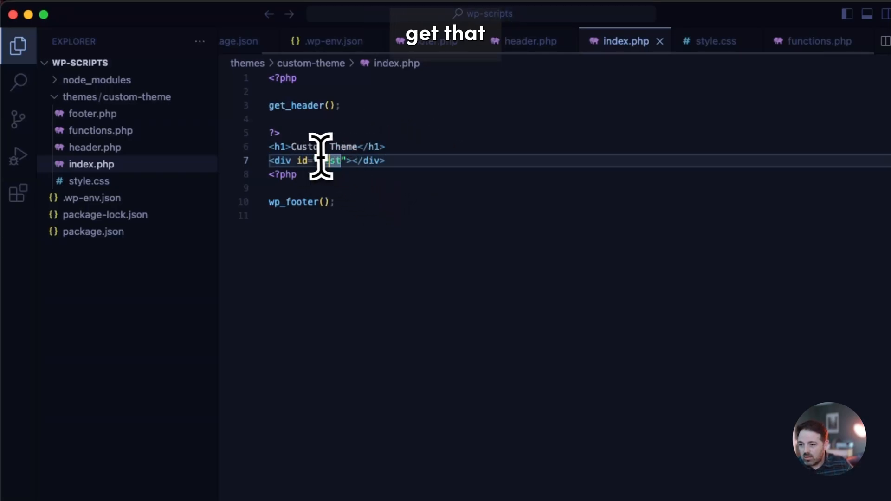
# Finish index.php with get_header, Custom Theme h1, container div and wp_footer, then move to style.css.
pyautogui.click(89, 181)
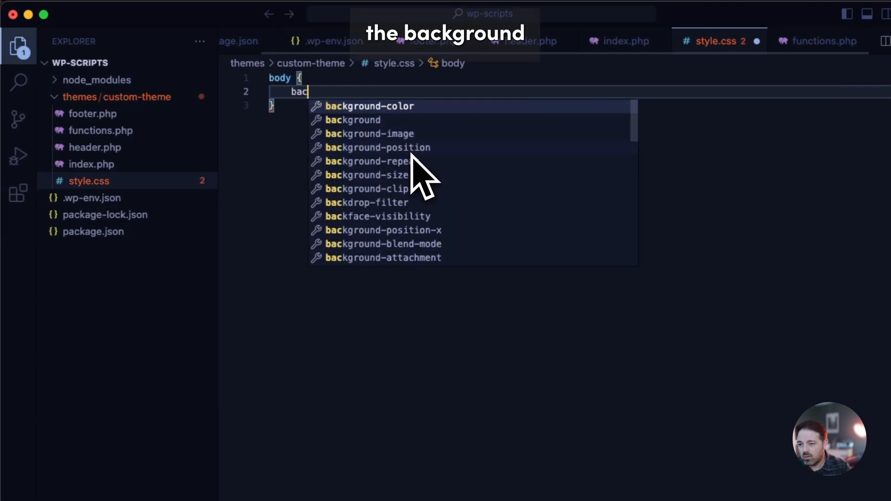
# Add a body rule with background: black; to style.css.
pyautogui.write('background: black;')
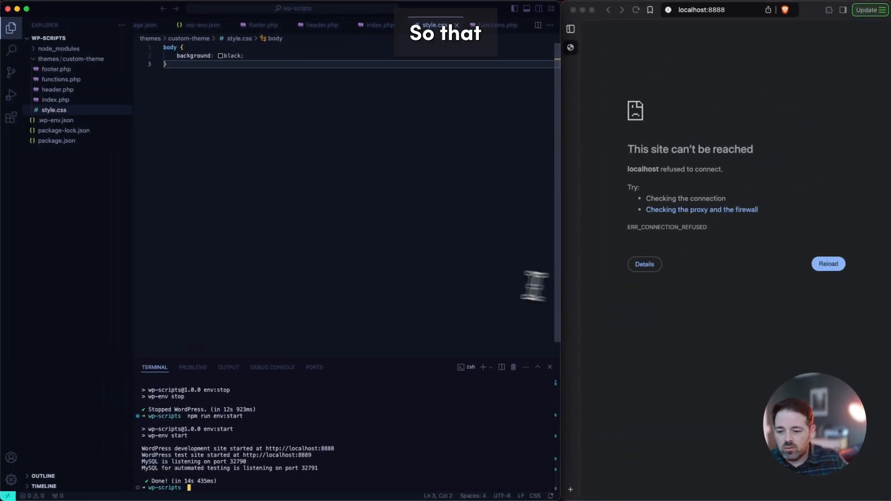
# Reload localhost:8888 and log in to the WordPress admin at /wp-admin/.
pyautogui.click(828, 264)
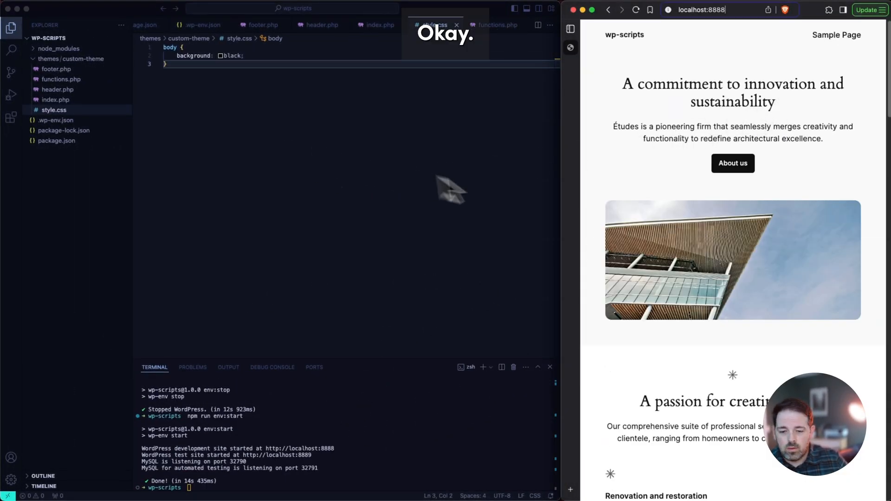
pyautogui.write('wp-admin/')
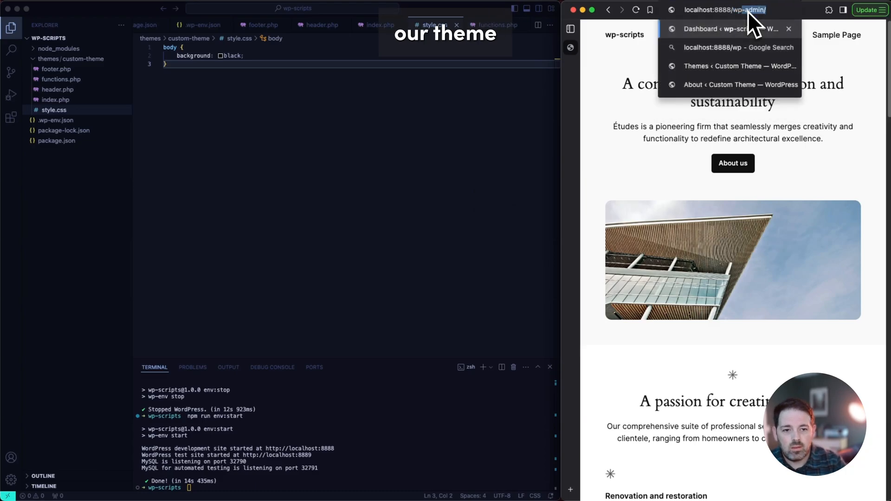
pyautogui.click(723, 29)
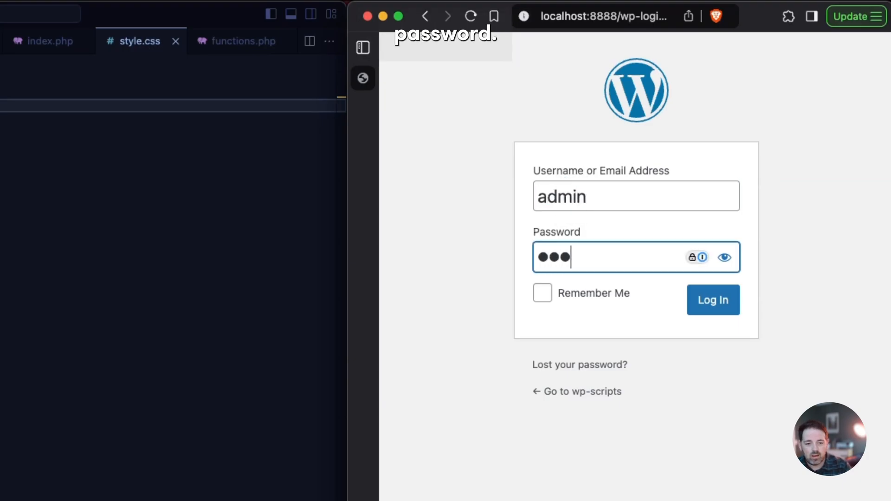
pyautogui.click(713, 299)
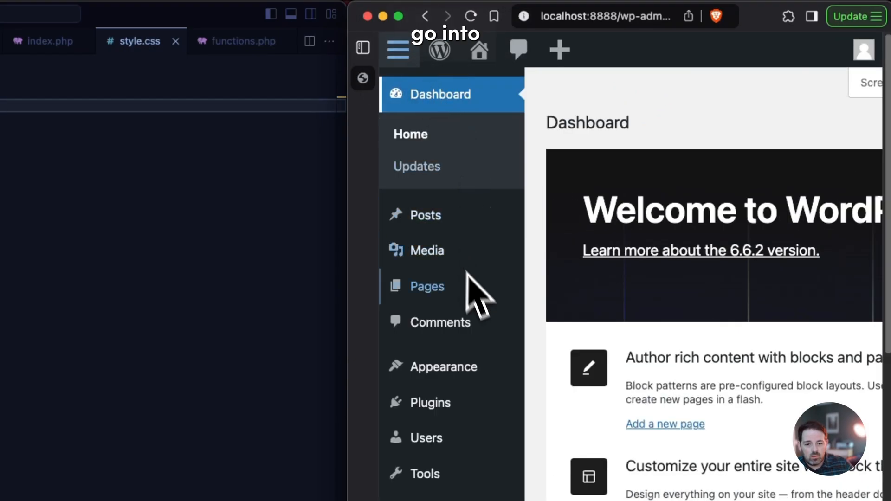
# Activate custom-theme under Appearance > Themes and view the site's Custom Theme heading.
pyautogui.click(444, 367)
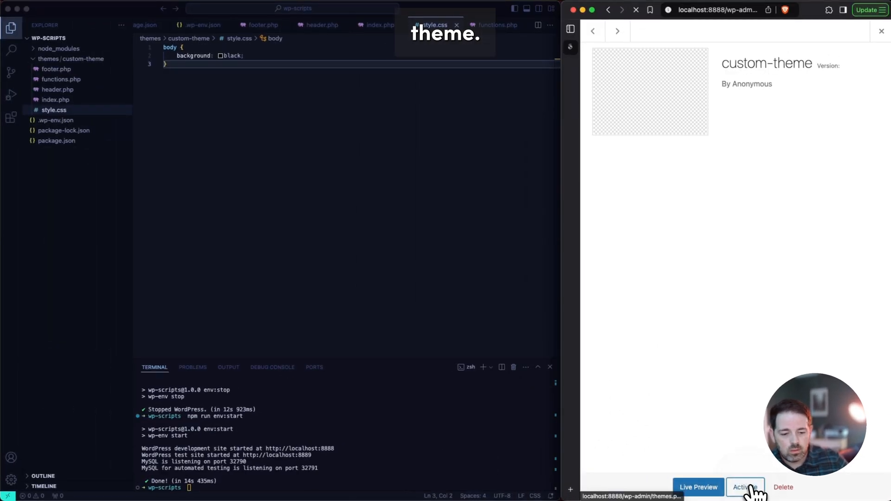
pyautogui.click(745, 487)
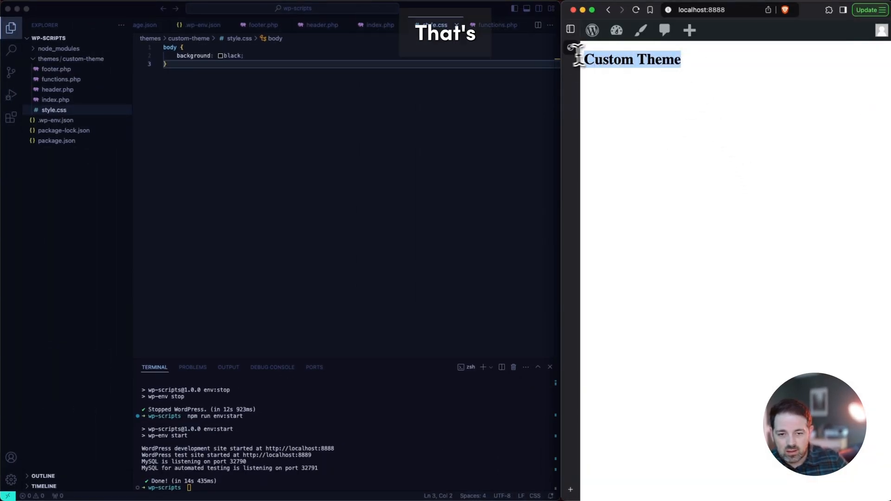
pyautogui.rightClick(627, 87)
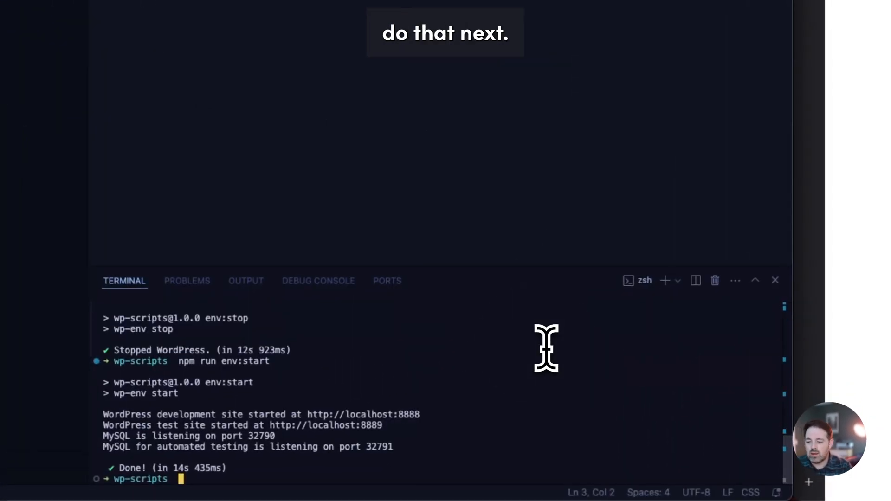
pyautogui.write('npm i -D')
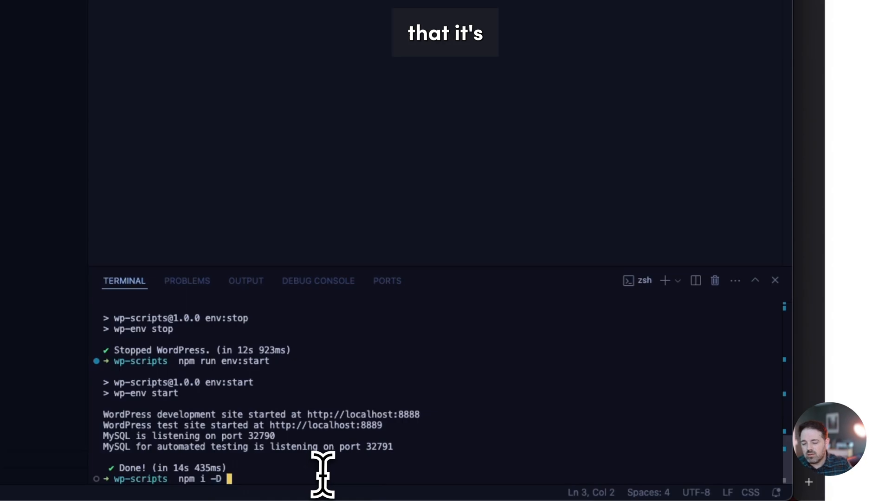
pyautogui.write('--save-dev @wordpress')
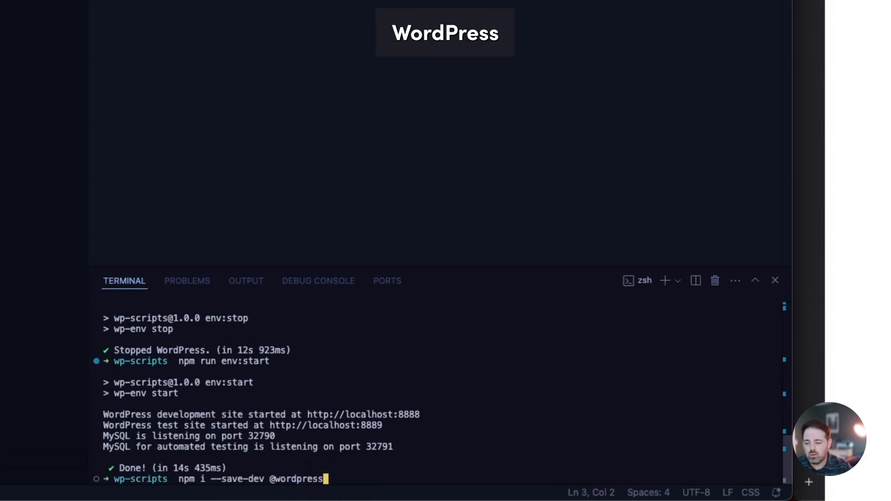
pyautogui.write('/scripts')
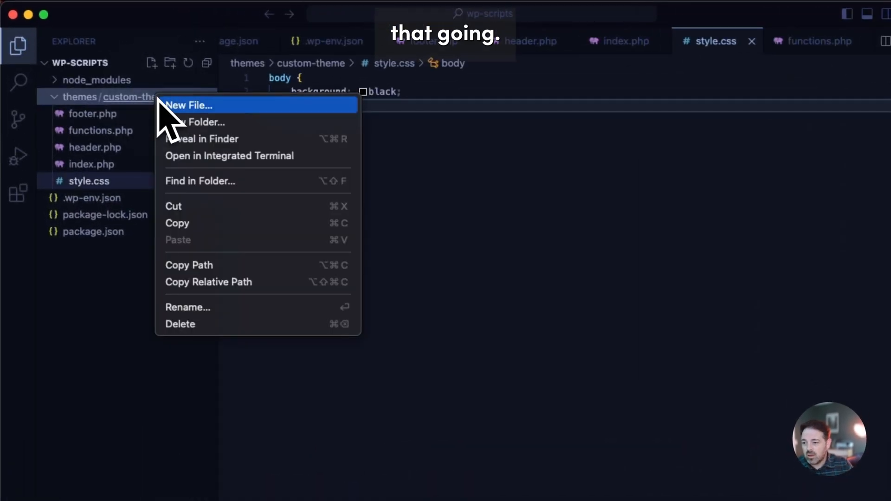
# Create empty main.js and main.css files inside a new assets folder of custom-theme.
pyautogui.click(190, 105)
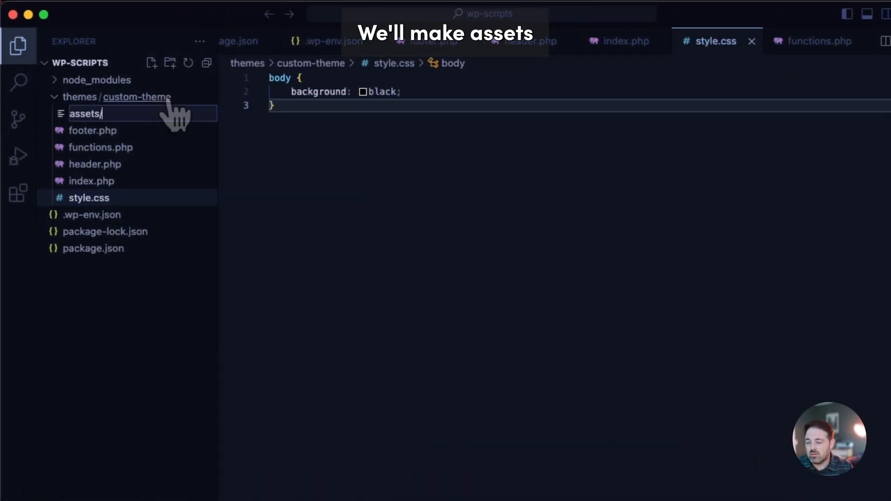
pyautogui.write('main.')
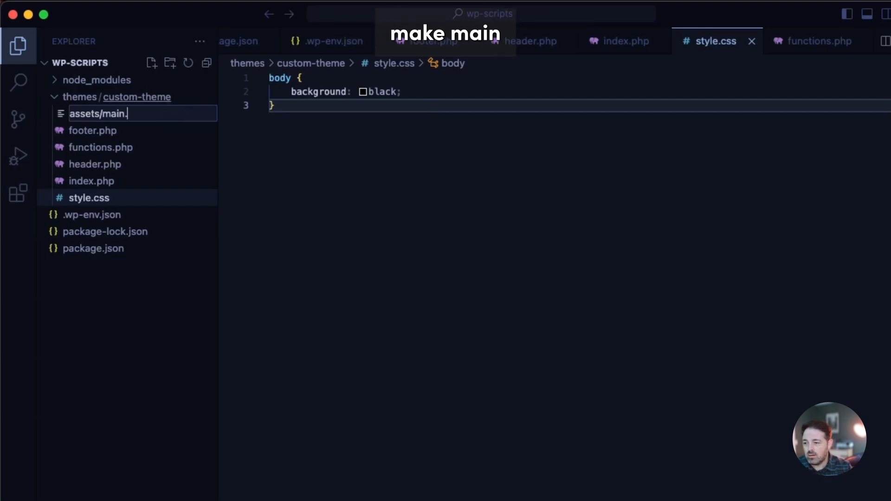
pyautogui.press('Enter')
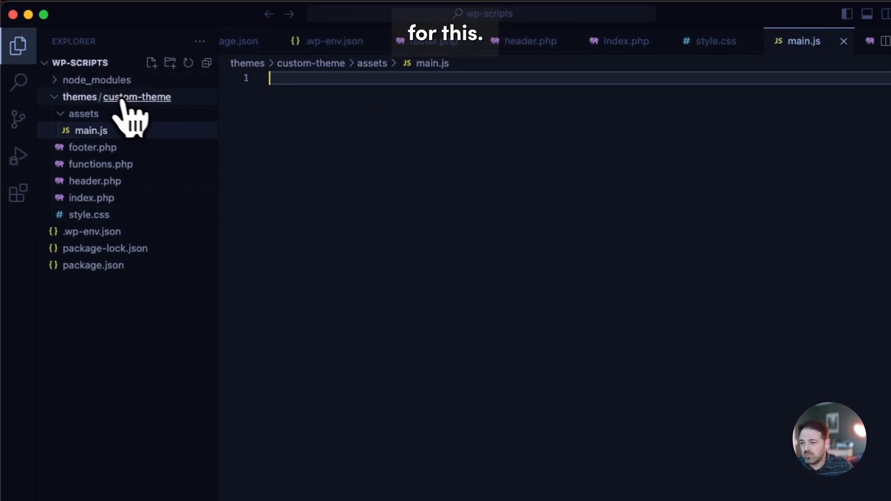
pyautogui.rightClick(91, 130)
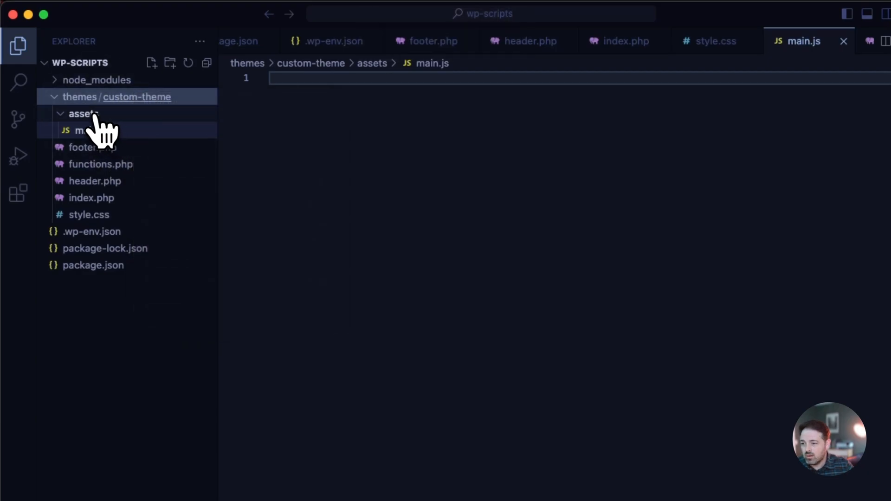
pyautogui.click(150, 63)
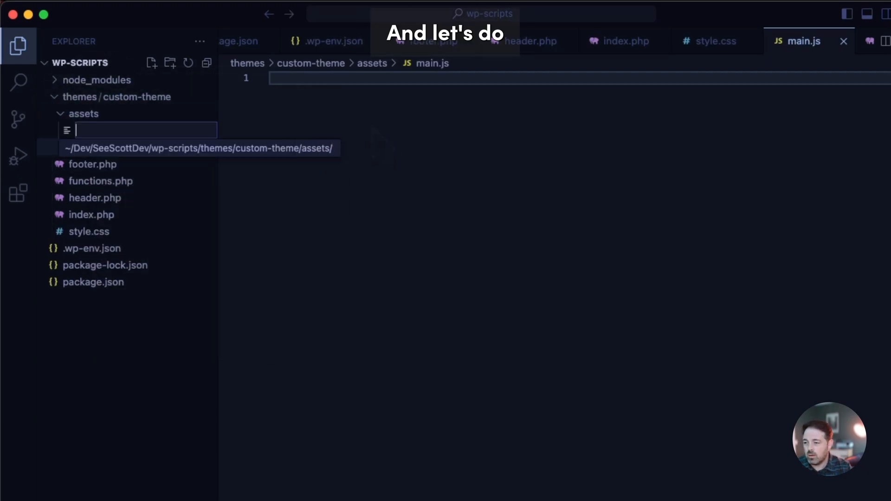
pyautogui.write('main.c')
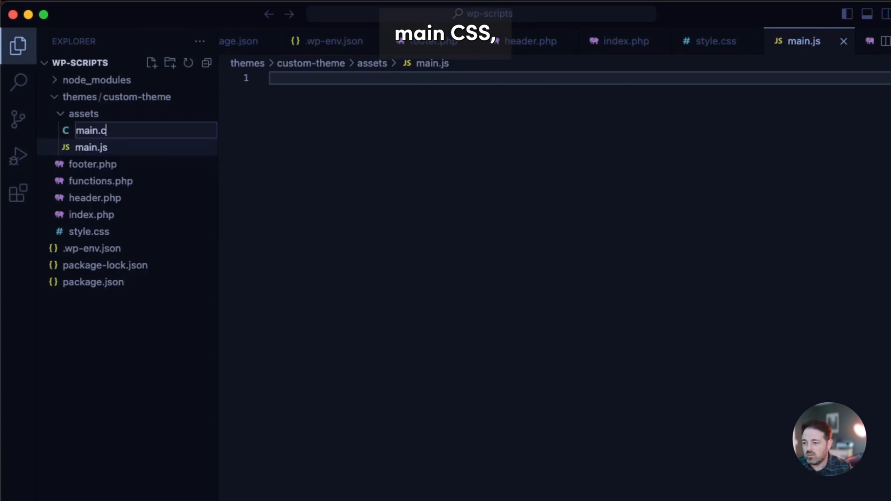
pyautogui.press('Enter')
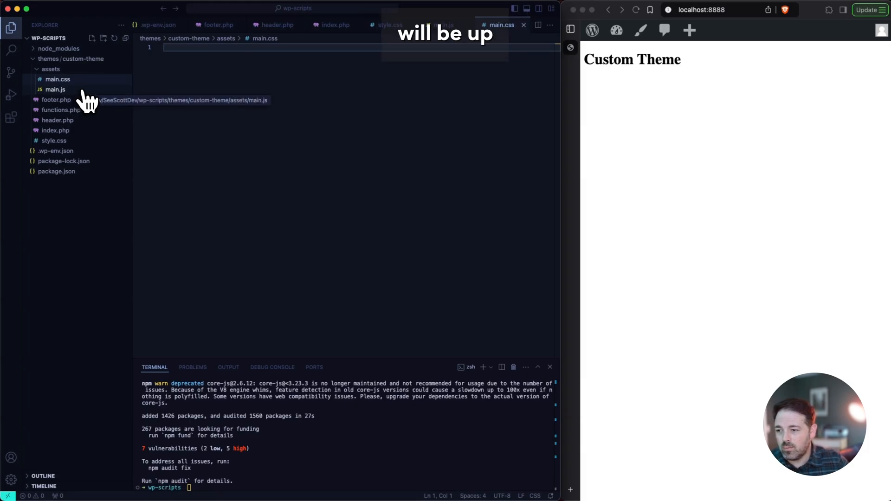
# Add an alert('') call to the theme's main.js asset file.
pyautogui.click(55, 89)
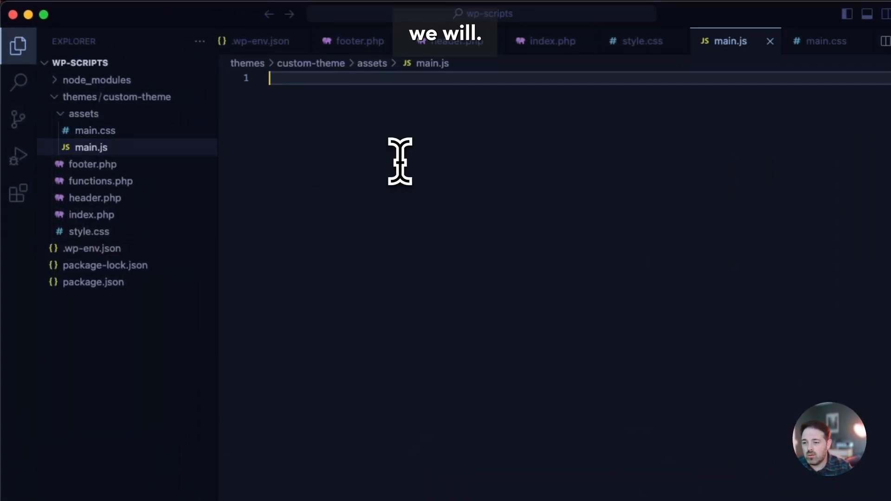
pyautogui.write("alert('')")
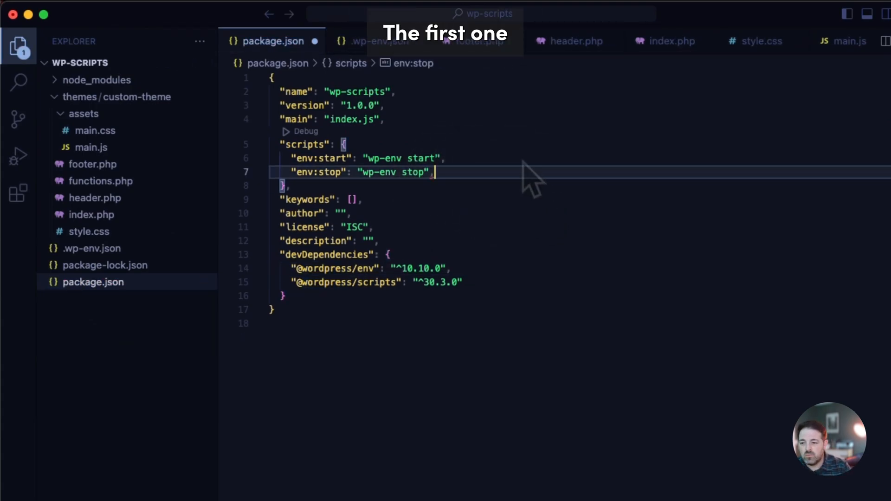
# Add an "assets:build" script running wp-scripts on themes/custom-theme/assets/main.js.
pyautogui.write('"ass"')
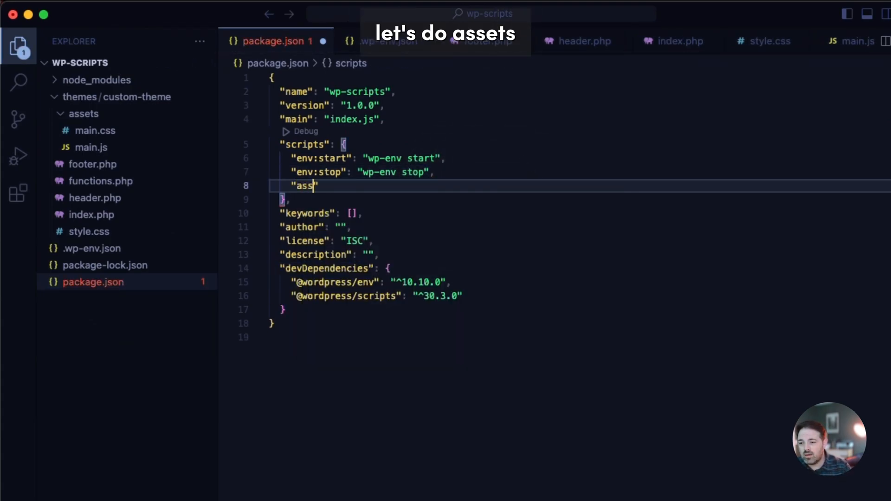
pyautogui.write('ets:build": ""')
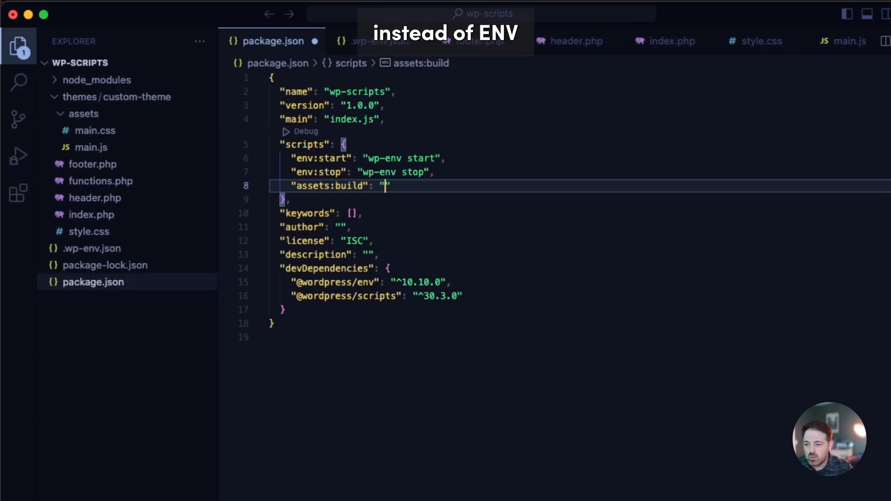
pyautogui.write('wp-')
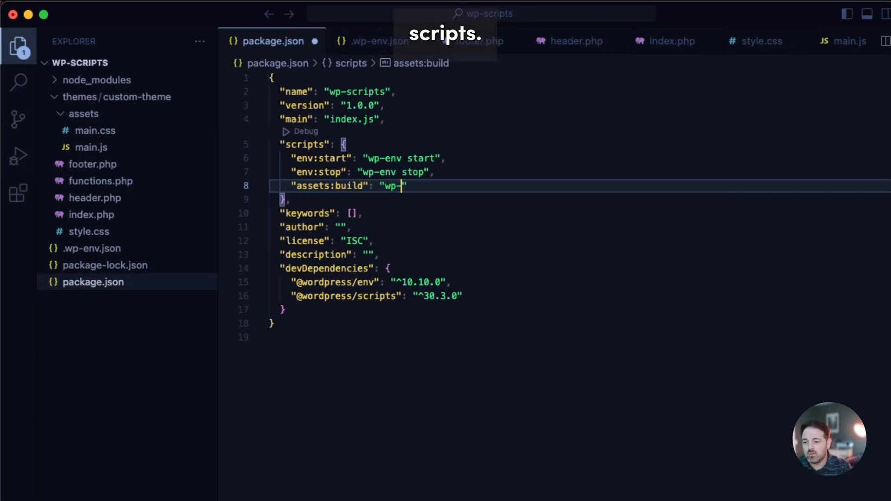
pyautogui.write('scripts')
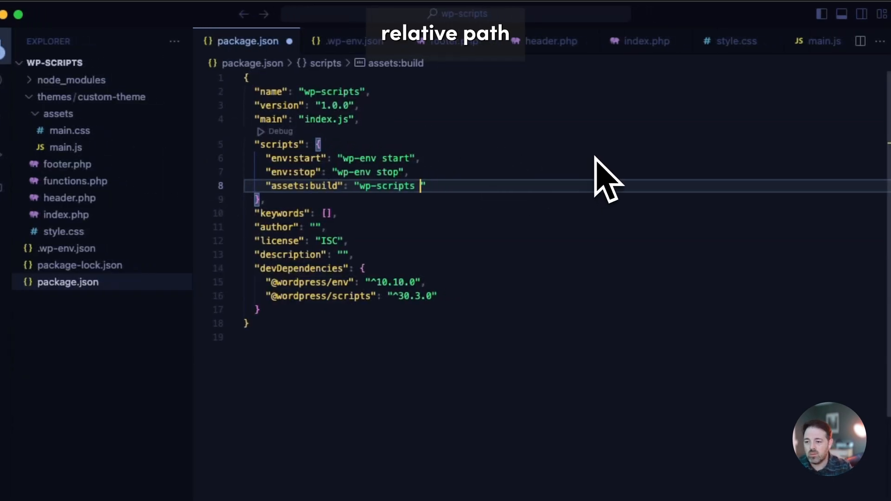
pyautogui.write('themes/')
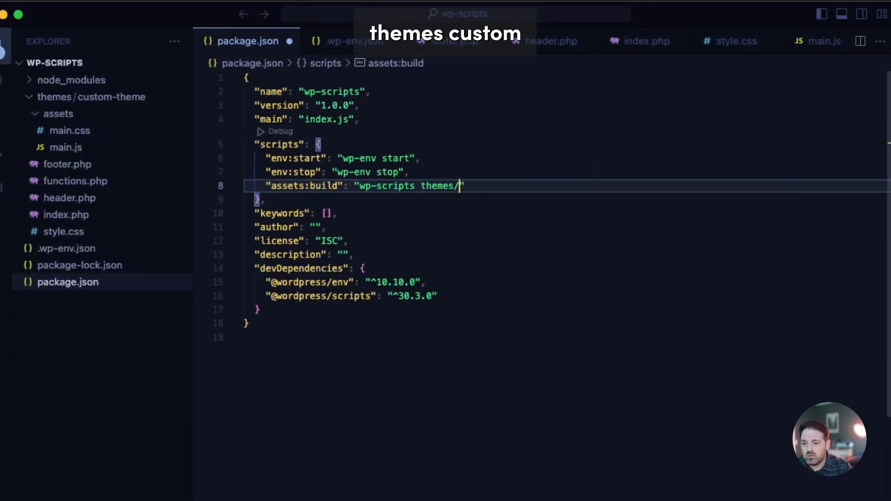
pyautogui.write('custom-theme/assets/')
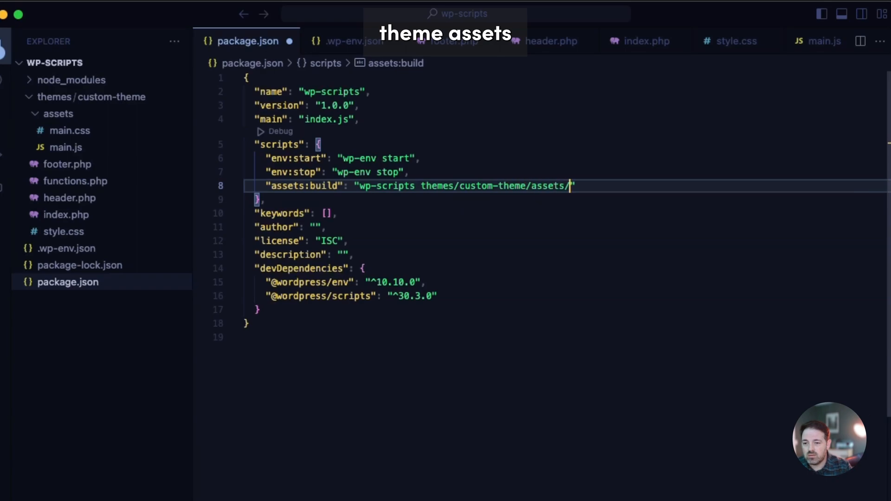
pyautogui.write('main.js')
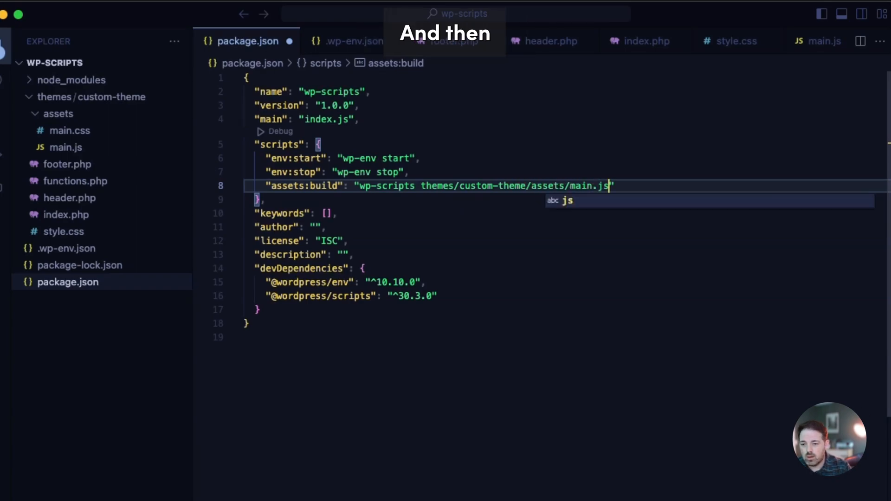
# Give the assets:build script an --output-path pointing into themes/custom-theme.
pyautogui.write('--')
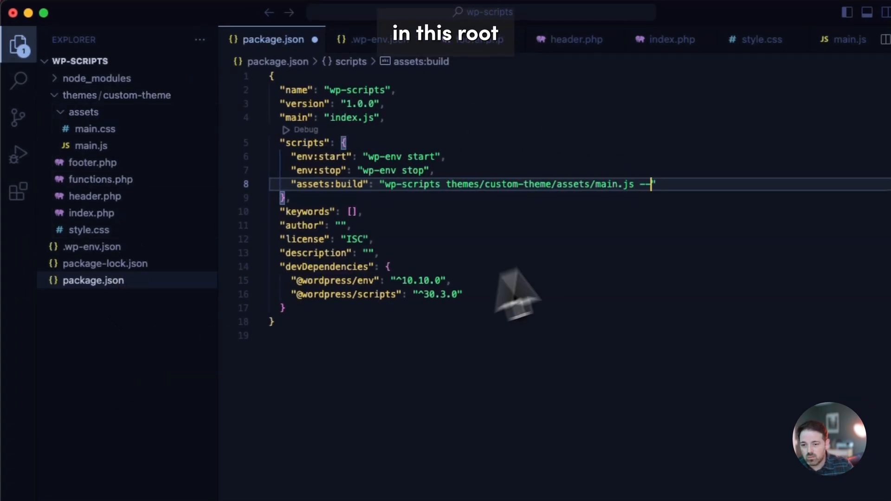
pyautogui.write('-output-path')
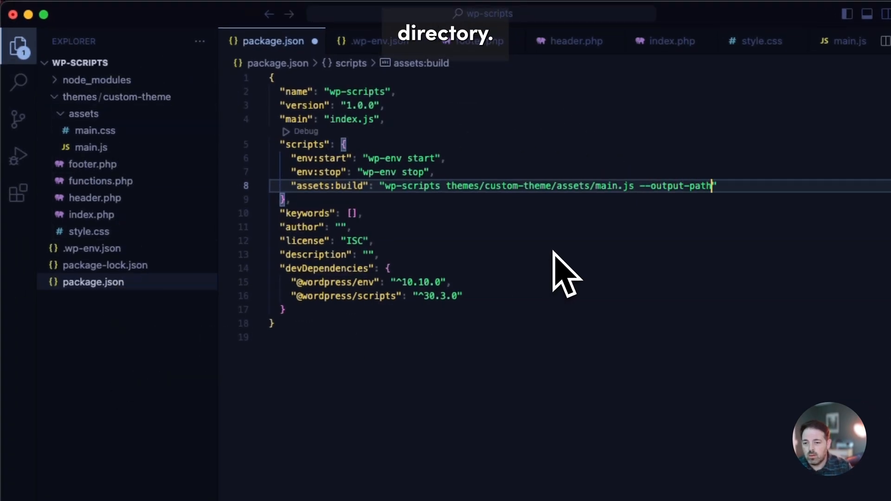
pyautogui.write('themes/custom-theme/assets/build')
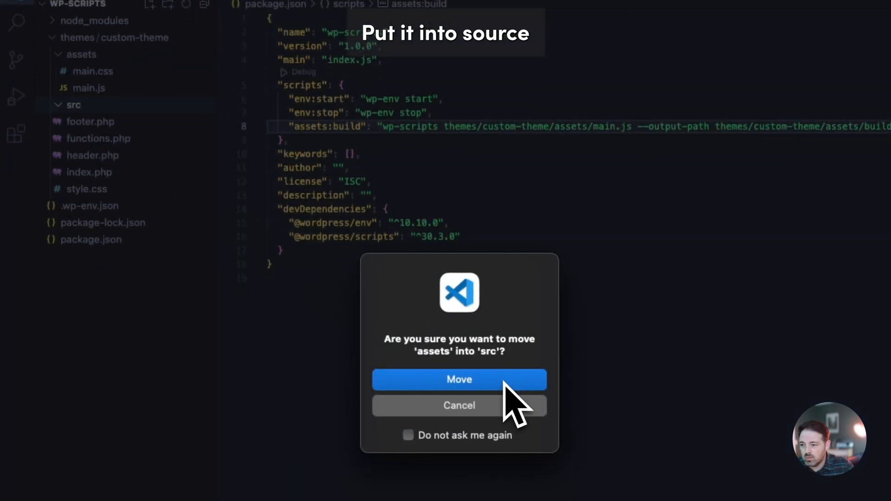
# Confirm moving the assets folder into the new src folder.
pyautogui.click(459, 379)
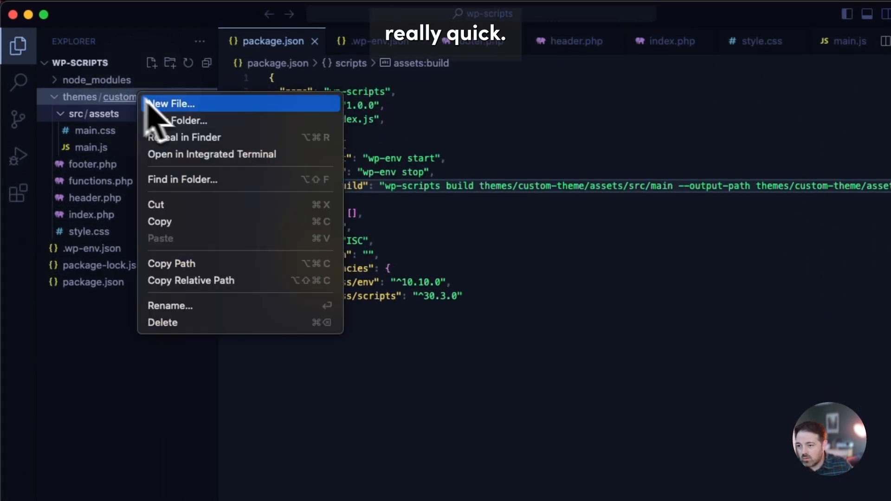
# Create assets/src, move main.css and main.js into it, and trash the leftover src folder.
pyautogui.click(187, 121)
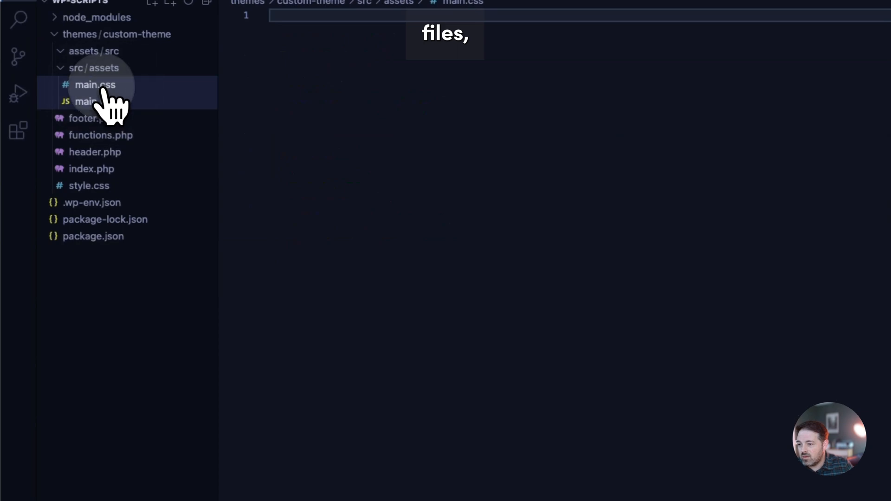
pyautogui.rightClick(85, 101)
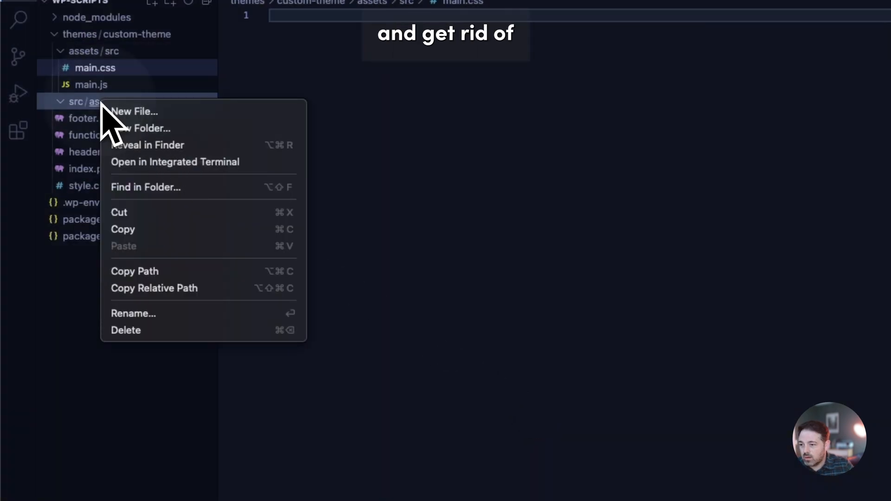
pyautogui.click(126, 331)
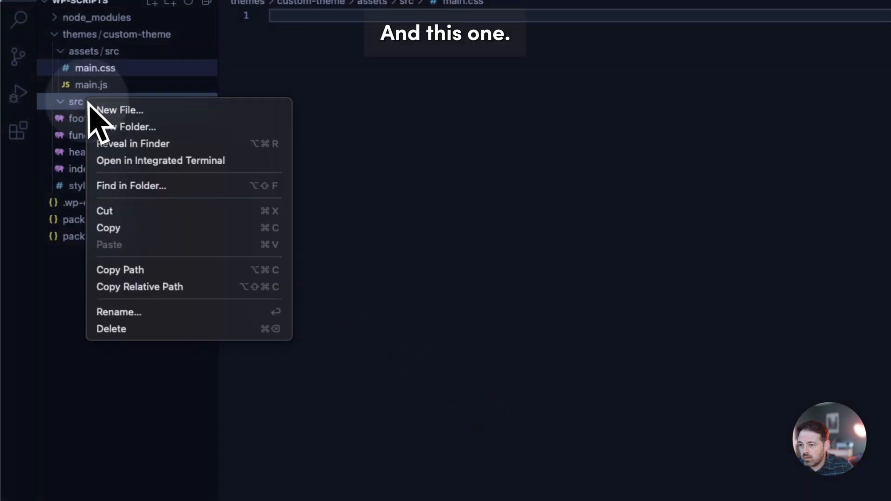
pyautogui.click(111, 329)
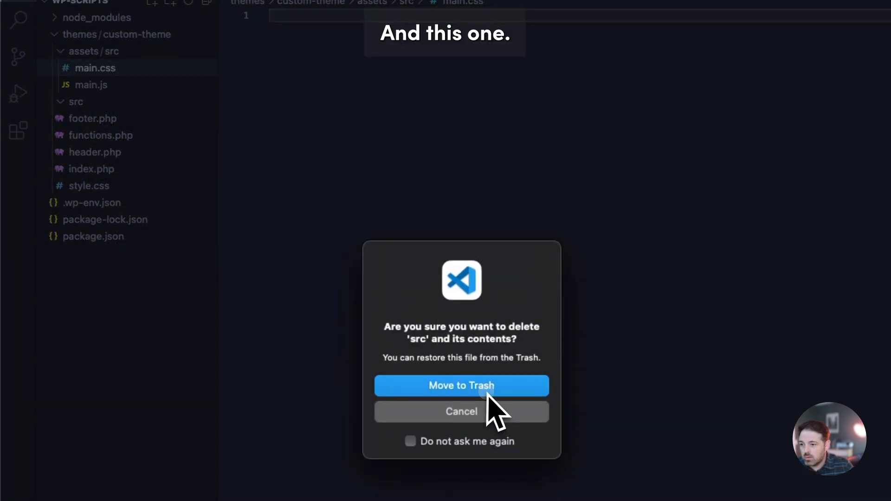
pyautogui.click(462, 385)
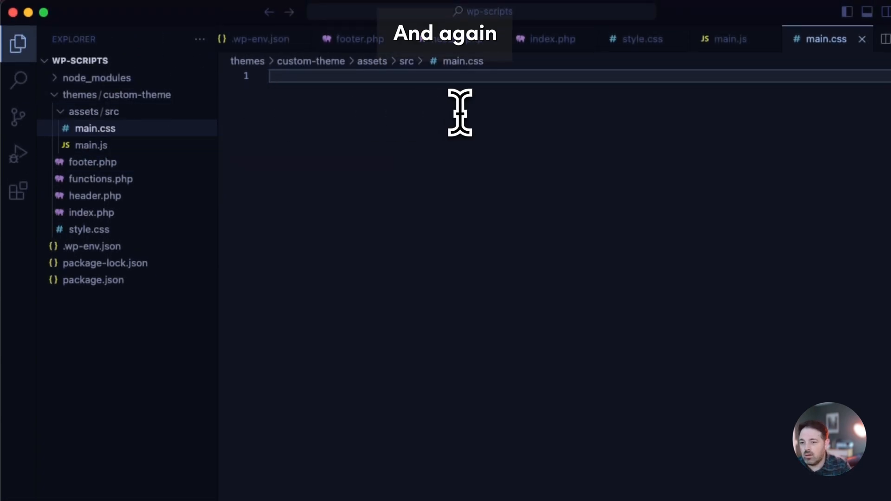
# Style body with background blue and color white in main.css, then rerun npm run assets:build.
pyautogui.write('body {')
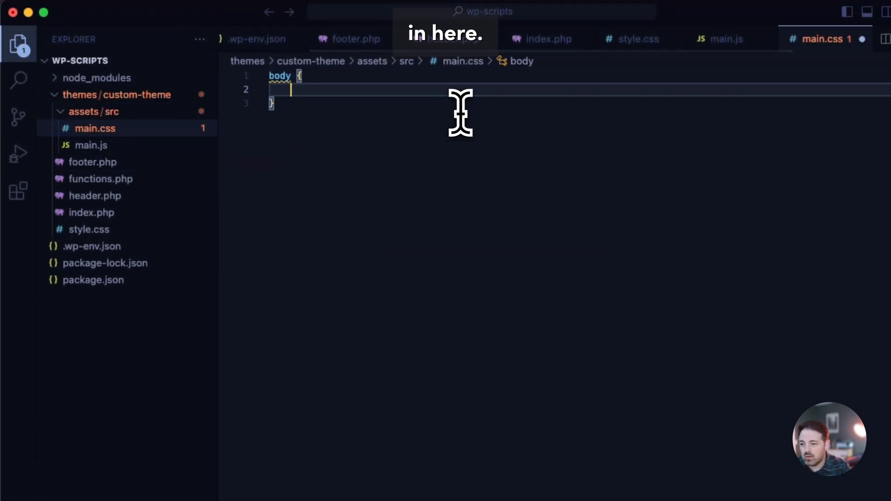
pyautogui.write('background:')
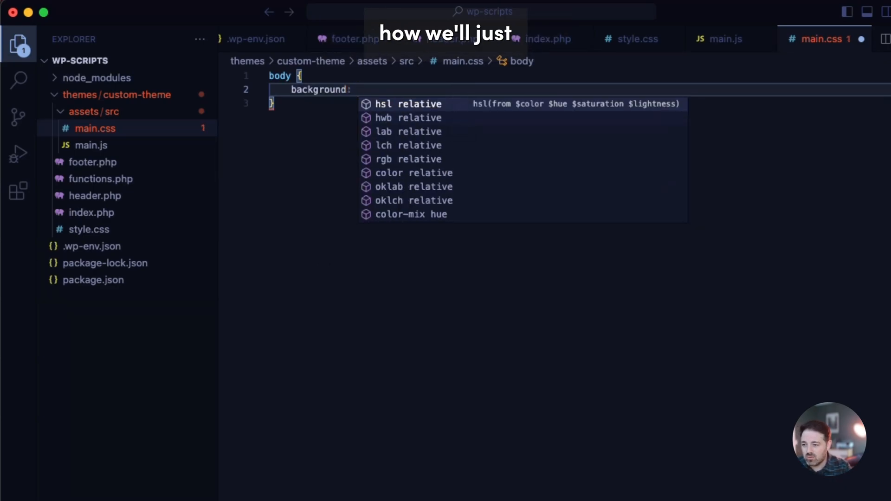
pyautogui.write('blue;')
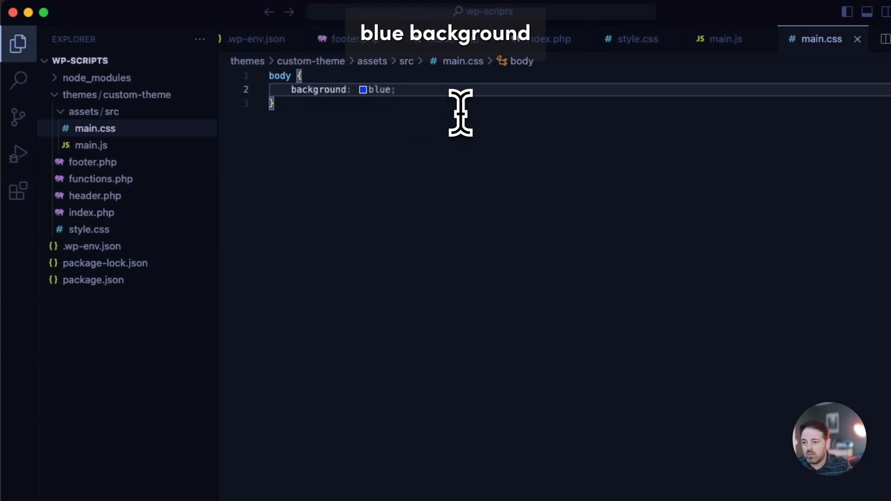
pyautogui.write('color: white;')
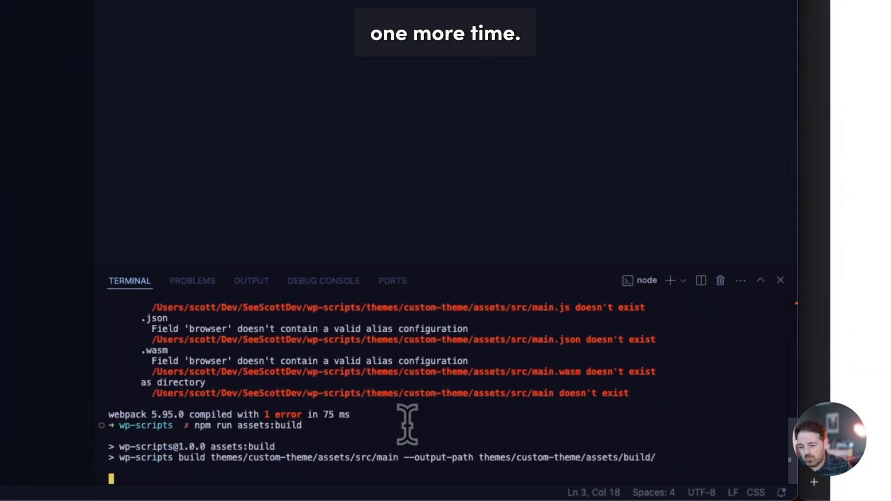
pyautogui.press('Enter')
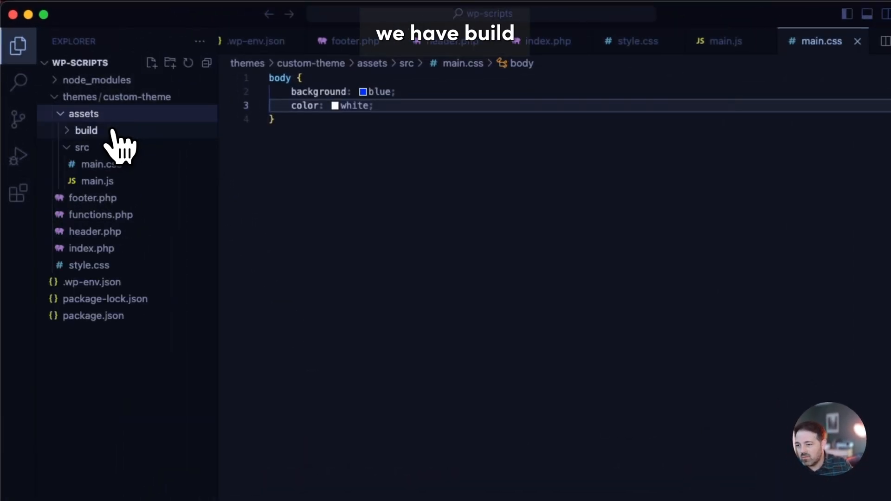
# Inspect the built main.js output, then add an import for main.css at the top of source main.js.
pyautogui.click(86, 130)
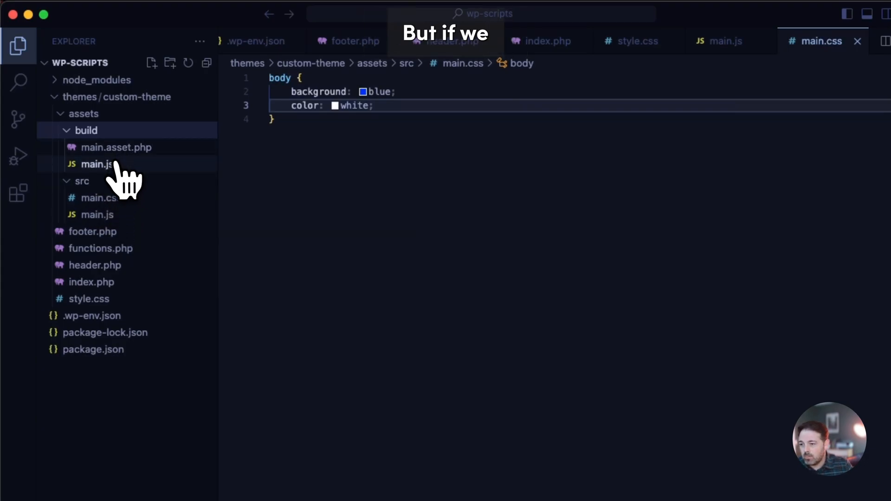
pyautogui.click(97, 163)
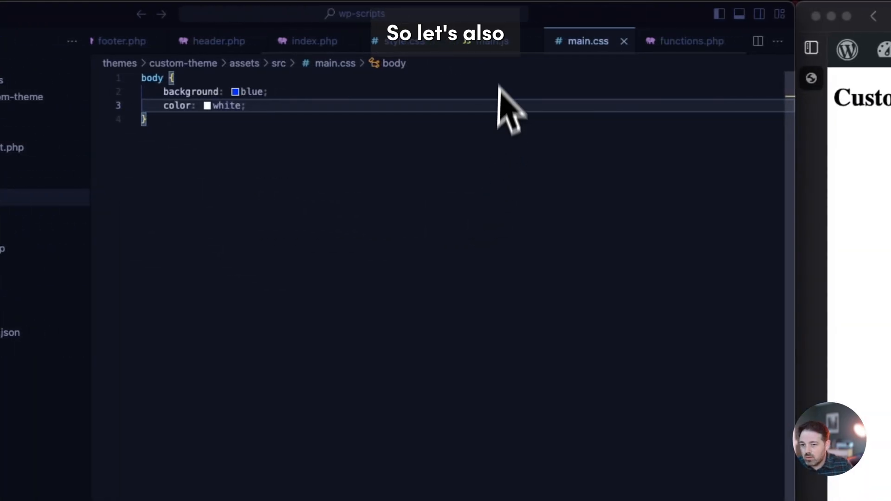
pyautogui.click(494, 41)
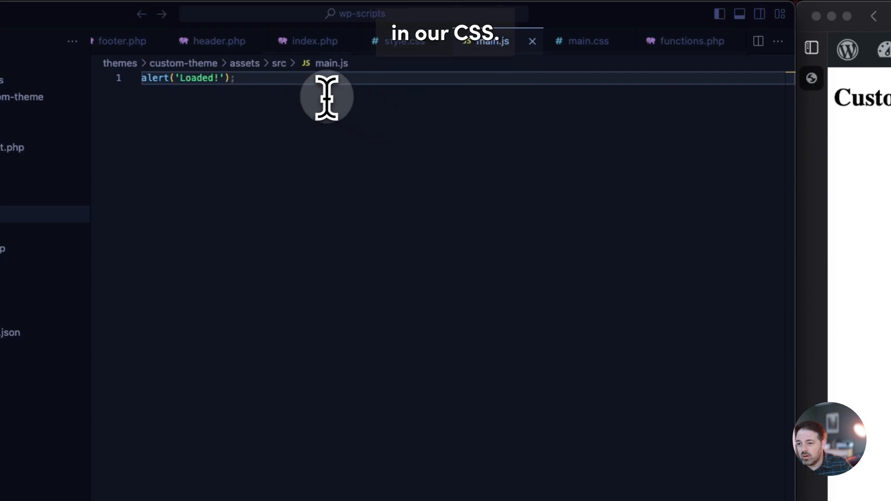
pyautogui.press('Enter')
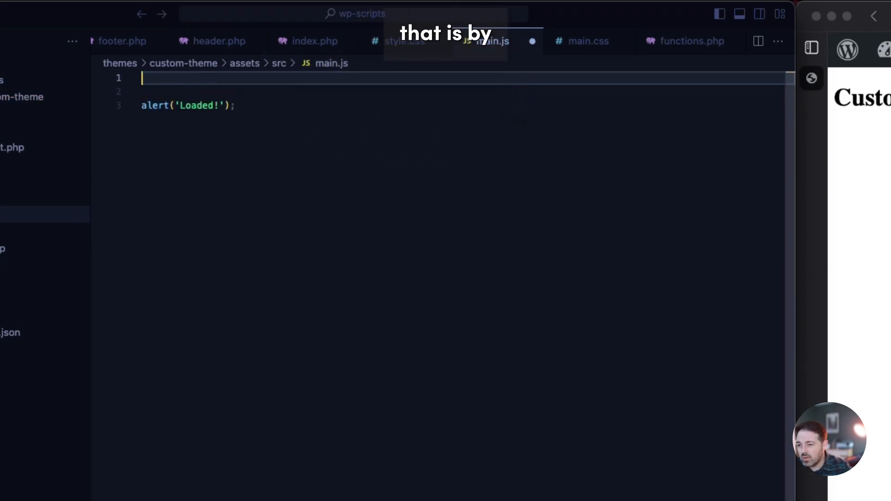
pyautogui.write("import ''")
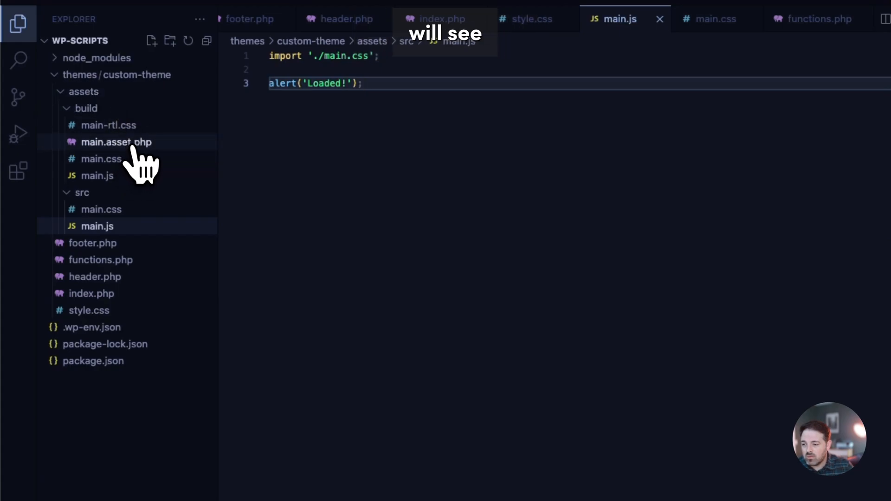
# Review the generated main.asset.php and switch to the empty functions.php.
pyautogui.click(116, 141)
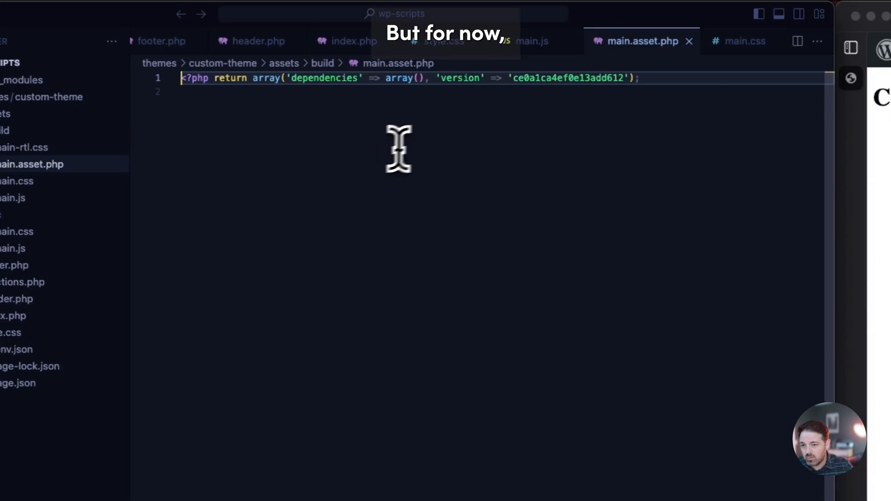
pyautogui.click(527, 42)
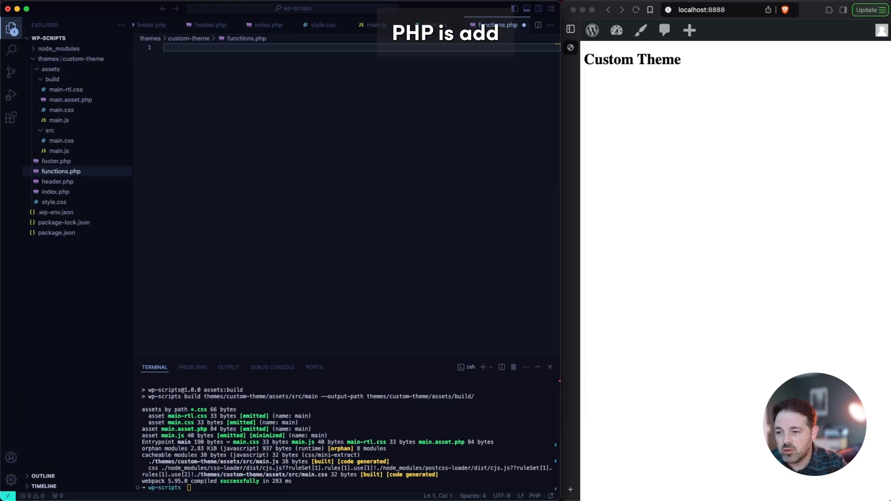
# Start functions.php scanning build/*.asset.php files, requiring each and taking its basename.
pyautogui.write('<?php')
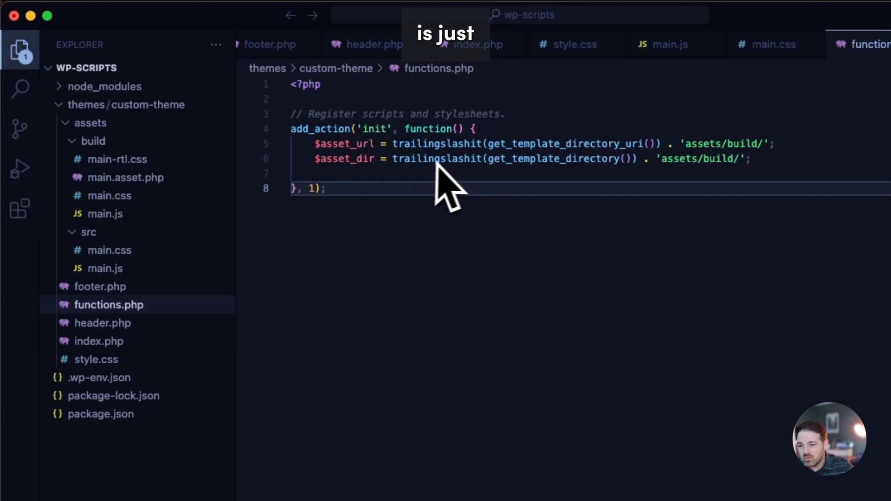
pyautogui.moveTo(362, 156)
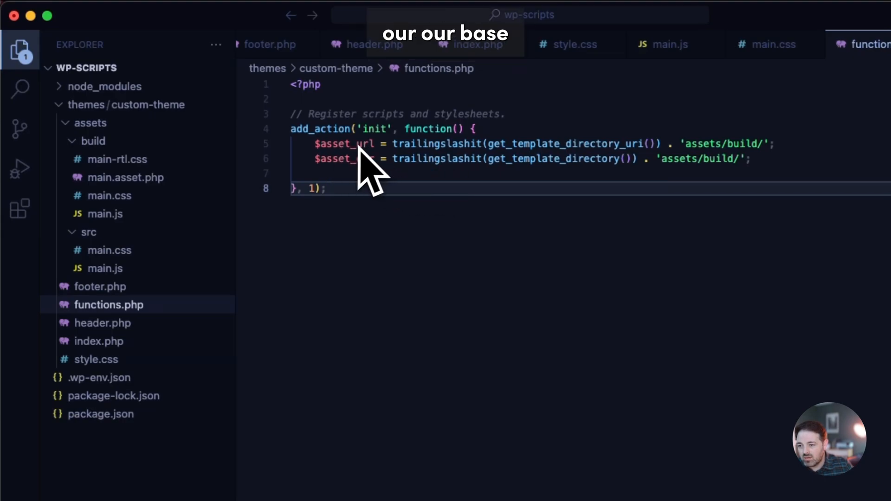
pyautogui.write('dir')
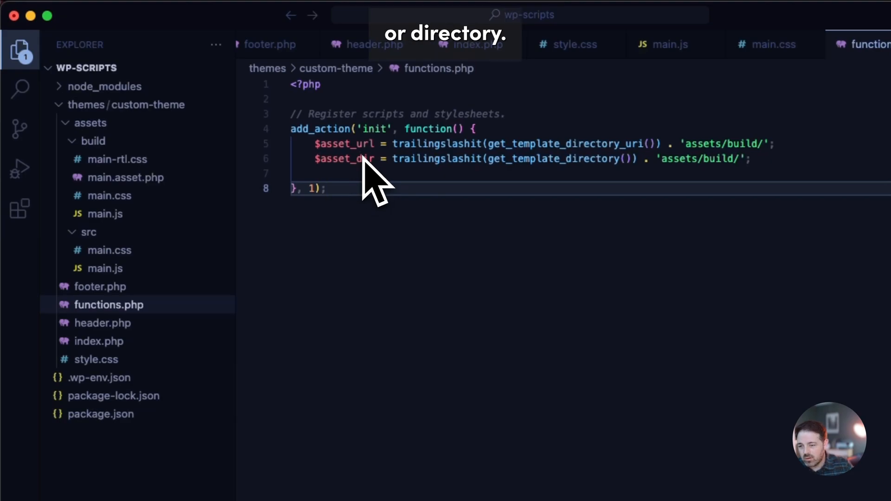
pyautogui.write('// Scan for *.asset.php files and register them.')
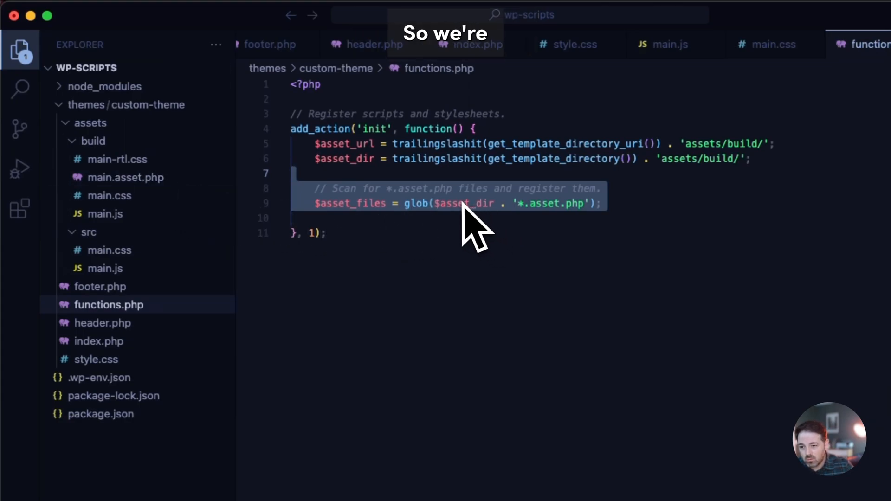
pyautogui.moveTo(428, 224)
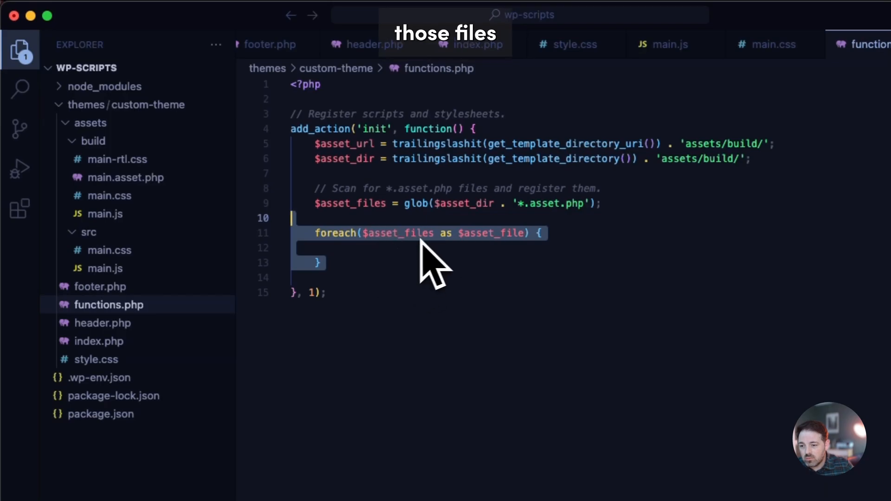
pyautogui.write('$asset_script = require($asset_file);')
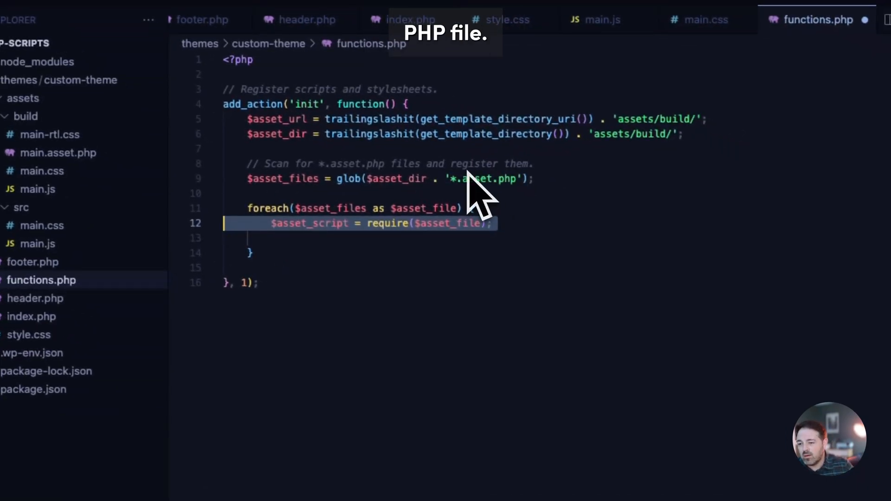
pyautogui.moveTo(320, 242)
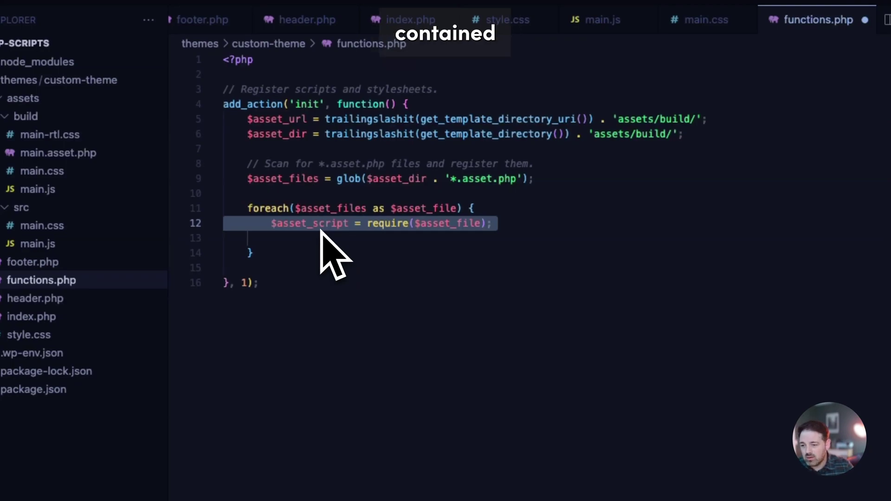
pyautogui.write('$asset_filename = basename($asset_file);')
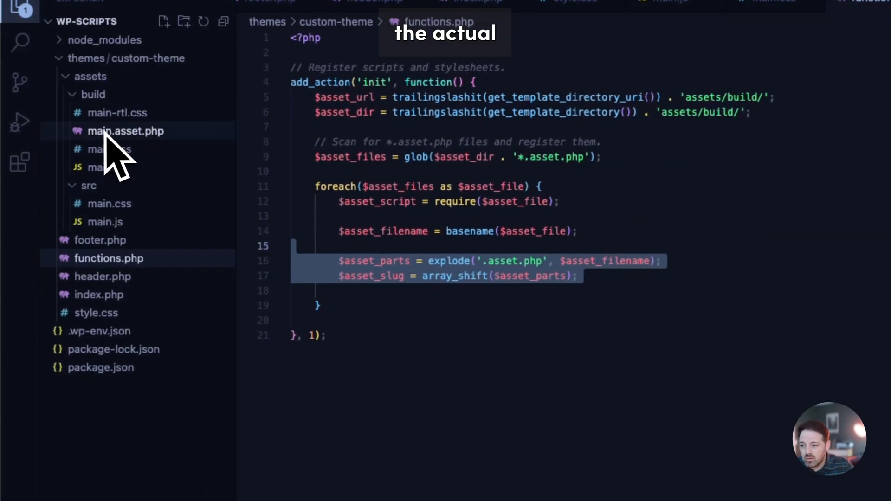
pyautogui.moveTo(125, 131)
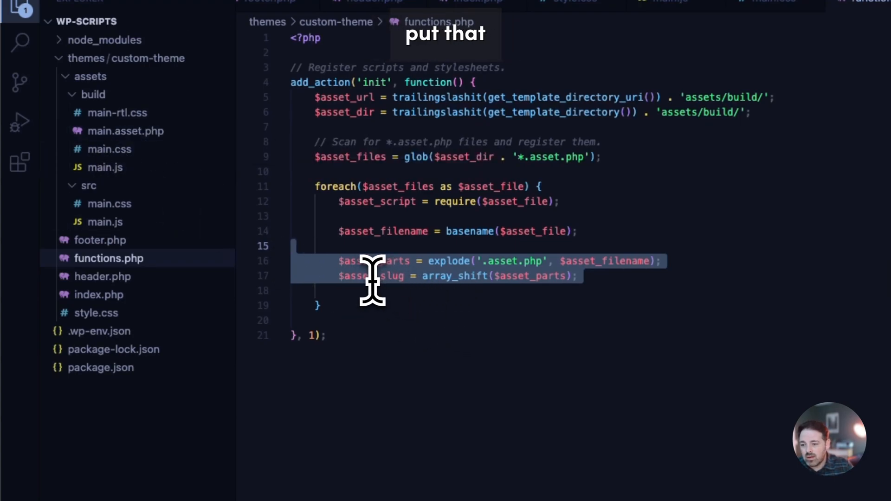
# Derive a custom-theme/%s handle per asset and register its stylesheet when readable, plus its script.
pyautogui.write('$asset_handle = sprintf("custom-theme/%s", $asset_slug);')
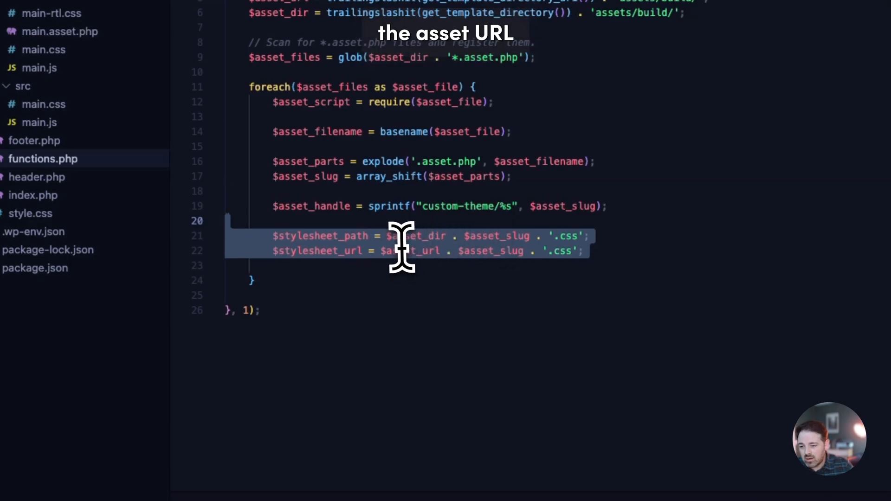
pyautogui.write('if (true === is_readable($stylesheet_path)) {')
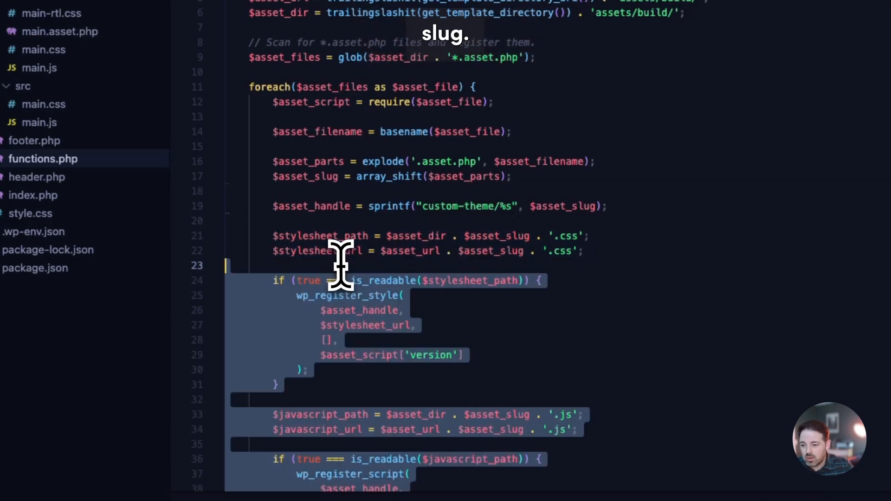
pyautogui.scroll(-3)
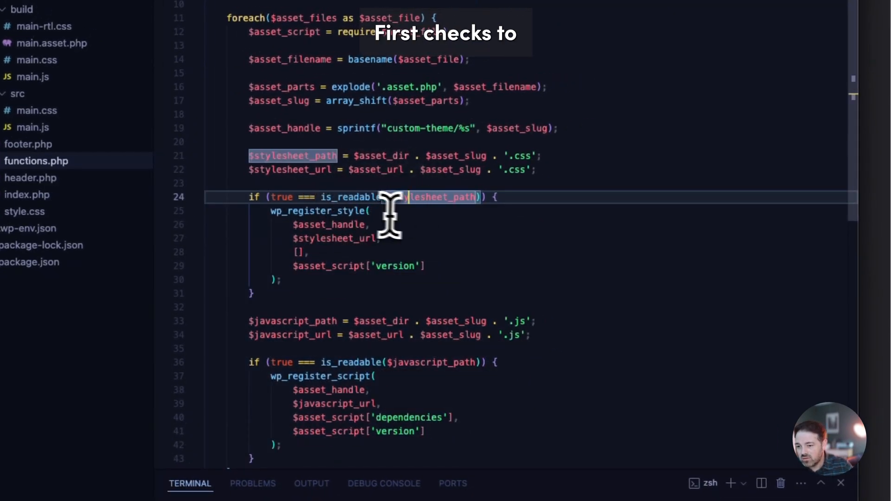
pyautogui.scroll(-3)
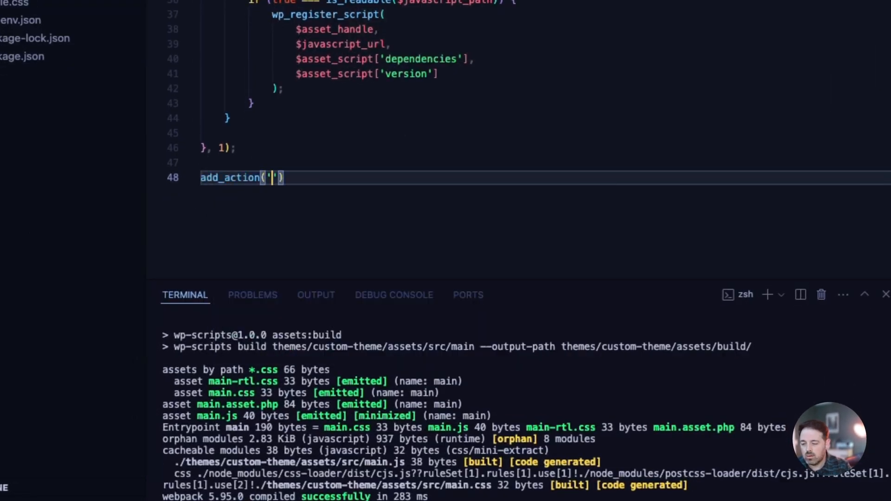
# On wp_enqueue_scripts, enqueue the custom-theme/main script and custom-theme/main stylesheet.
pyautogui.write('wp_enqueue_s')
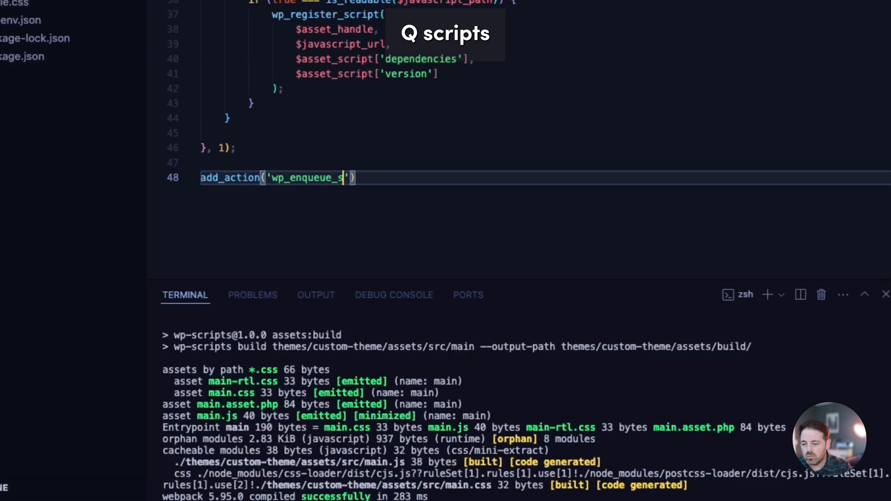
pyautogui.write("cripts', function(")
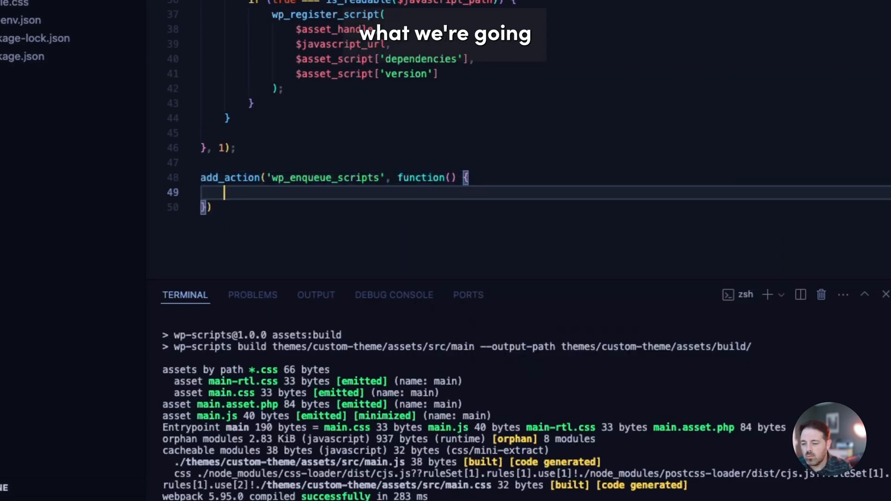
pyautogui.write("wp_enqueue_script(''")
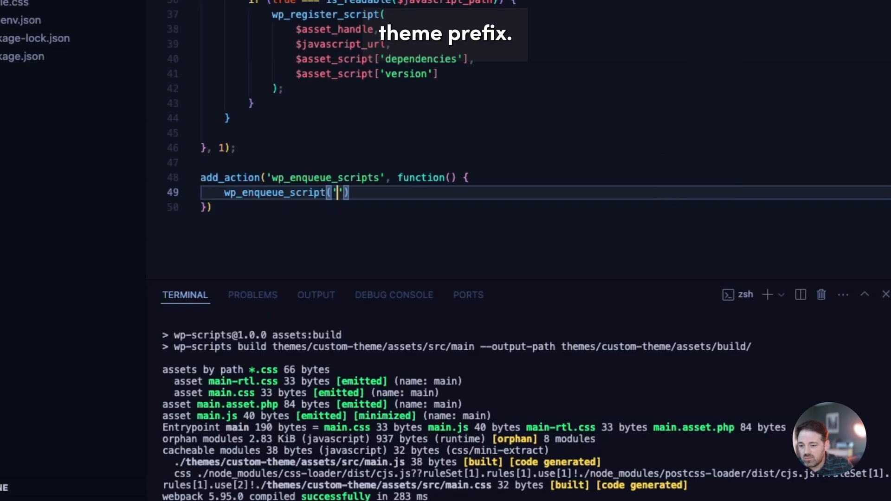
pyautogui.write('custom-theme/')
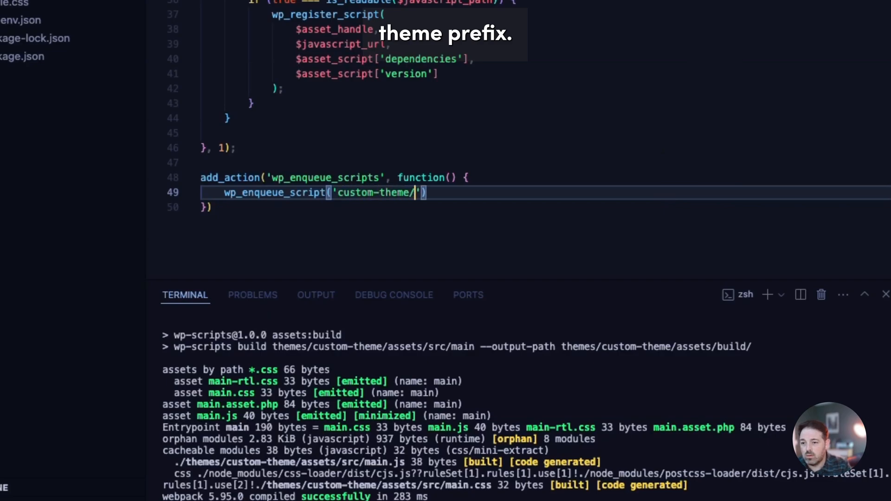
pyautogui.write('main')
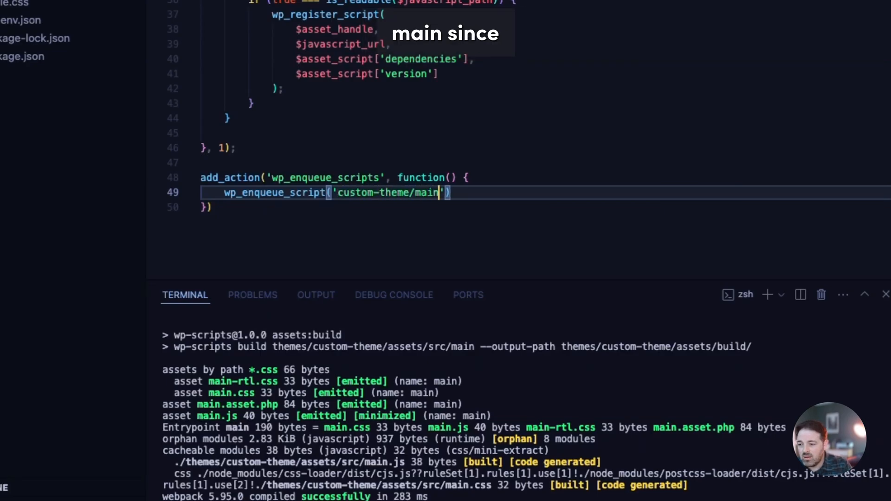
pyautogui.write('wp_enqueue_style(')
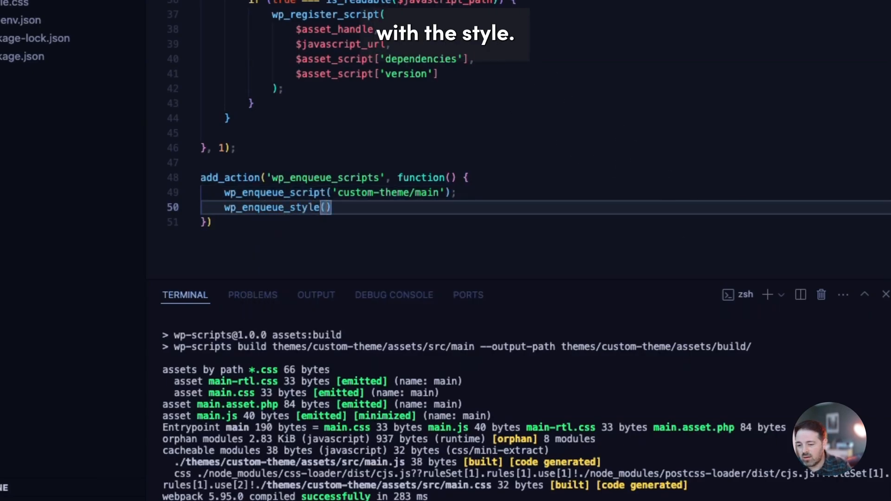
pyautogui.write("'custom-theme/main'")
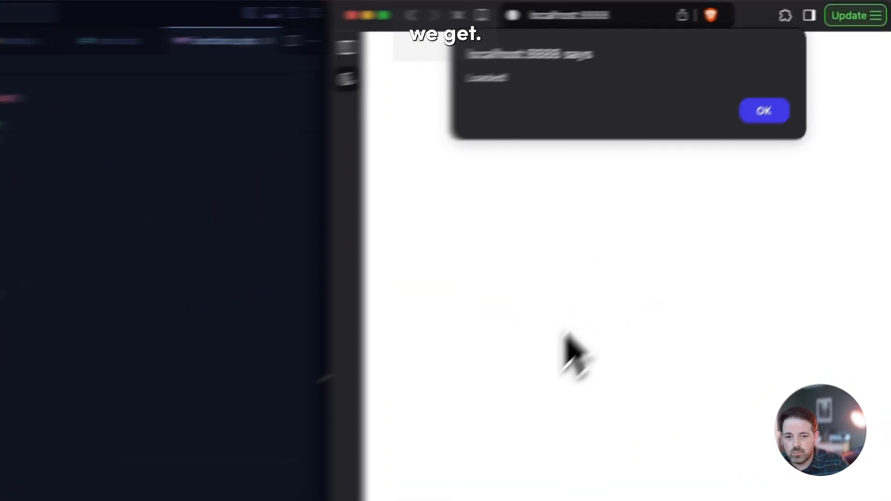
# Dismiss the Loaded alert on localhost:8888 to reveal the blue Custom Theme page.
pyautogui.click(765, 111)
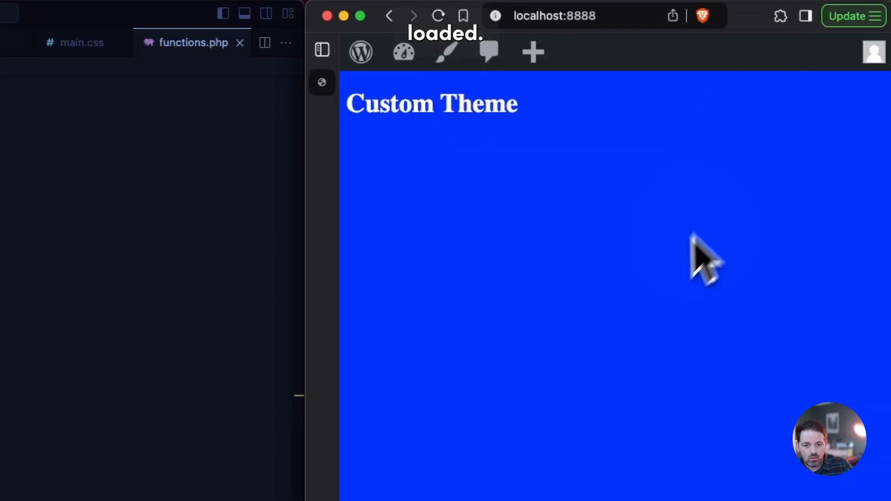
pyautogui.doubleClick(432, 104)
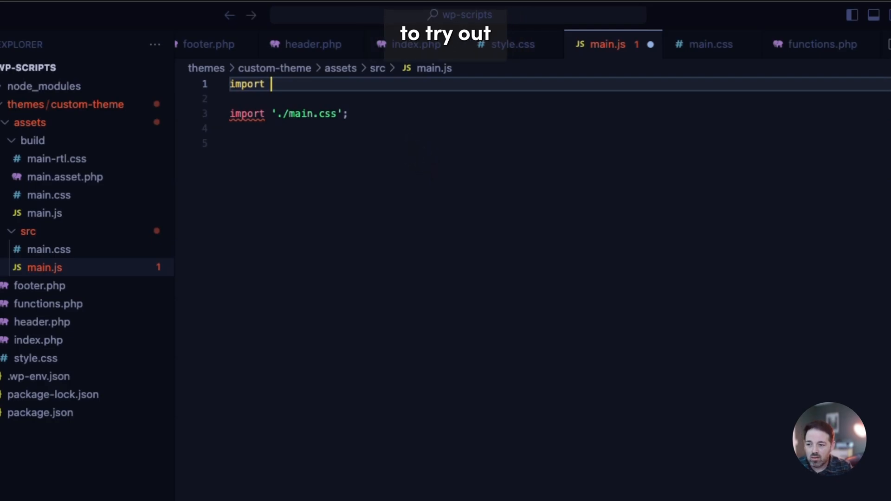
pyautogui.write("domReady from '")
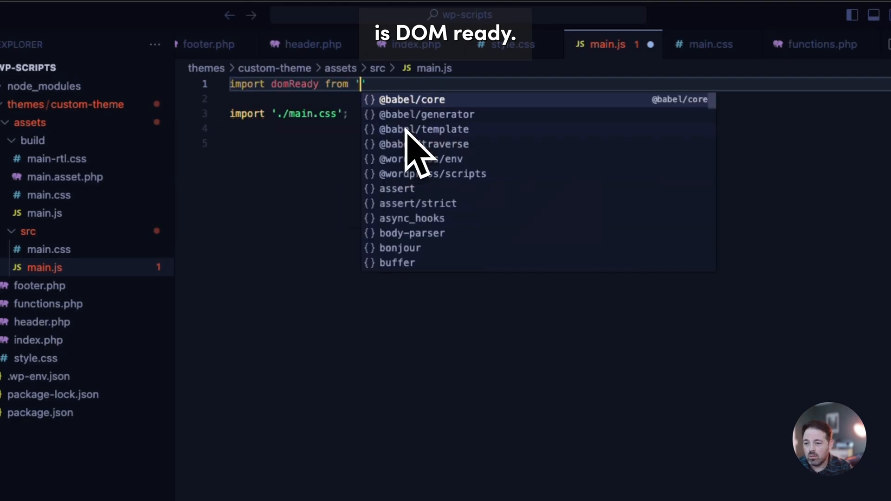
pyautogui.press('Escape')
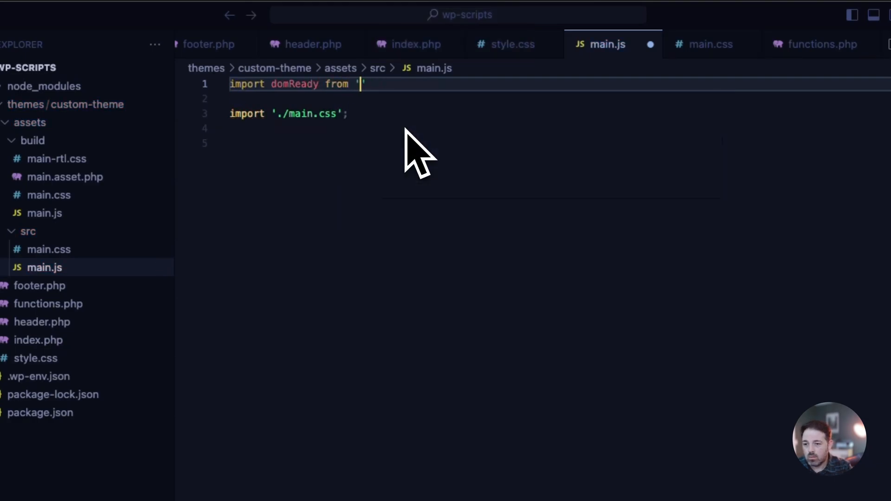
pyautogui.write('@wordpress/dom-ready')
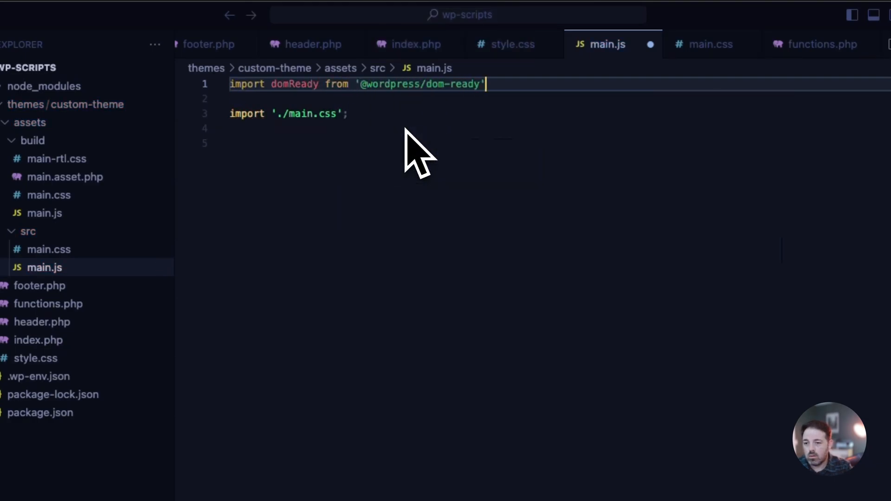
pyautogui.write('dom')
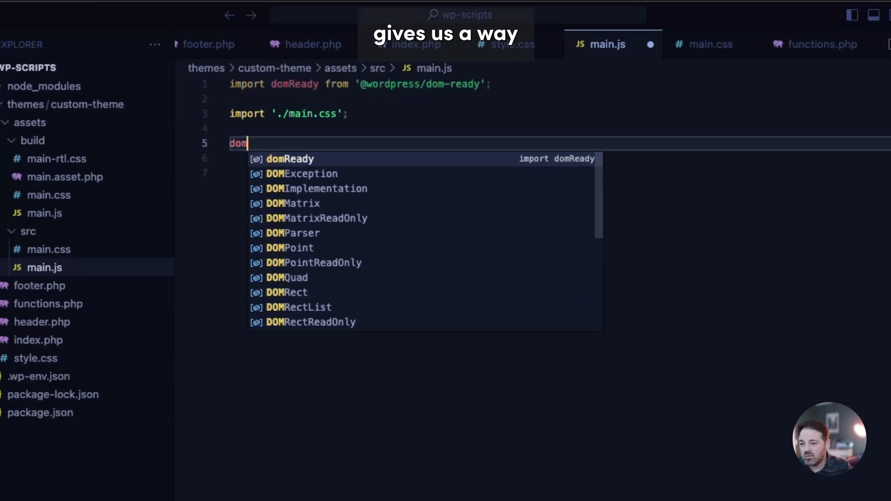
pyautogui.write('domReady(() => {')
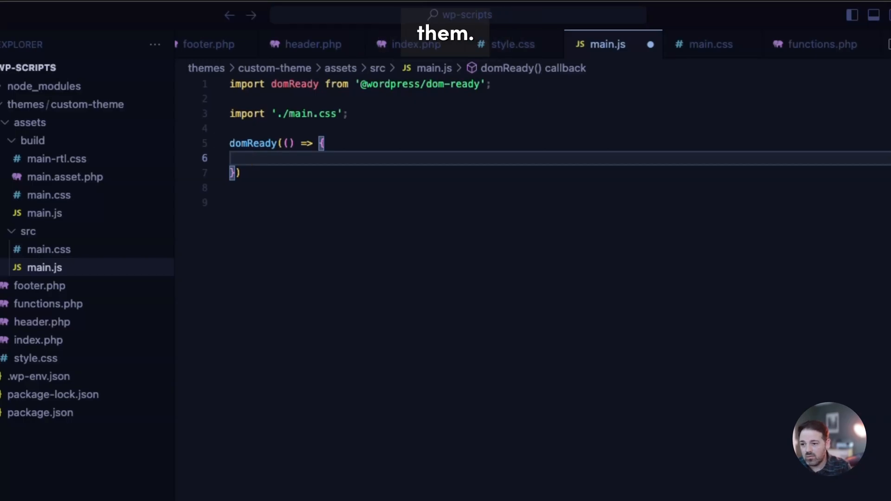
pyautogui.write("alert('')")
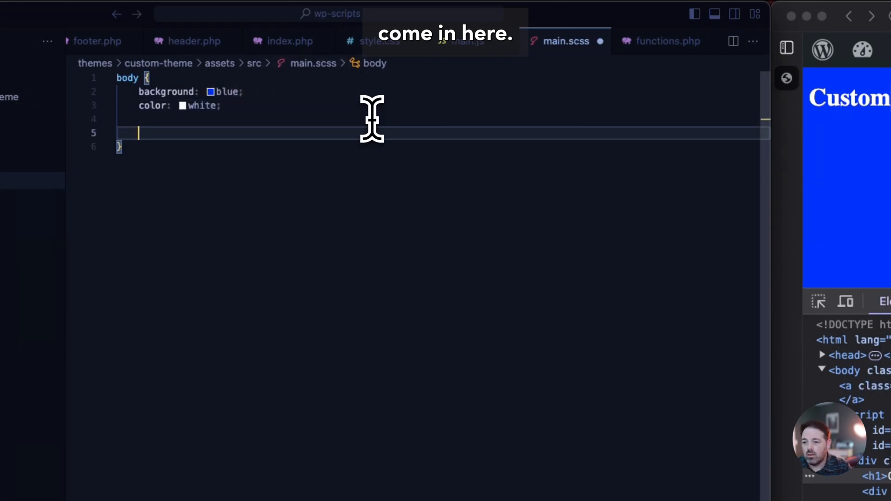
# Nest an h1 { color: yellow; } rule inside body in main.scss and dismiss the browser alert.
pyautogui.write('h1 {')
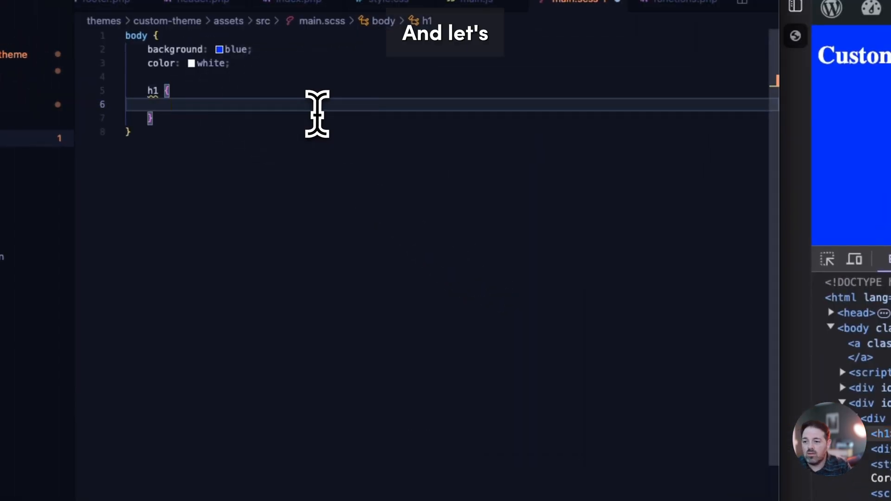
pyautogui.write('color: yellow;')
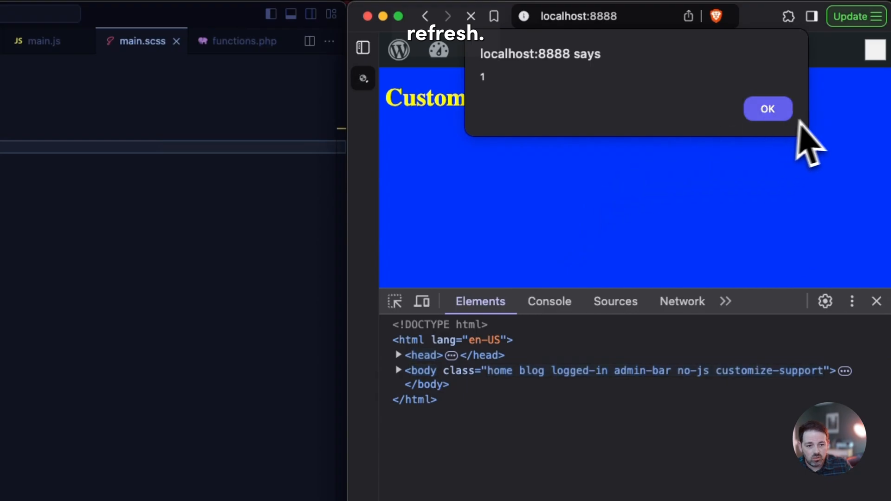
pyautogui.click(768, 109)
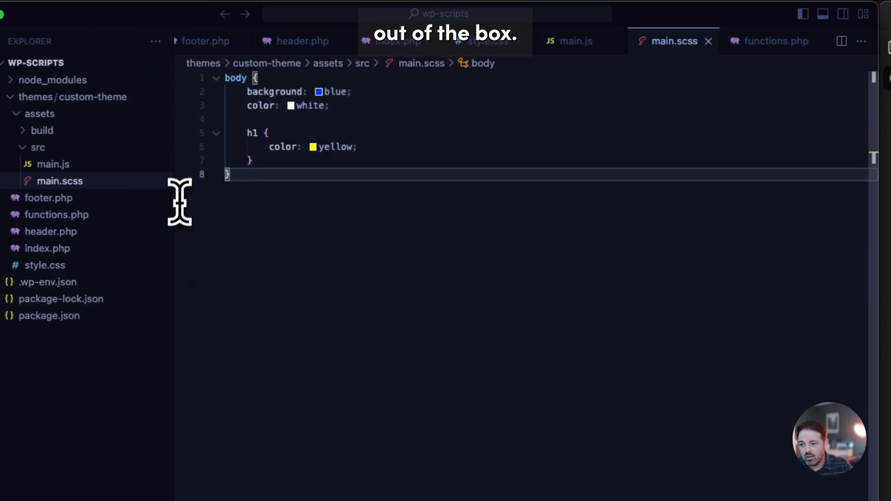
pyautogui.moveTo(284, 190)
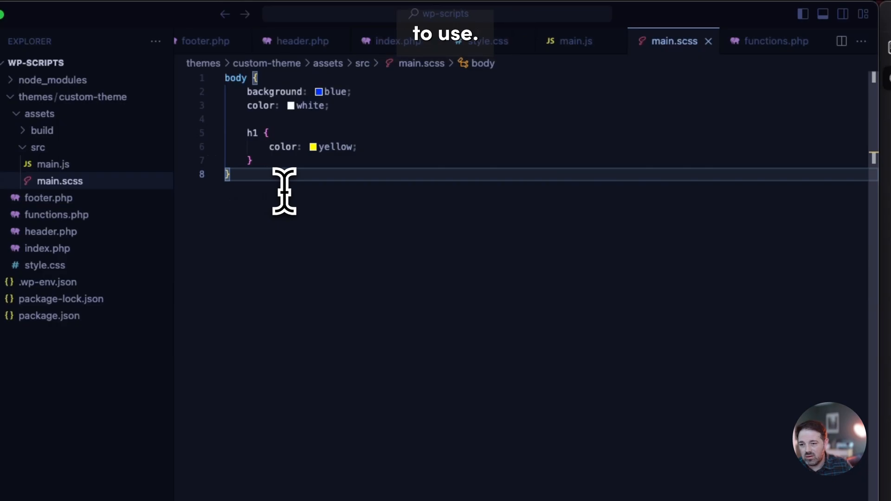
pyautogui.click(569, 41)
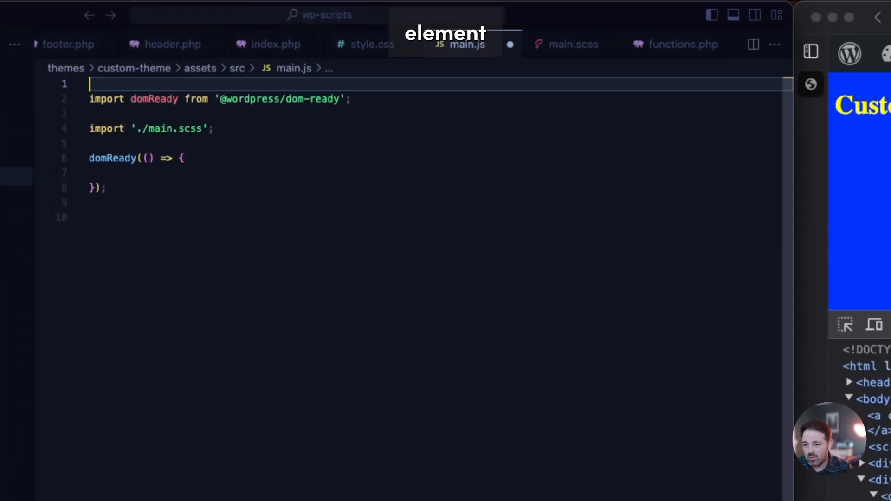
pyautogui.write('import { crreat')
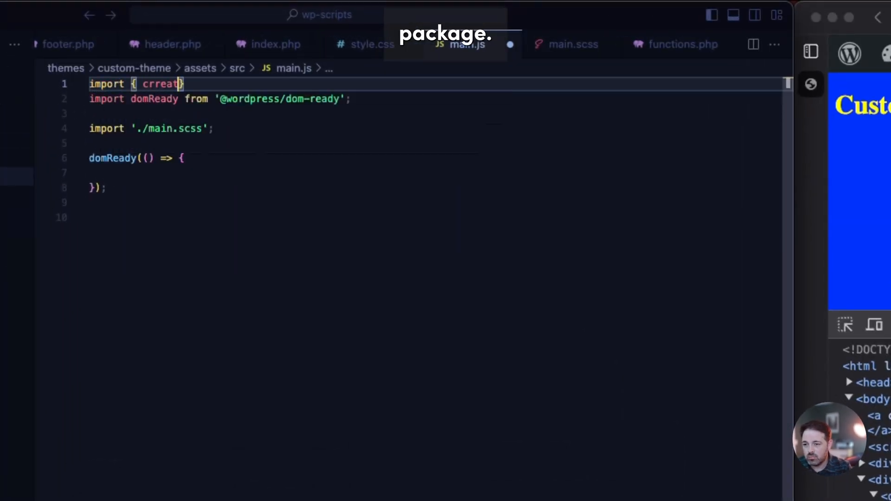
pyautogui.write('createRoot')
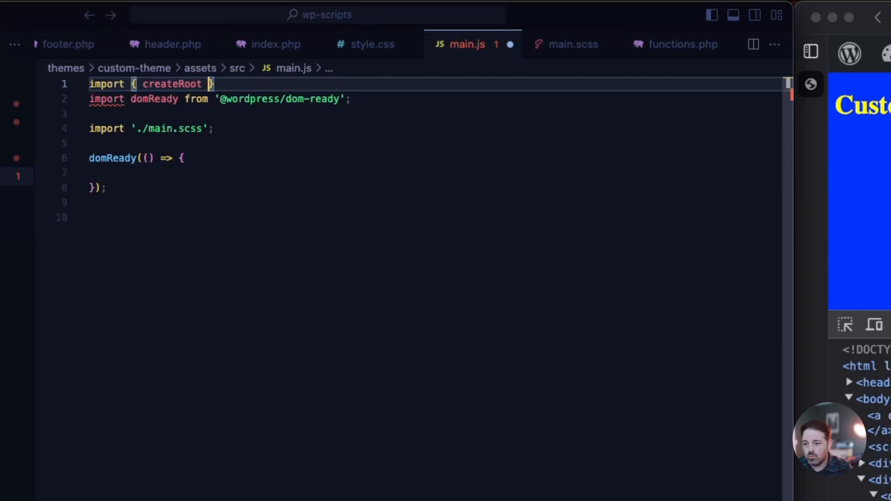
pyautogui.write("from '")
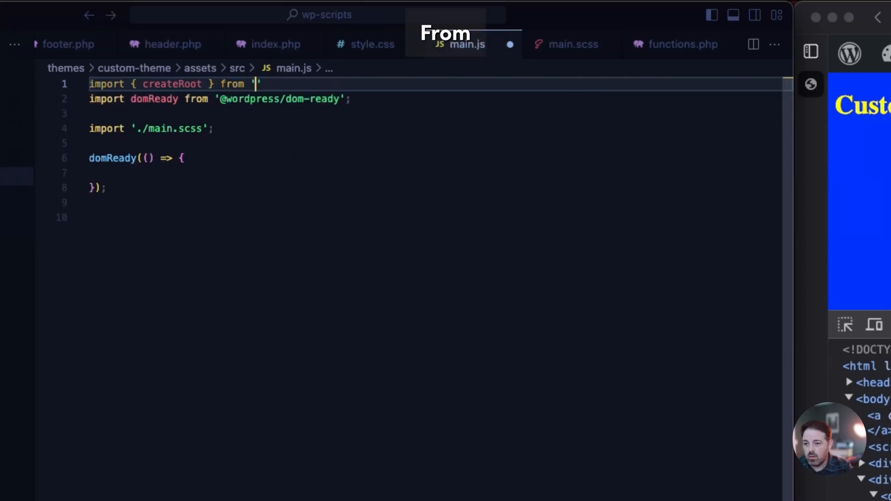
pyautogui.write('@wordpress/element')
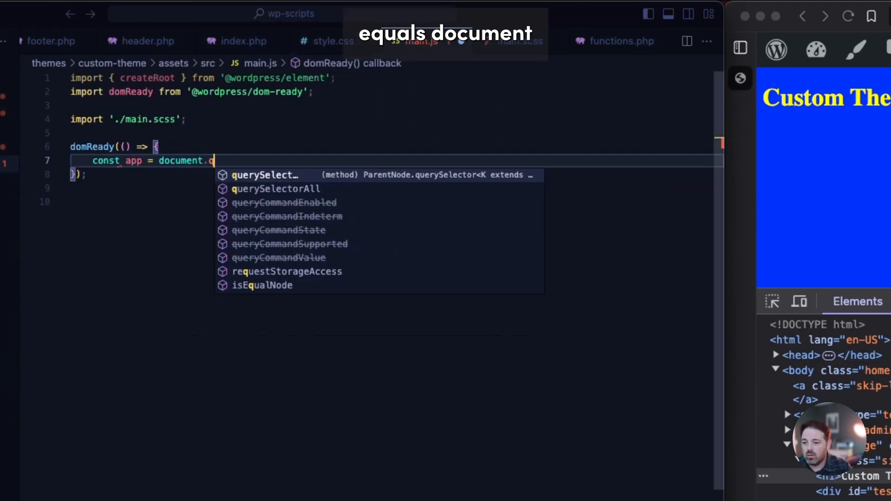
# Get the #test element with getElementById, log it, and create a React root on it.
pyautogui.write('getElementByI')
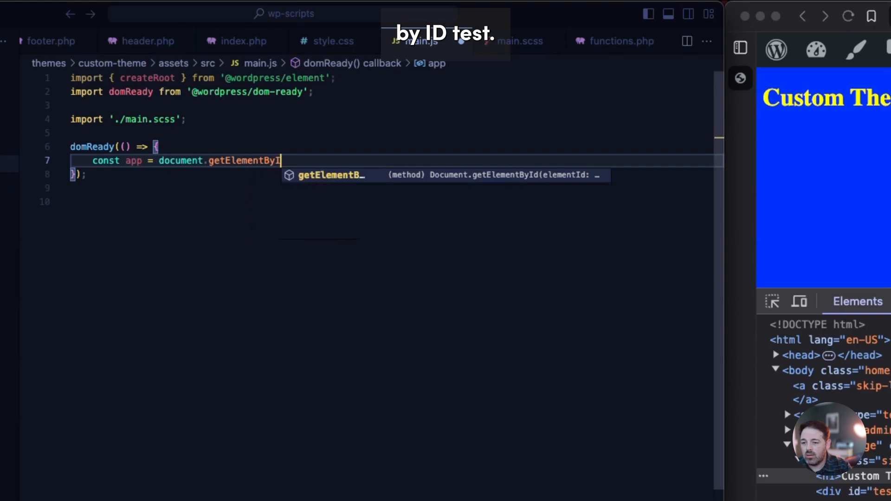
pyautogui.write("('test');")
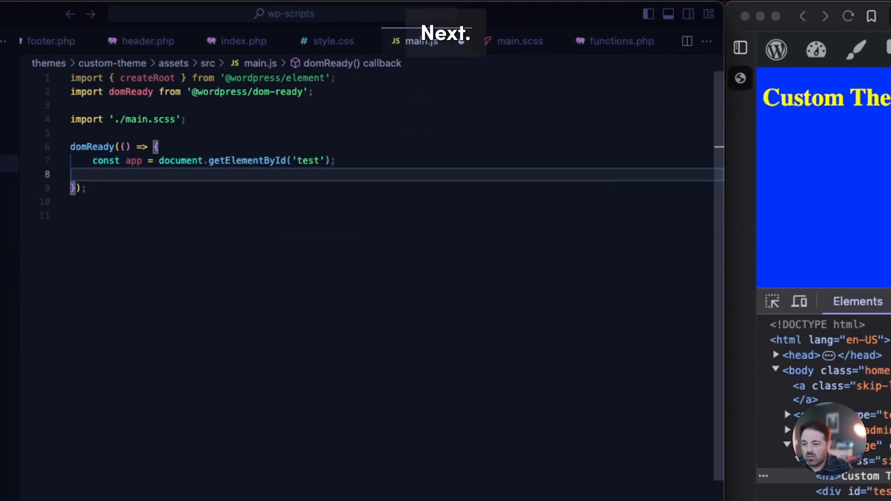
pyautogui.write('consoe')
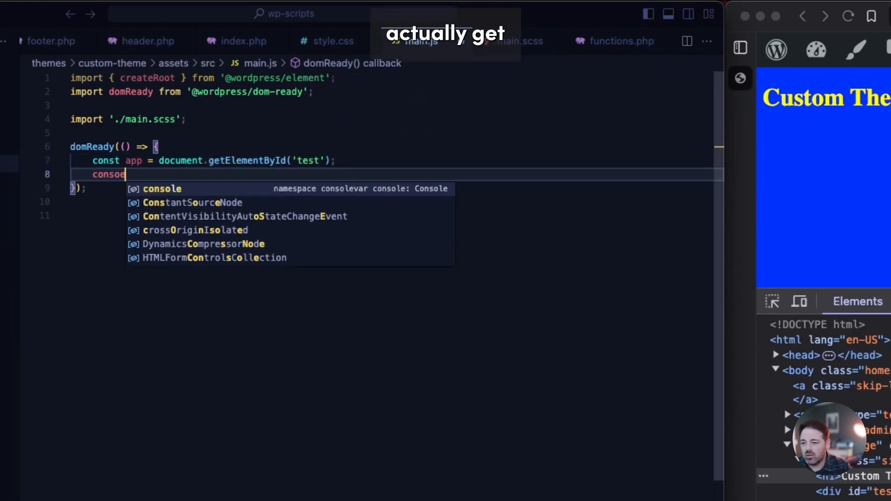
pyautogui.write(".log('app')")
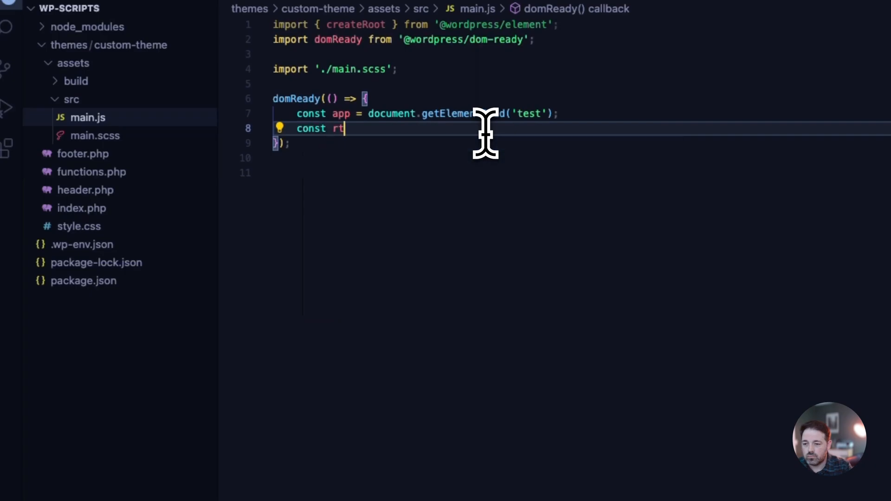
pyautogui.write('oot = createRoot(')
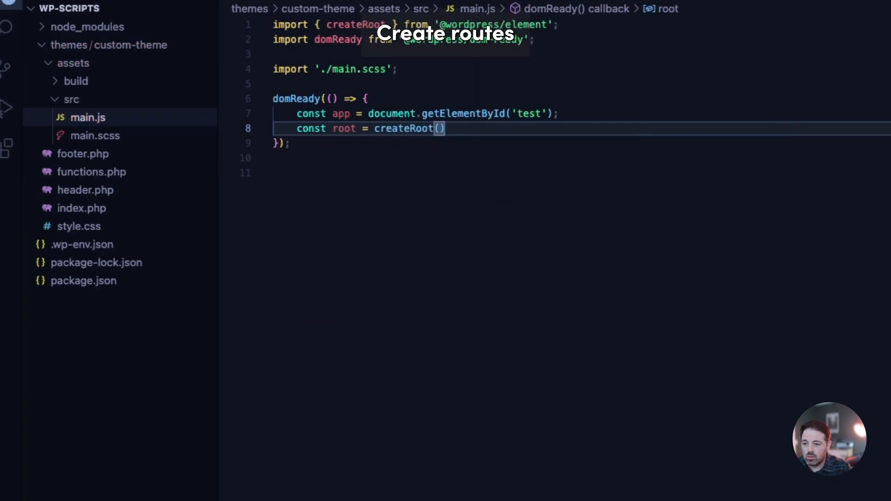
pyautogui.write('app')
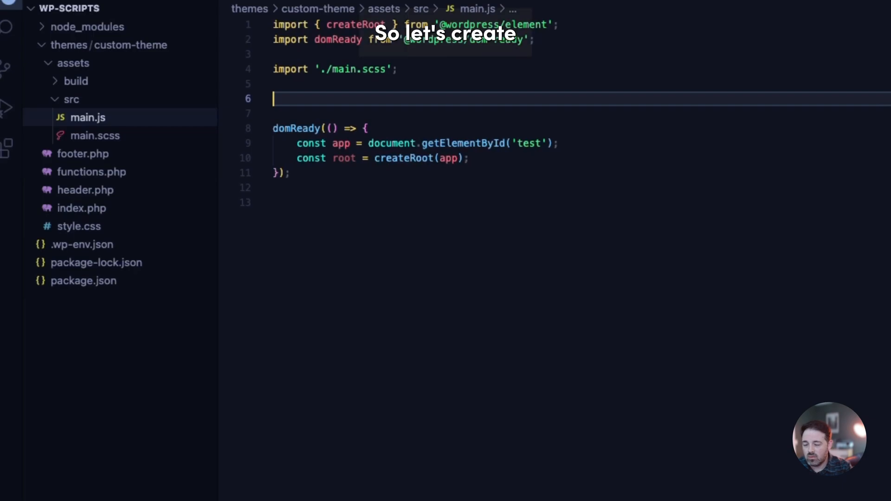
# Define function App returning a 'React is here!' div and begin root.render.
pyautogui.write('function APp')
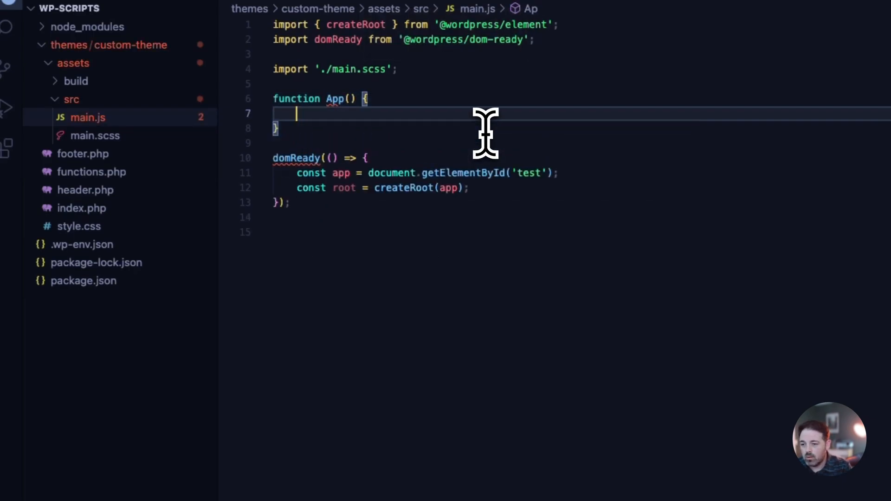
pyautogui.write('return (')
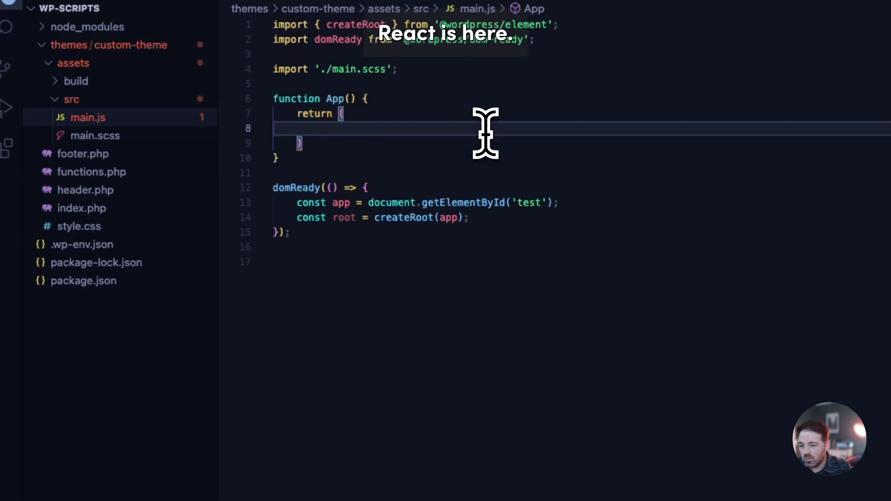
pyautogui.write('<div>Rre</div>')
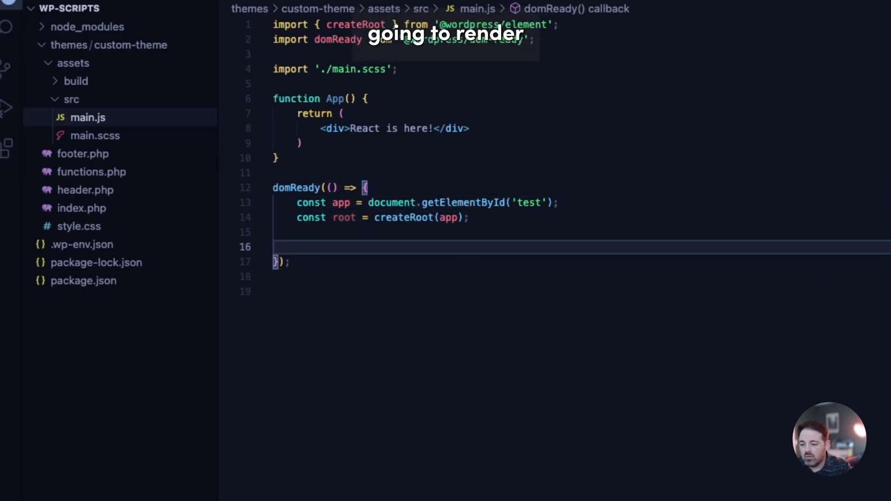
pyautogui.write('root.')
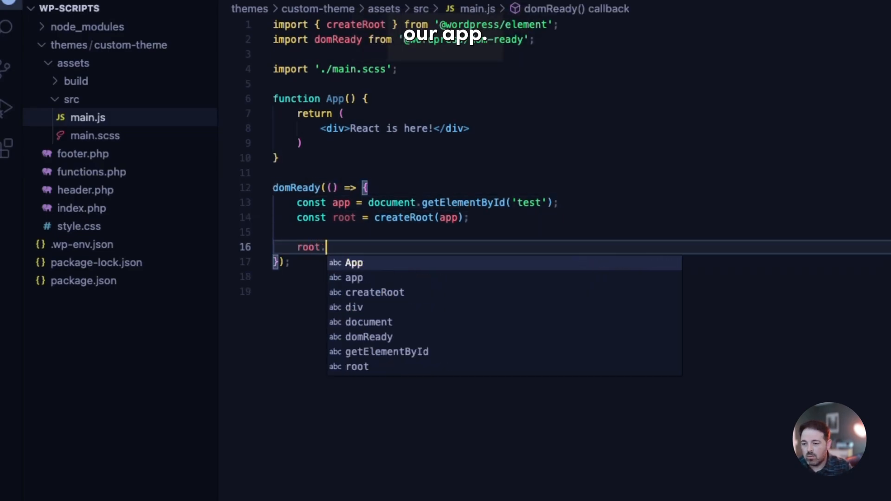
pyautogui.write('render(<App />);')
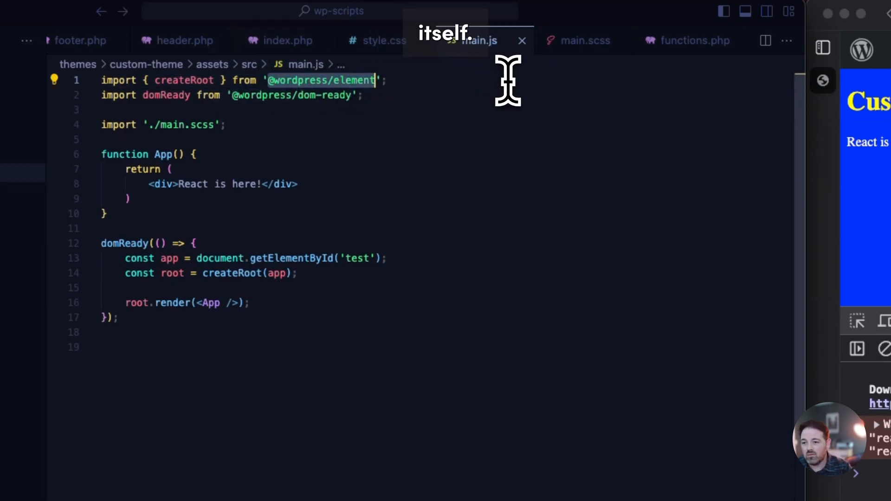
# Change the createRoot import path to 'react-dom/client'.
pyautogui.write('react-dom/')
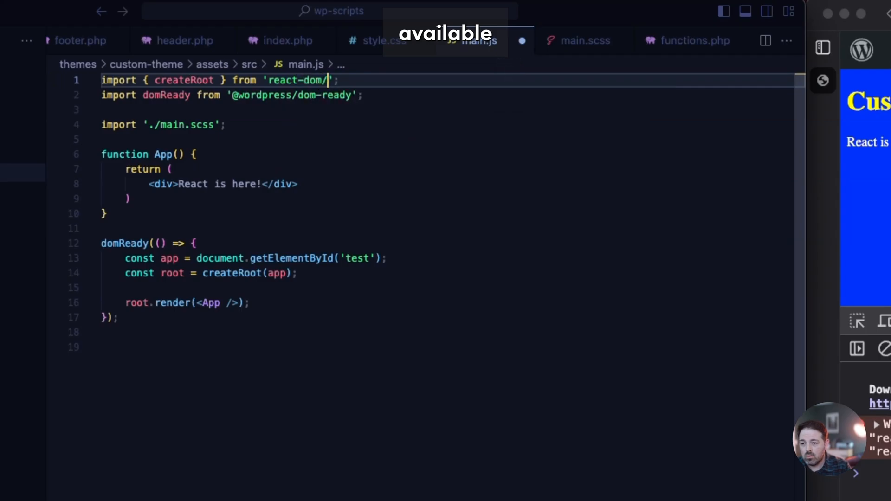
pyautogui.write('client')
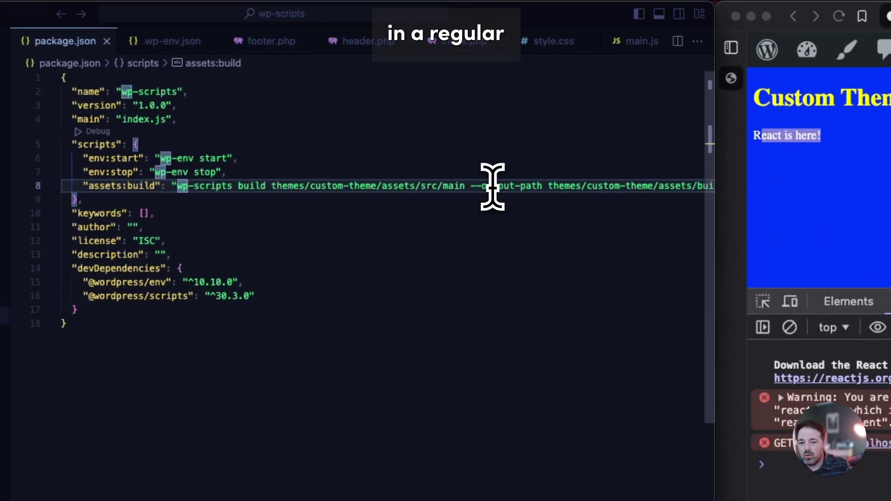
# Add assets:start and assets:start:hot scripts running wp-scripts start, the latter with --hot.
pyautogui.press('Enter')
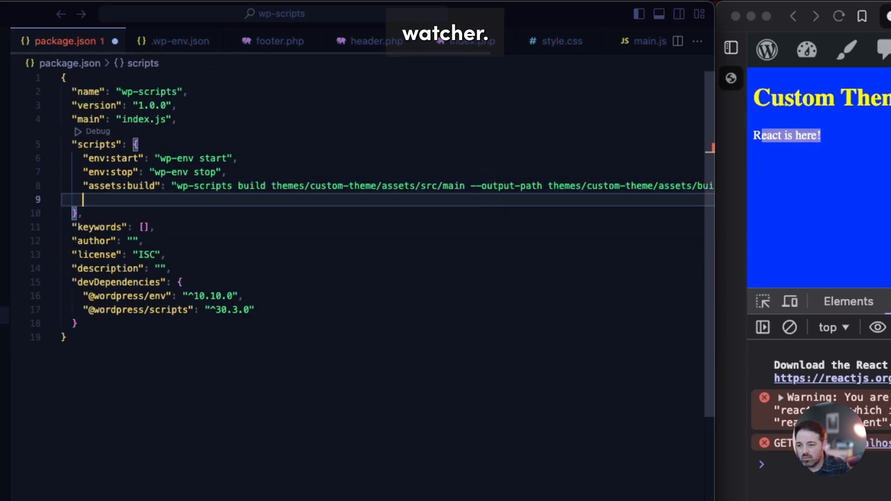
pyautogui.write('"assets:start"')
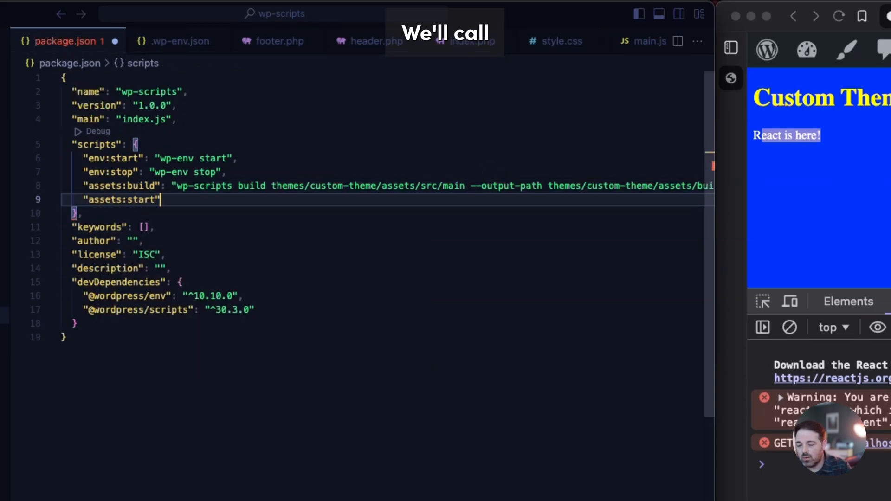
pyautogui.write(': "')
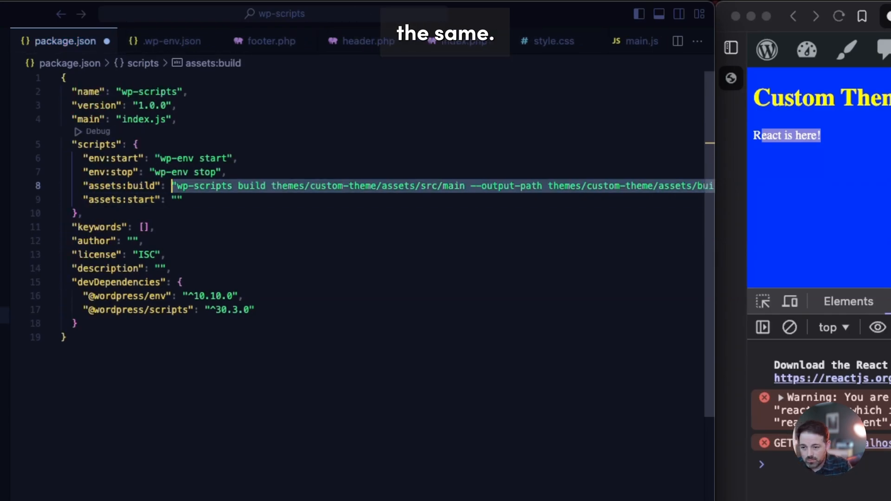
pyautogui.click(136, 200)
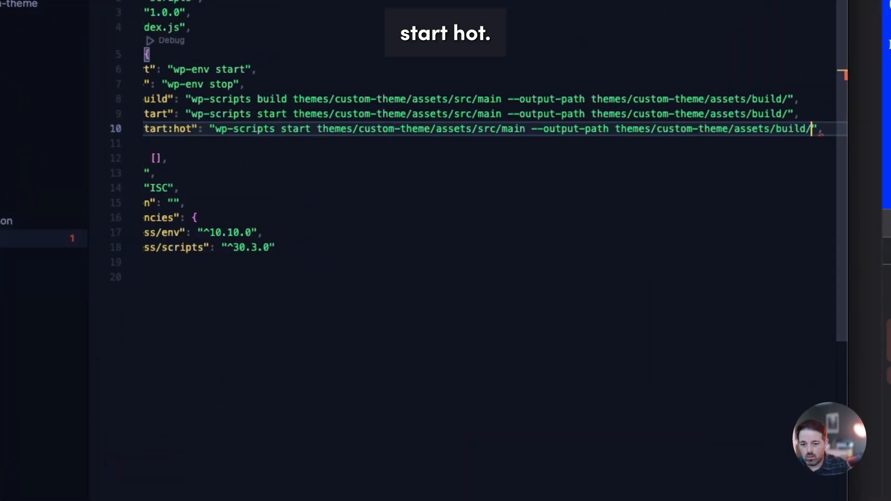
pyautogui.write('--hot')
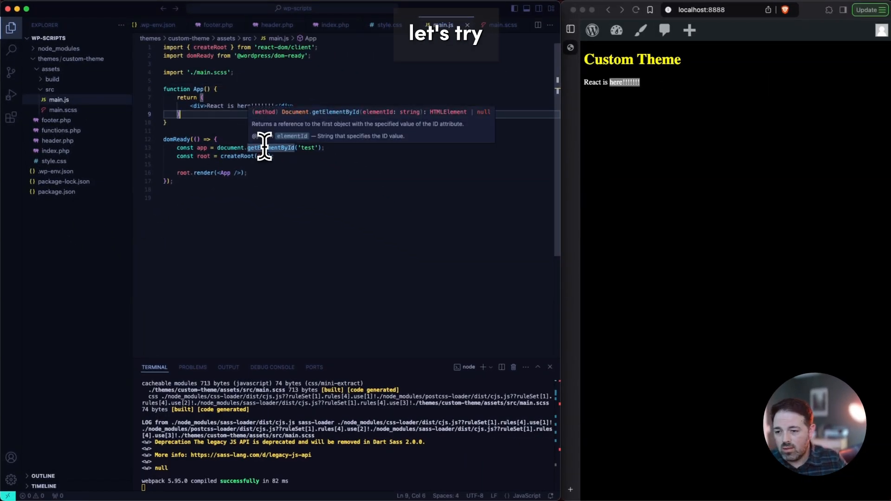
pyautogui.moveTo(336, 428)
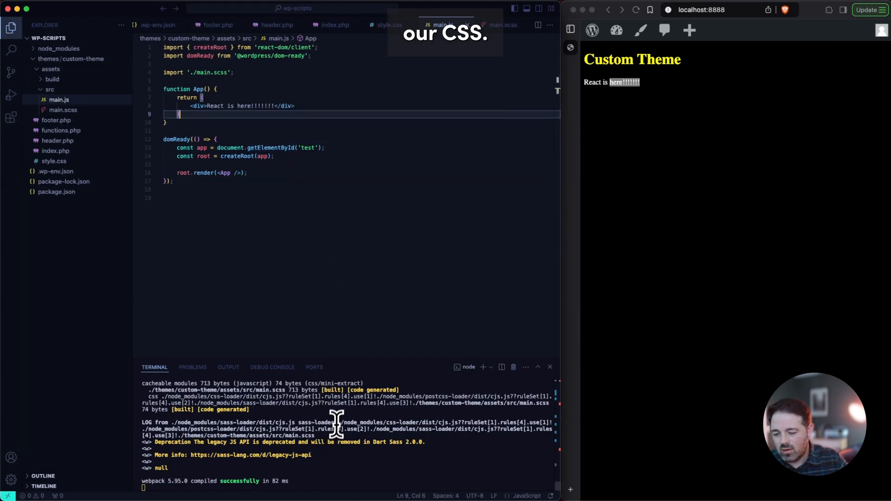
# Stop the dev server, run npm i -D tailwindcss, and begin npx tailwindcss init.
pyautogui.press('ctrl+c')
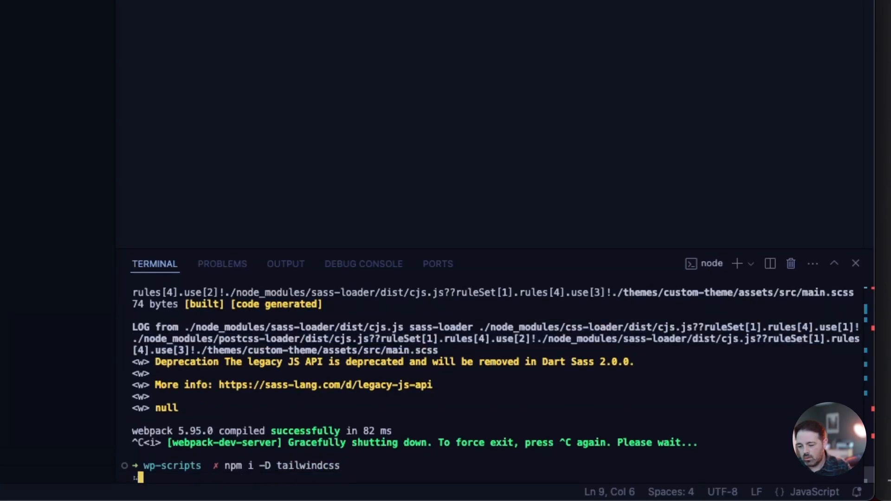
pyautogui.press('Enter')
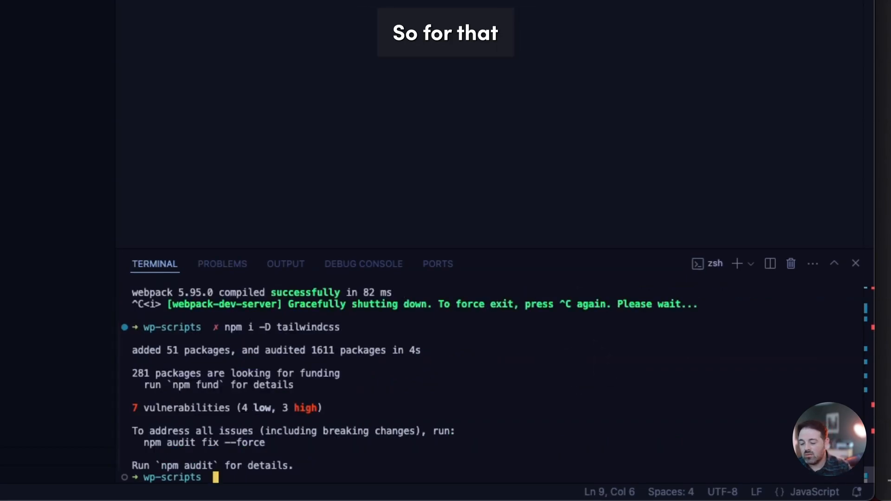
pyautogui.write('npx')
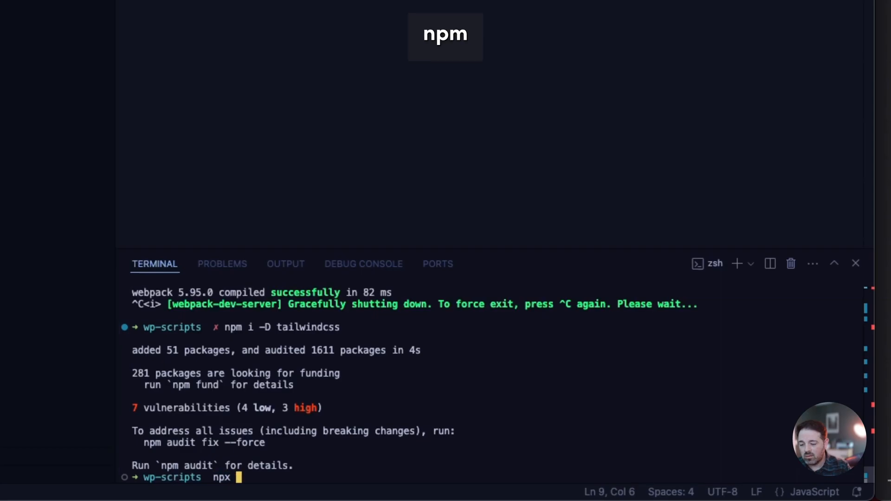
pyautogui.write('tailwindcss')
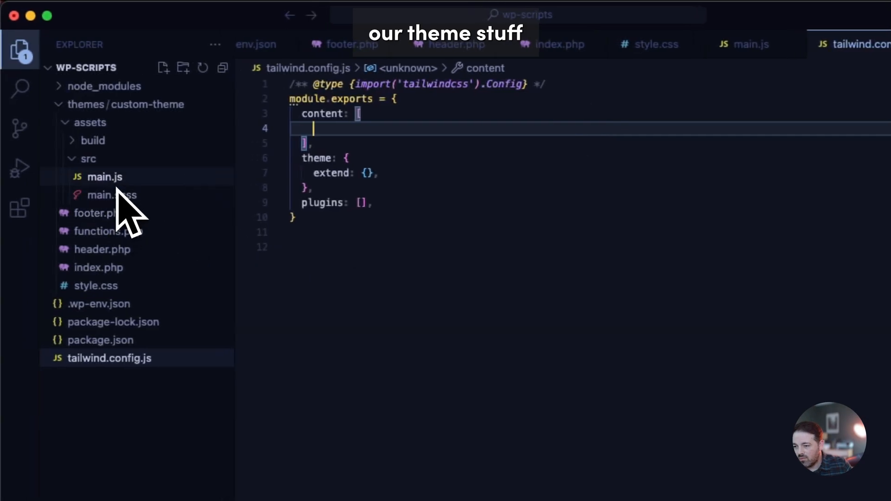
# Add the ./themes/custom-theme/assets/src/**/*.js glob to Tailwind's content array.
pyautogui.write('"./themes/custom-them')
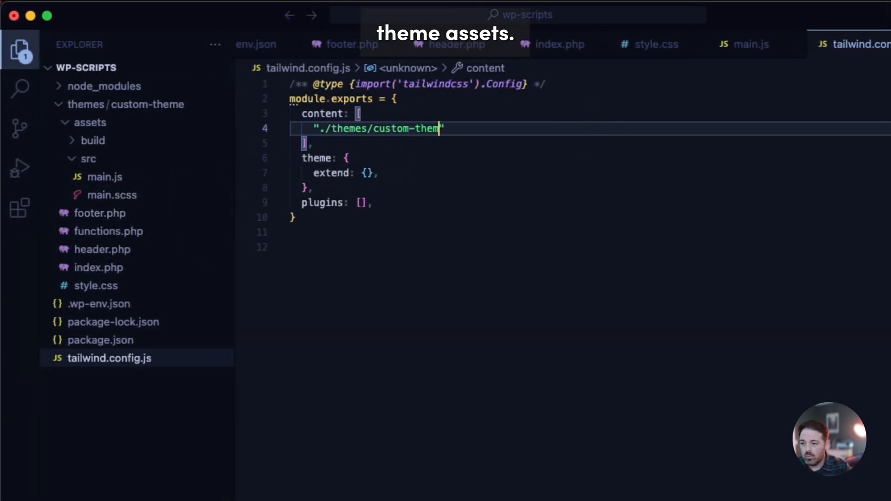
pyautogui.write('/assets/')
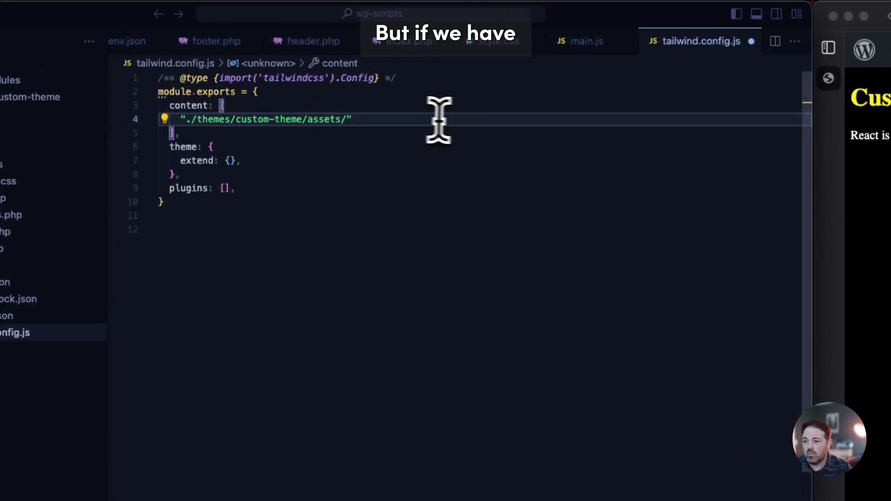
pyautogui.write('src/')
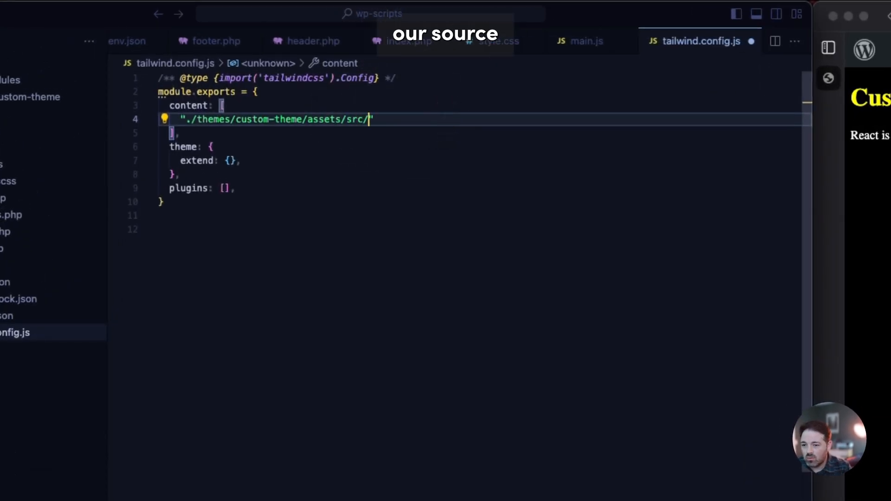
pyautogui.write('**')
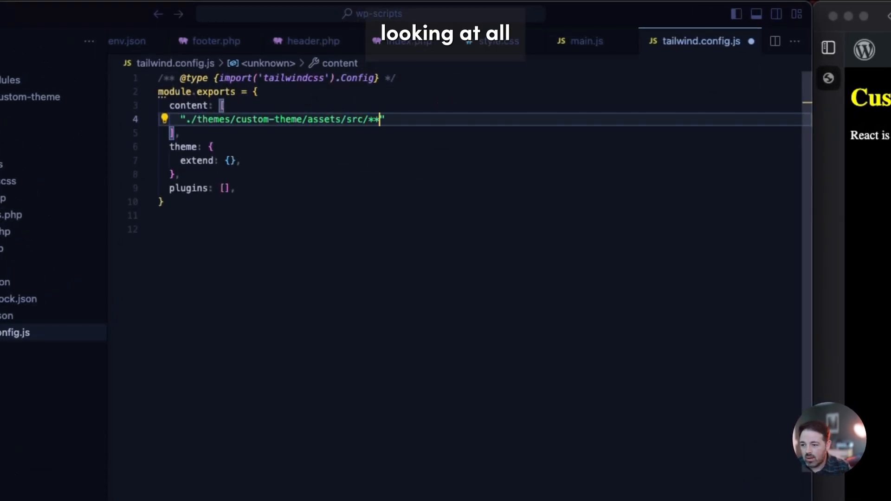
pyautogui.write('/*.js')
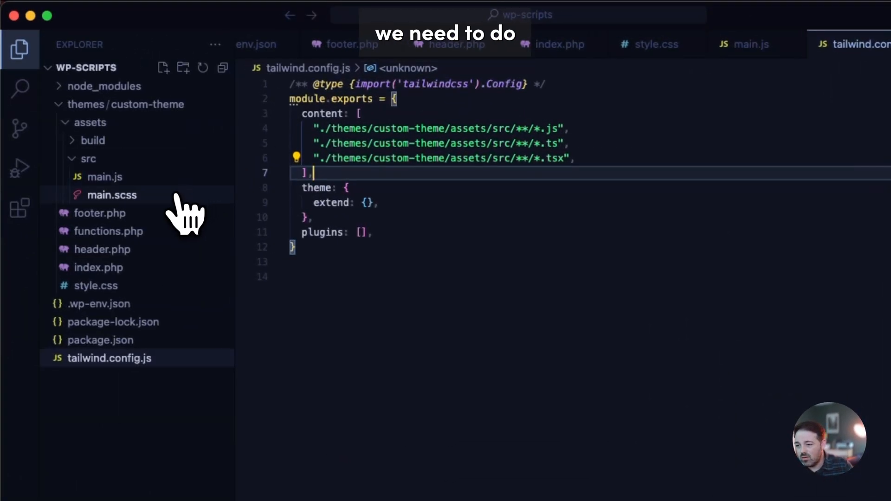
pyautogui.click(111, 195)
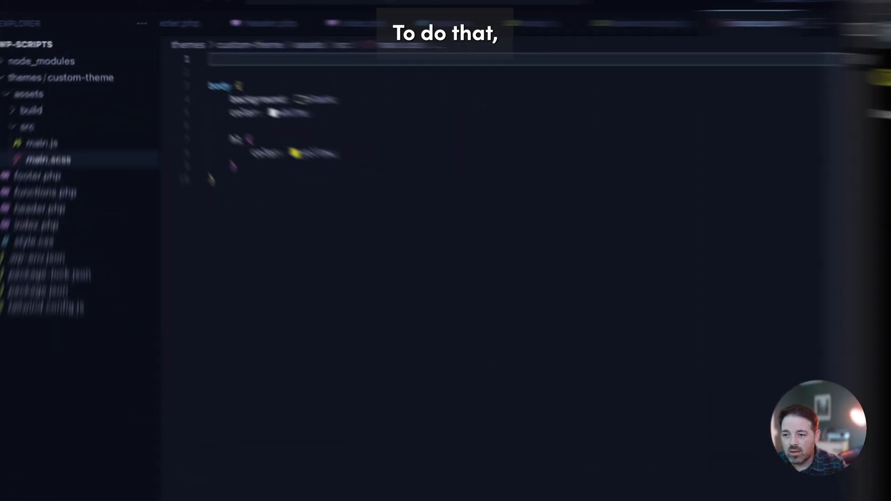
pyautogui.write('@tailwind base;')
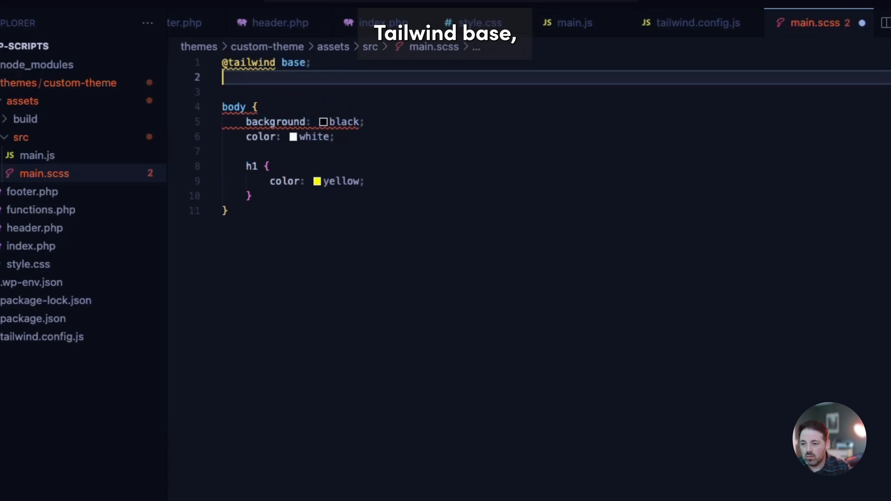
pyautogui.write('@tailwind compone')
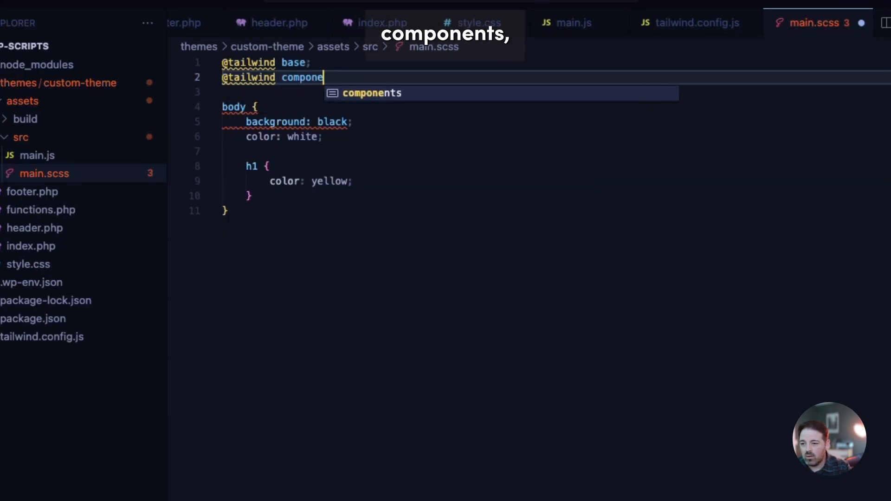
pyautogui.write('components;')
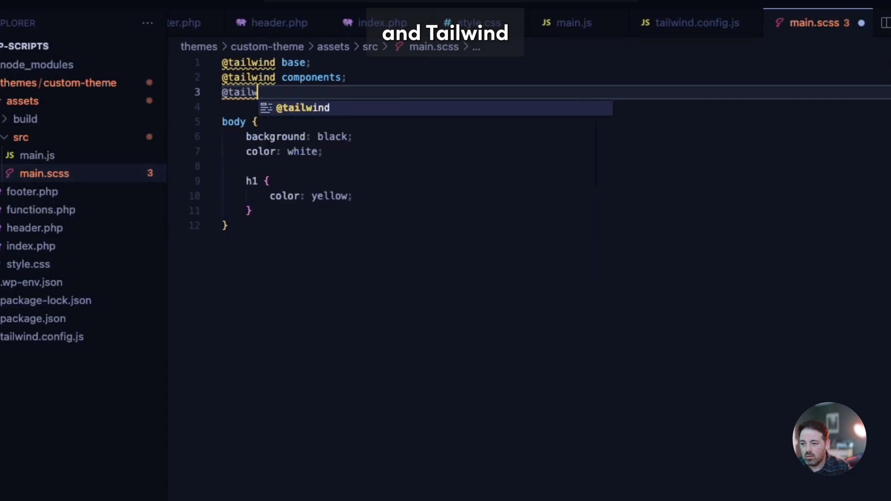
pyautogui.write('utilities;')
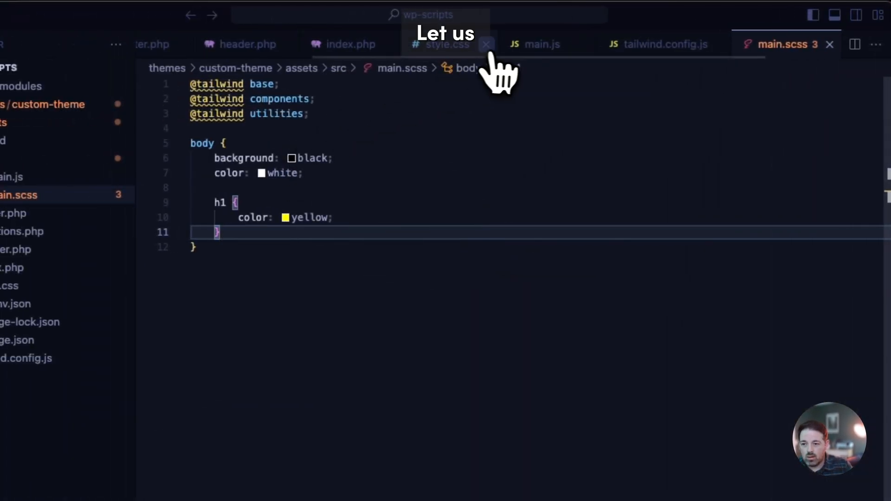
# Start a className="text-..." attribute on the React message div in main.js.
pyautogui.click(542, 44)
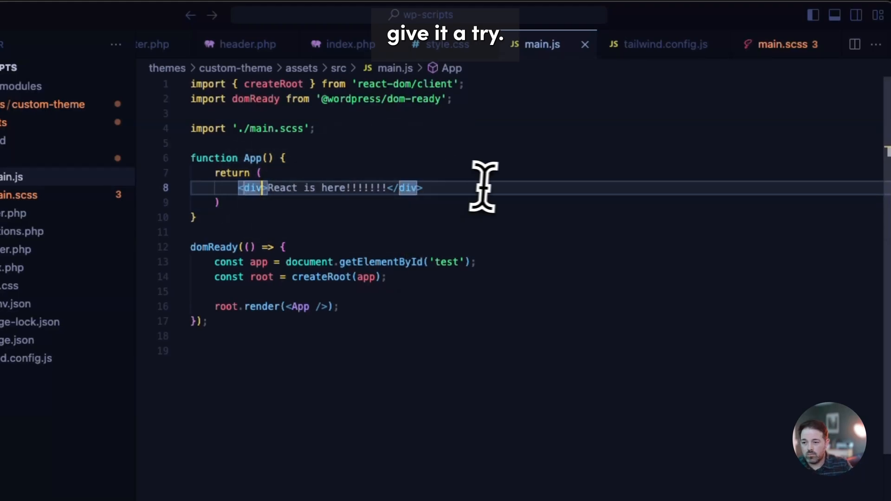
pyautogui.write('className=')
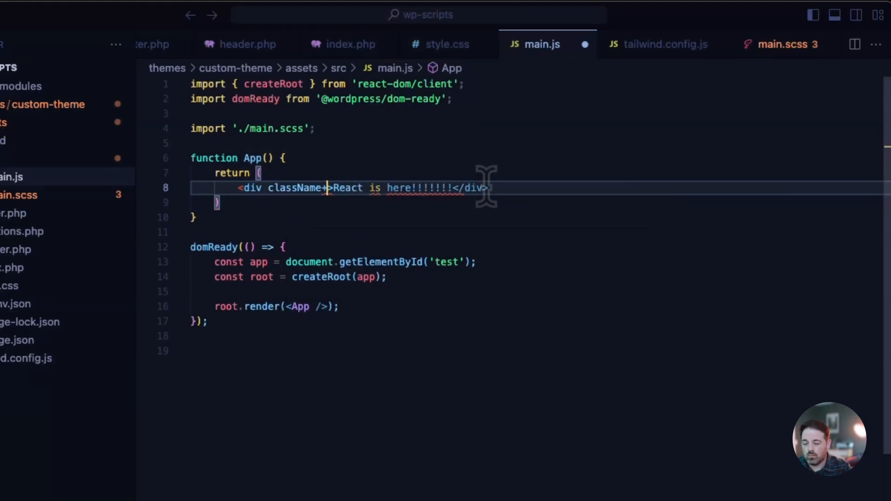
pyautogui.write('="text-')
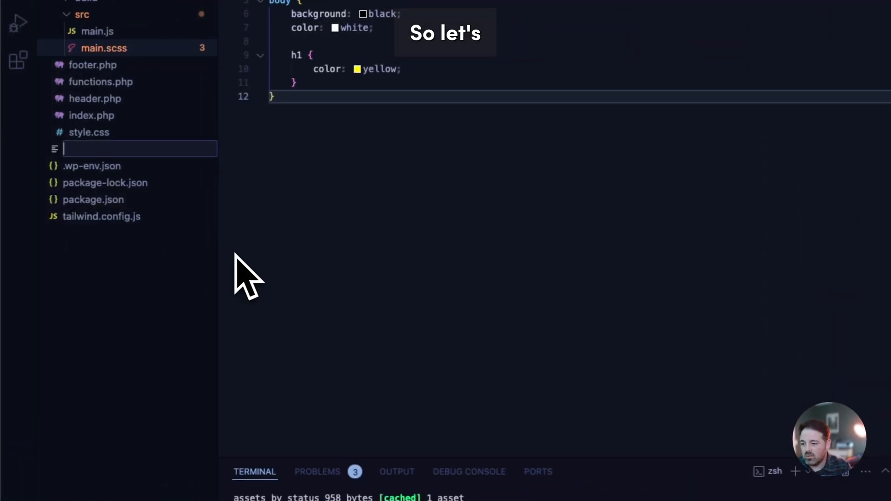
# Name the new Explorer file postcss.config.js.
pyautogui.write('postcss.config.j')
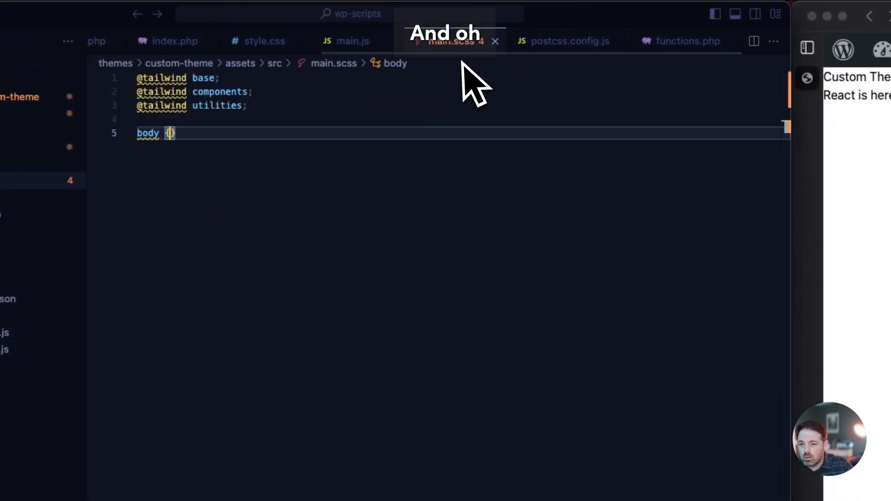
# Give the message div the text-blue-500 class in main.js, then return to main.scss.
pyautogui.click(350, 41)
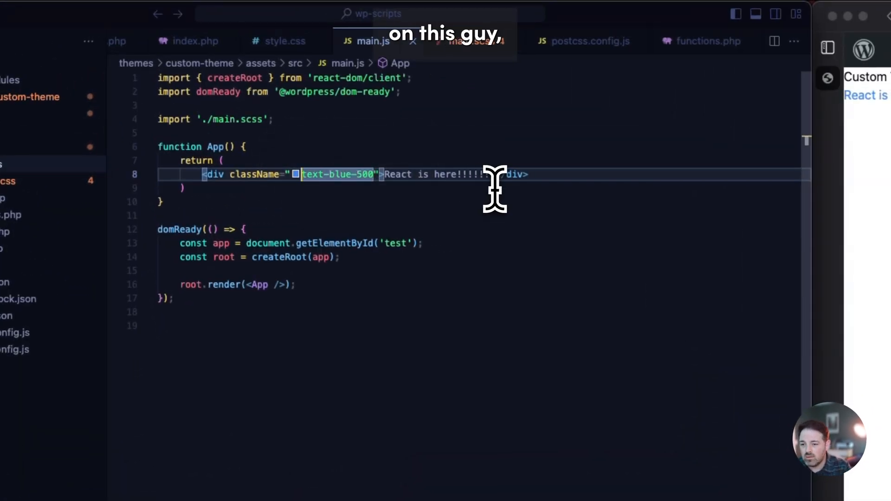
pyautogui.write('bg-')
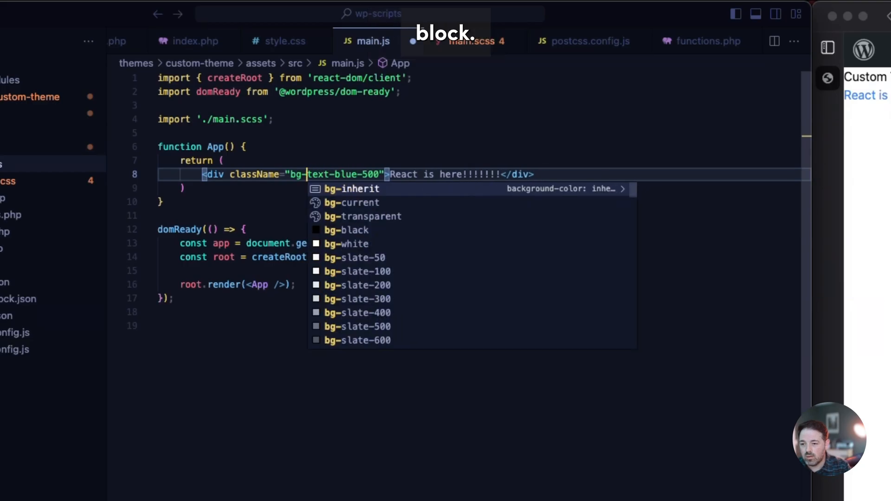
pyautogui.click(467, 42)
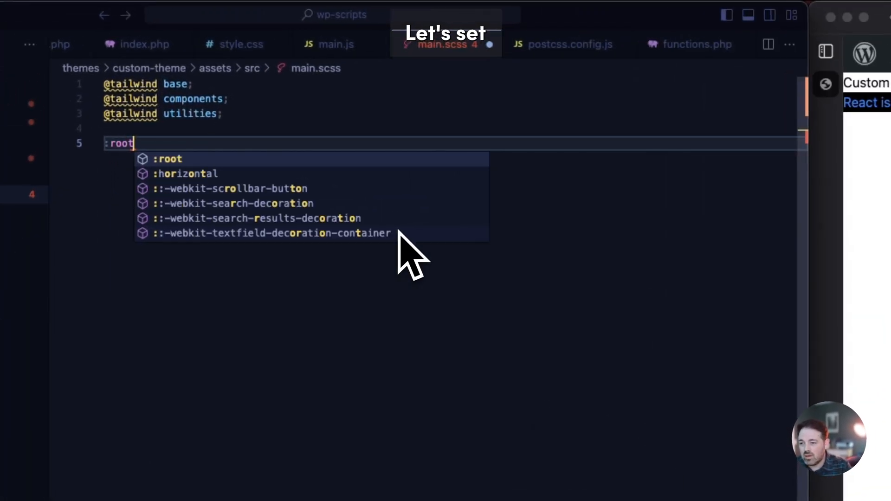